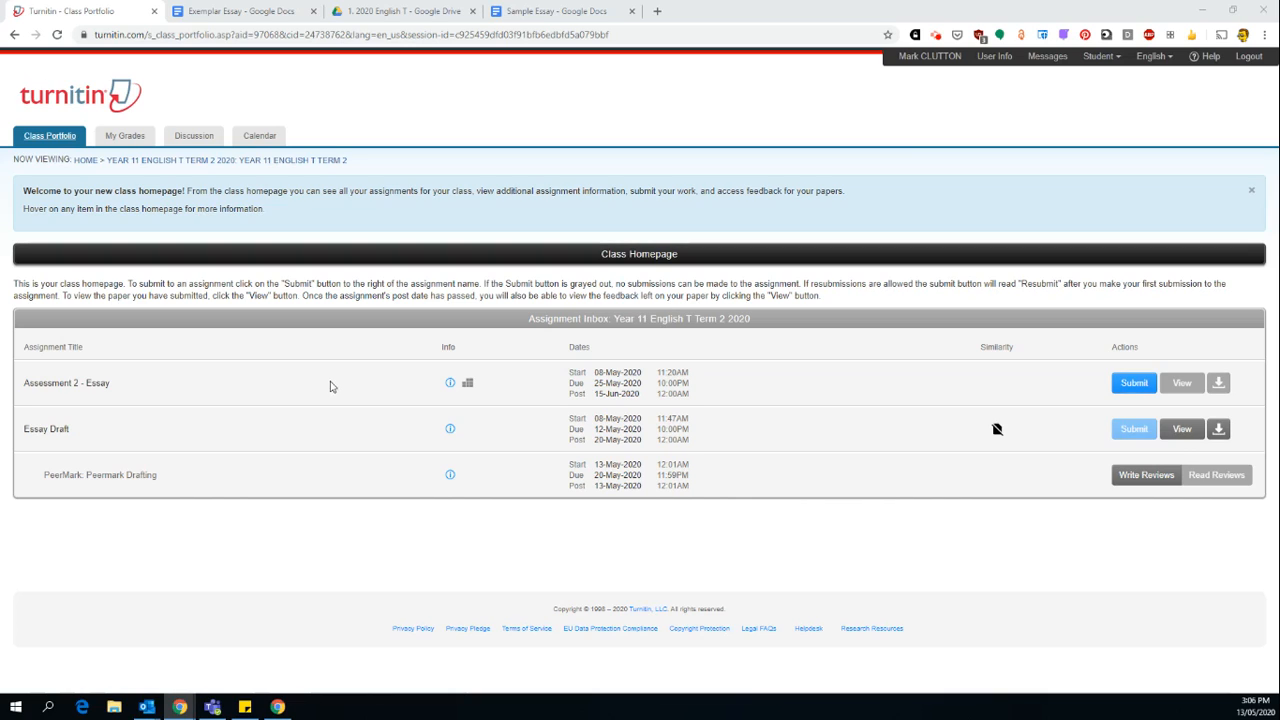
{"action": "mouse_move", "coordinate": [368, 429]}
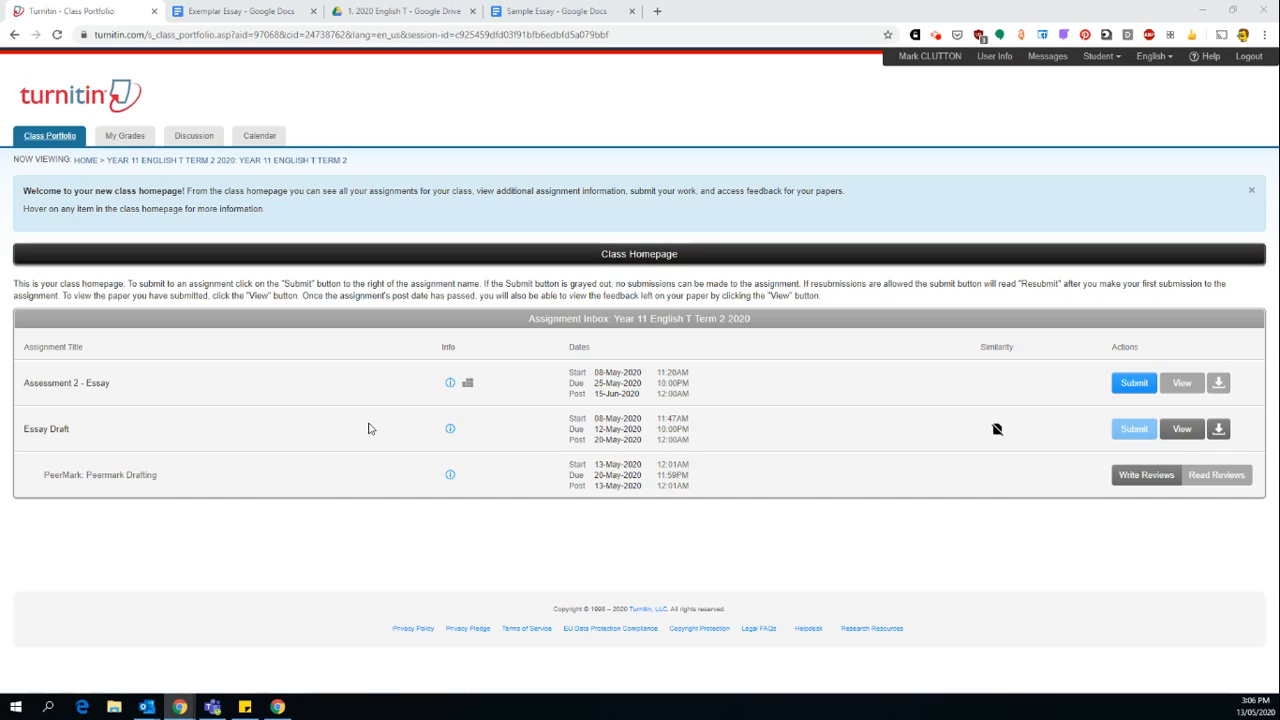
{"action": "mouse_move", "coordinate": [336, 440]}
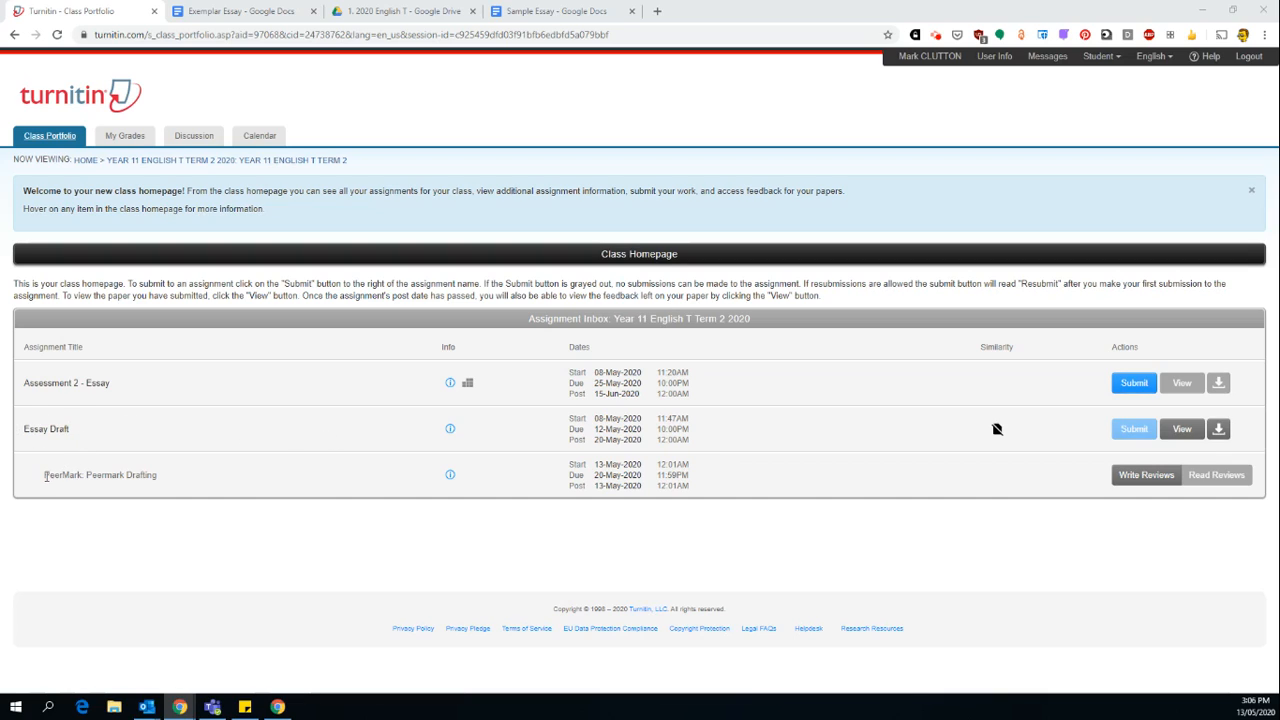
Open the PeerMark Drafting review, skim the essay, and start a comment beside 'By Agood Student'.
{"action": "double_click", "coordinate": [100, 475]}
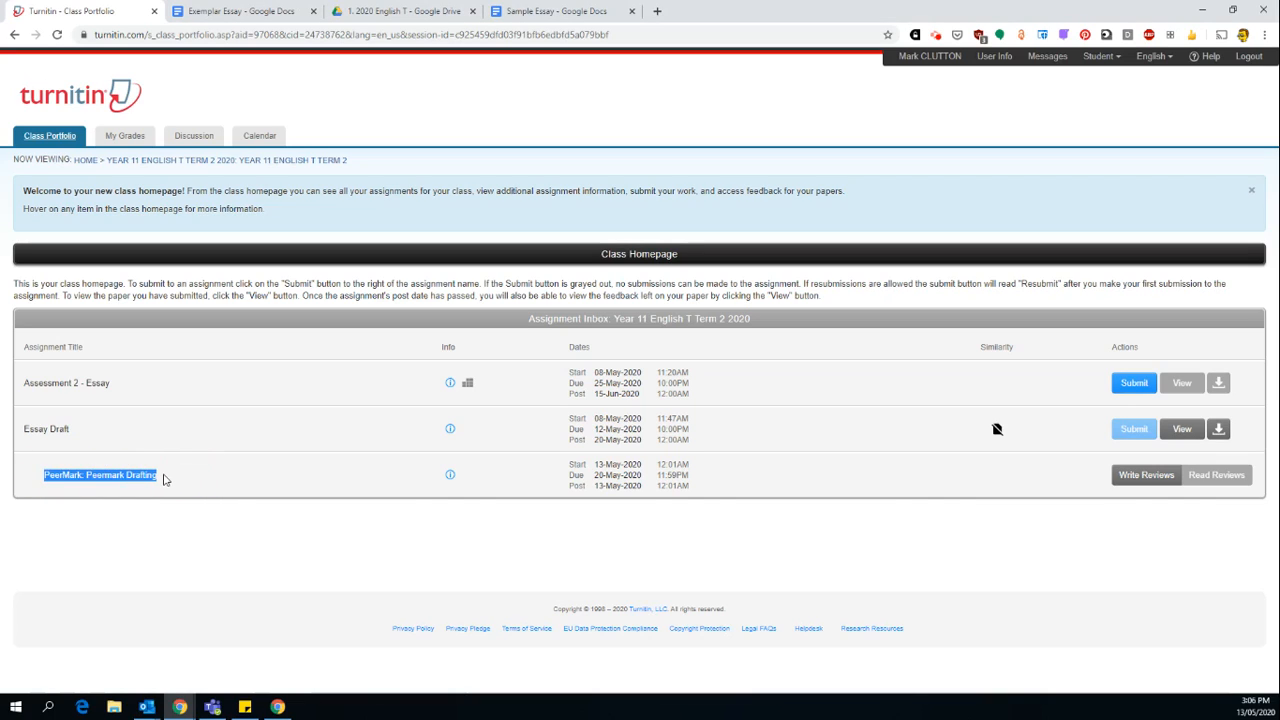
{"action": "mouse_move", "coordinate": [173, 483]}
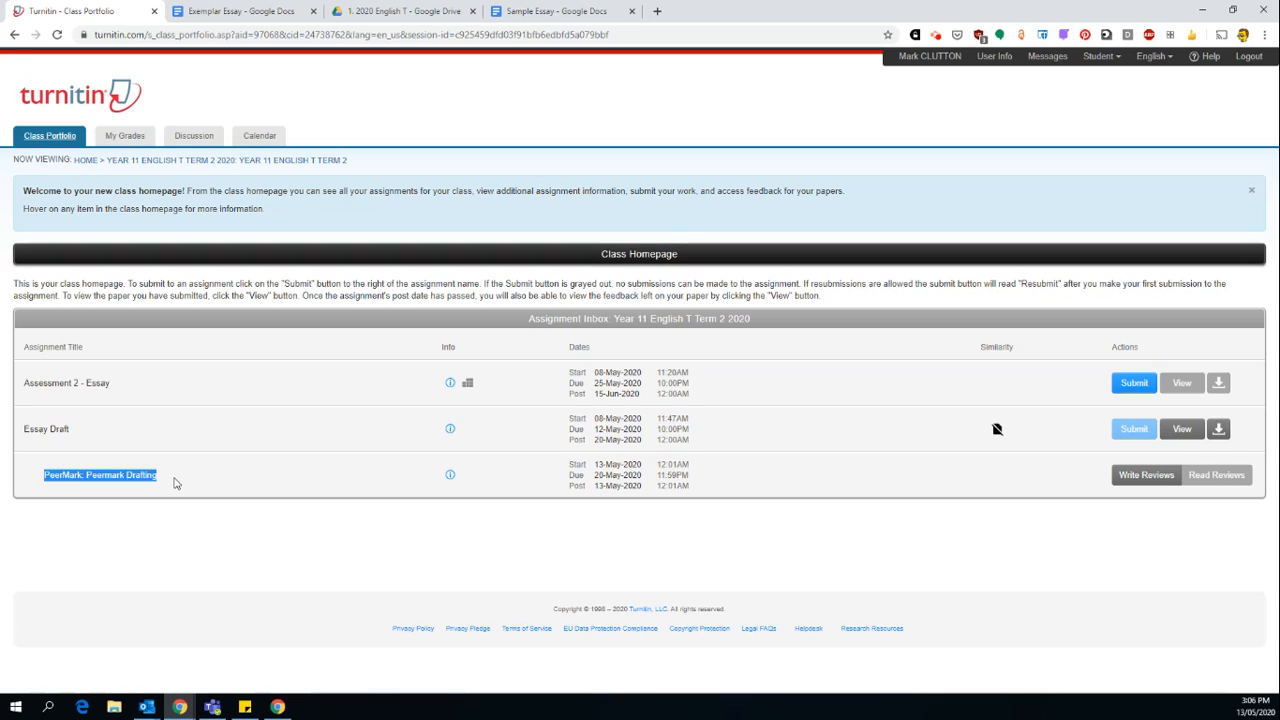
{"action": "mouse_move", "coordinate": [940, 484]}
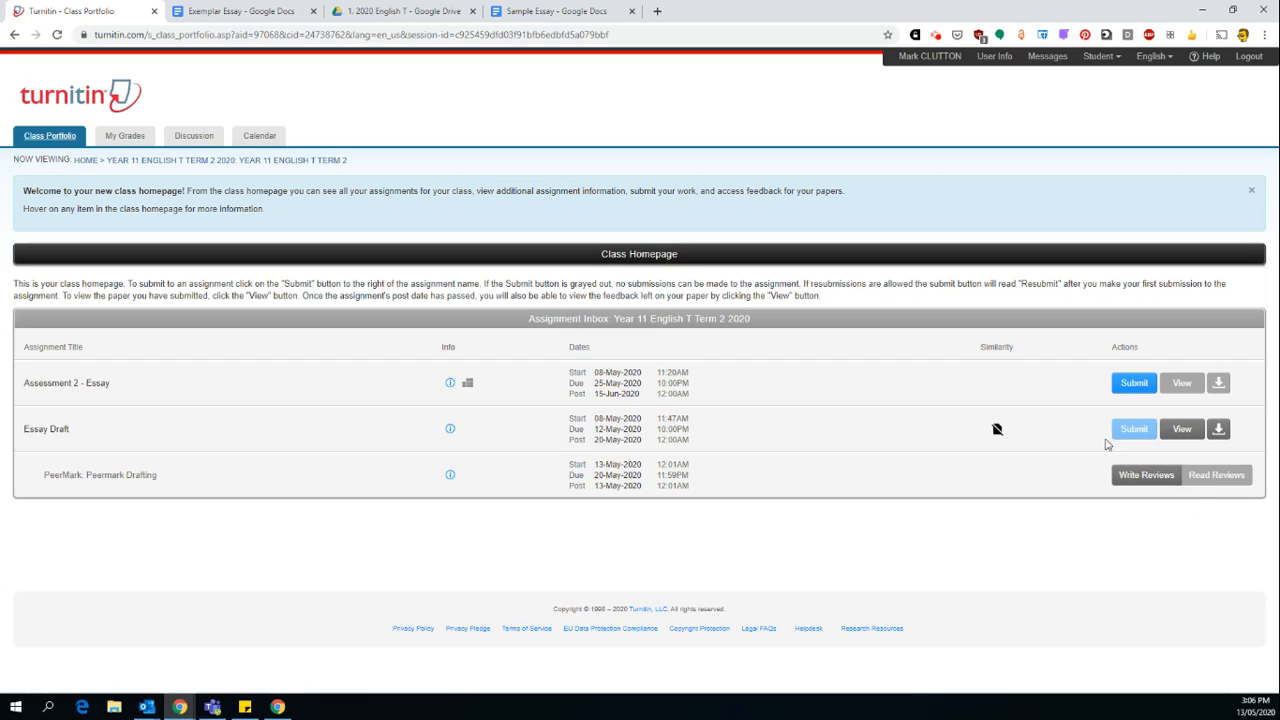
{"action": "mouse_move", "coordinate": [1078, 456]}
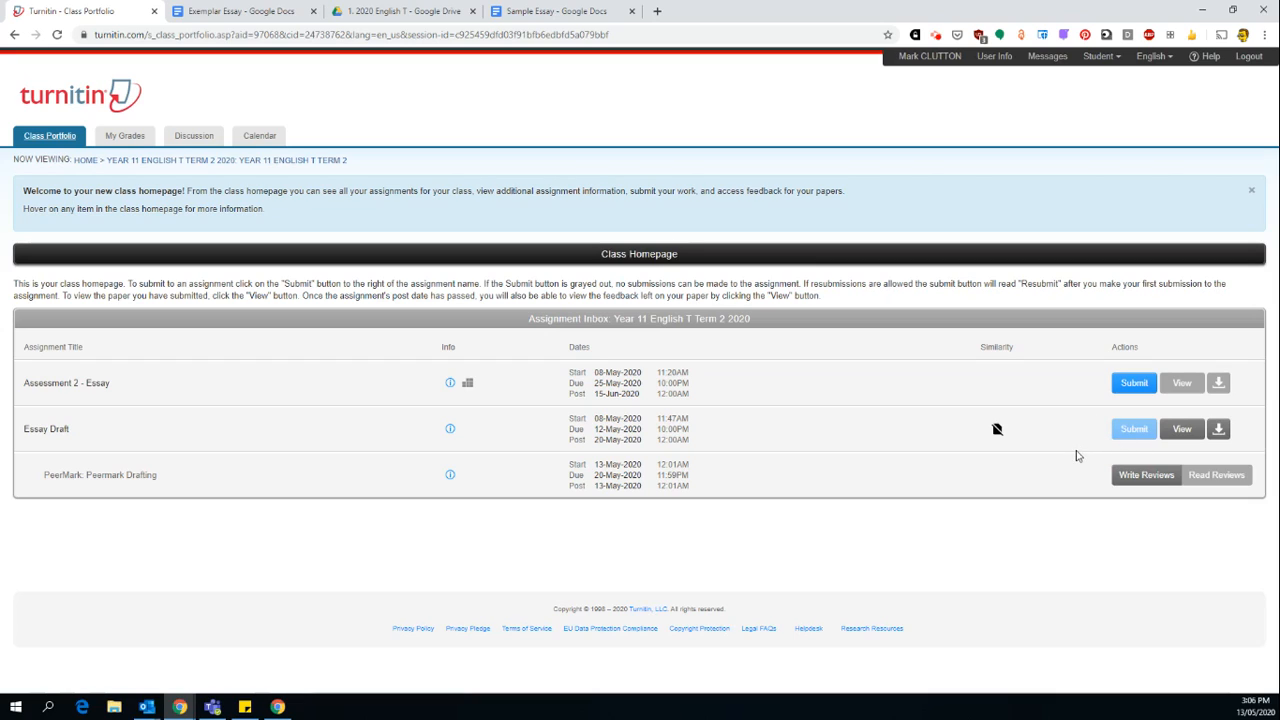
{"action": "mouse_move", "coordinate": [1159, 501]}
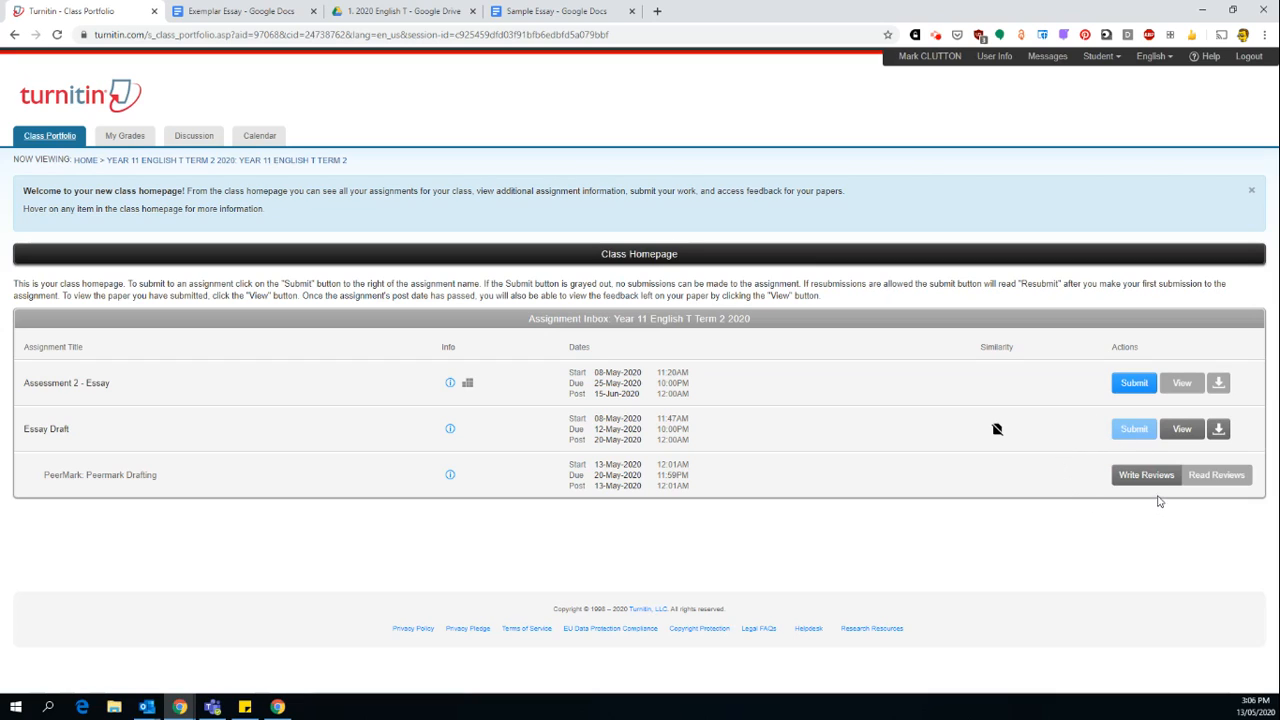
{"action": "mouse_move", "coordinate": [1159, 507]}
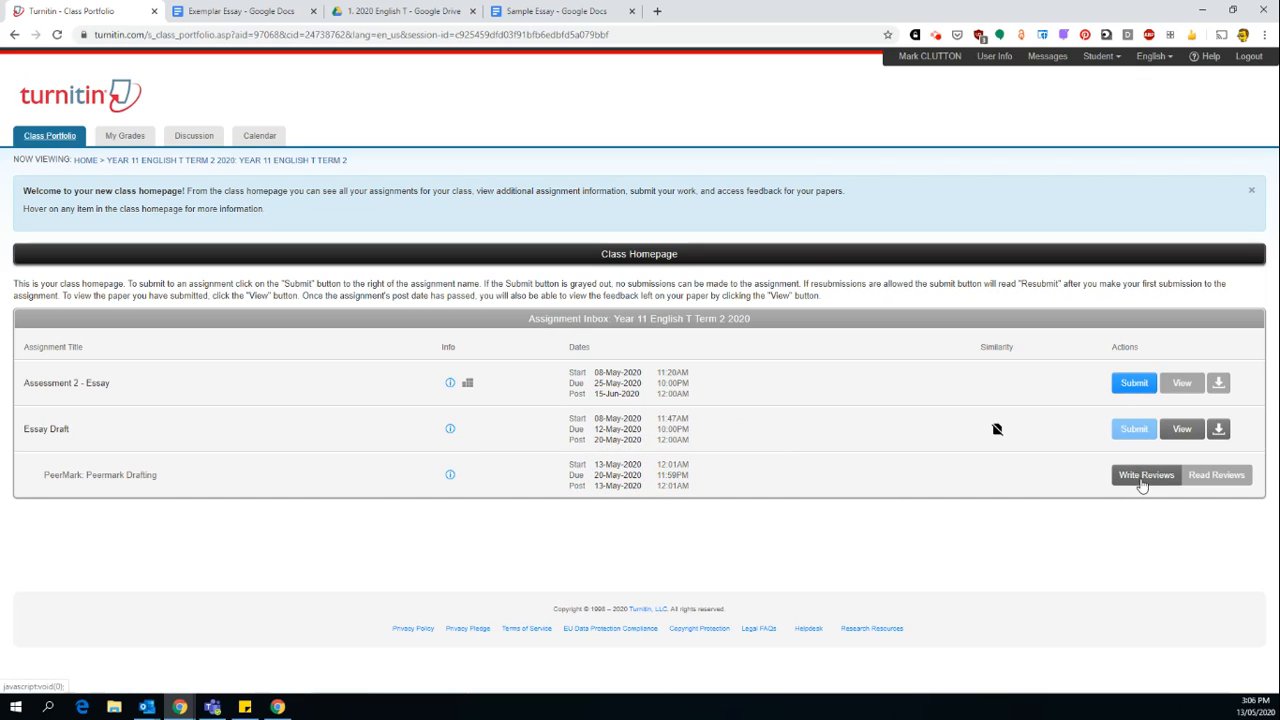
{"action": "left_click", "coordinate": [1145, 475]}
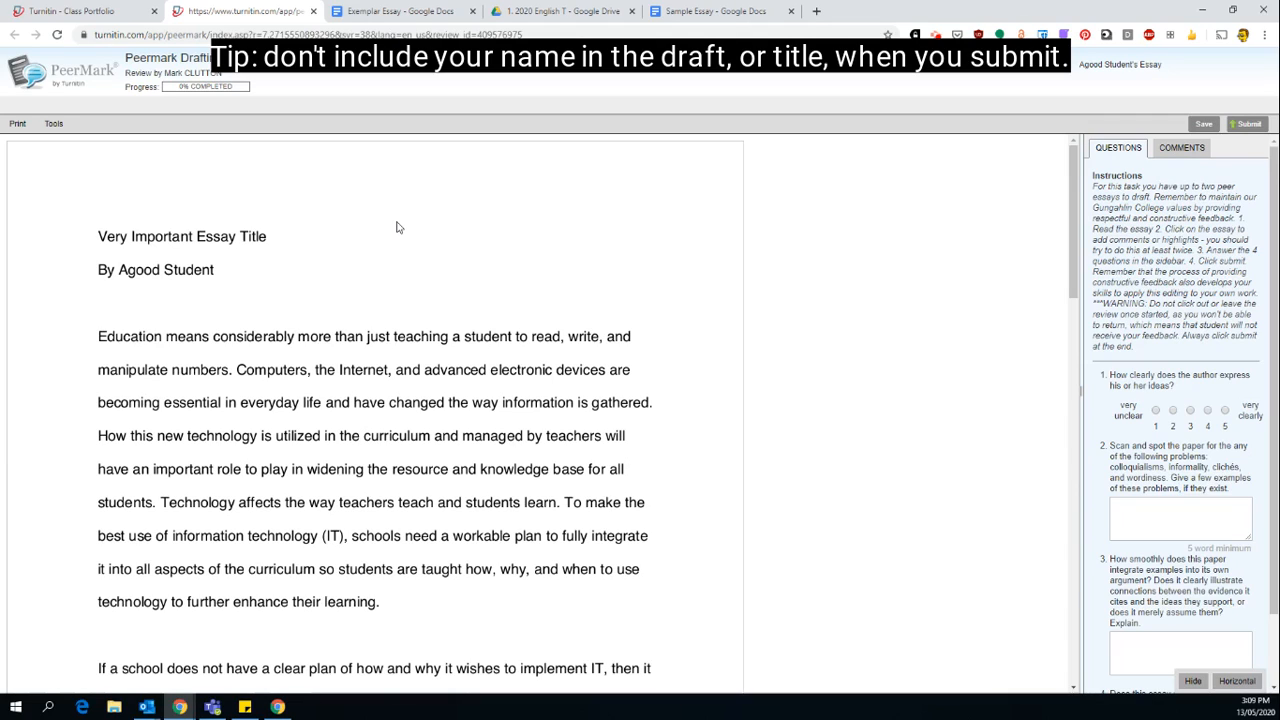
{"action": "scroll", "scroll_direction": "down", "scroll_amount": 3}
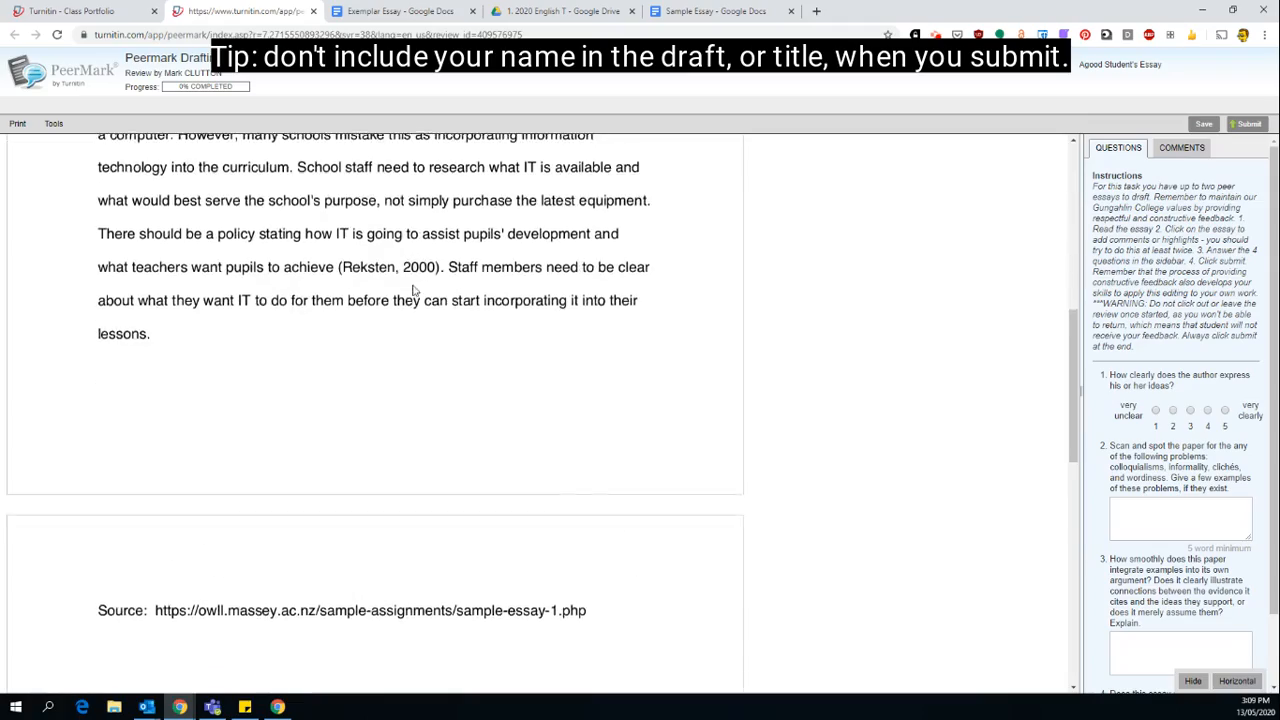
{"action": "scroll", "scroll_direction": "up", "scroll_amount": 3}
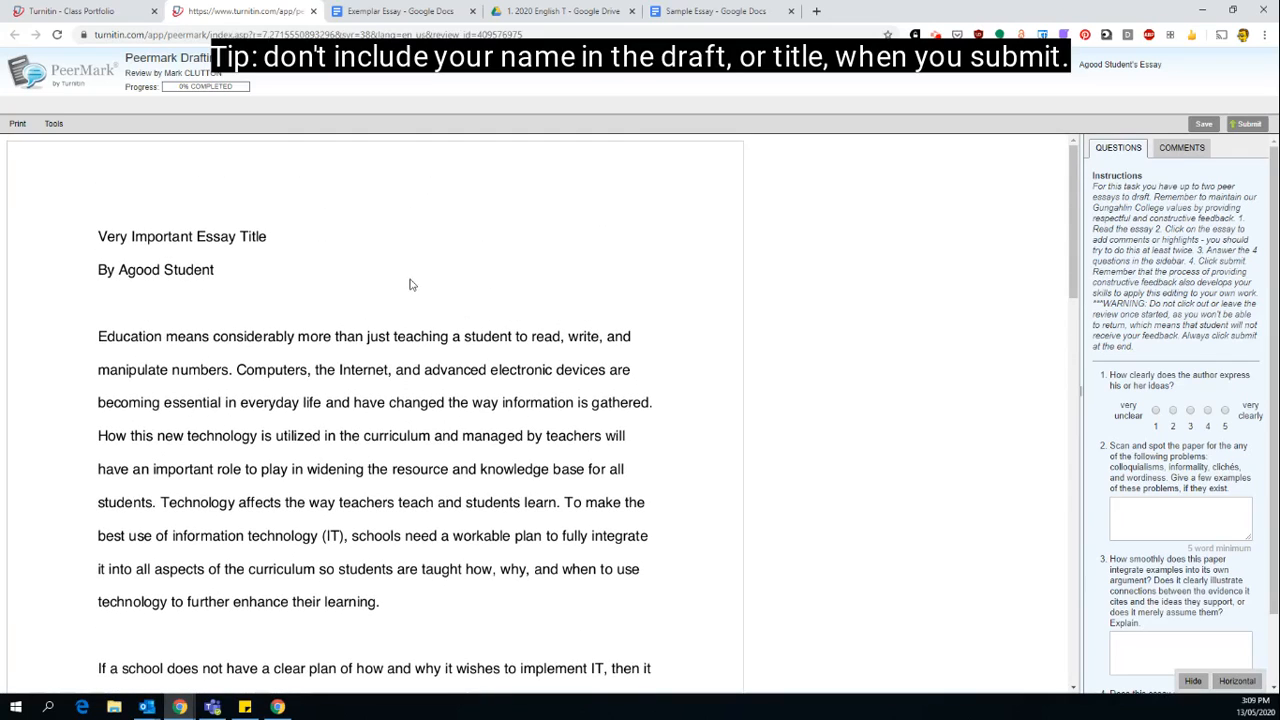
{"action": "mouse_move", "coordinate": [335, 286]}
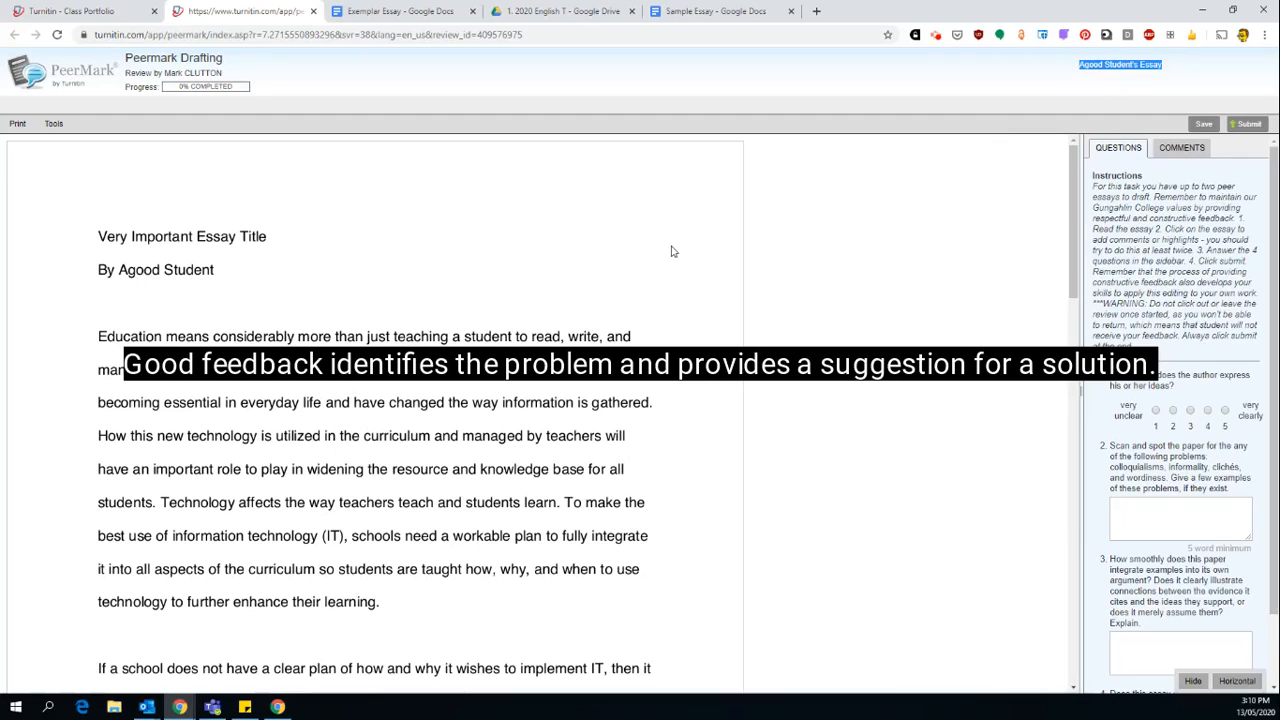
{"action": "mouse_move", "coordinate": [758, 206]}
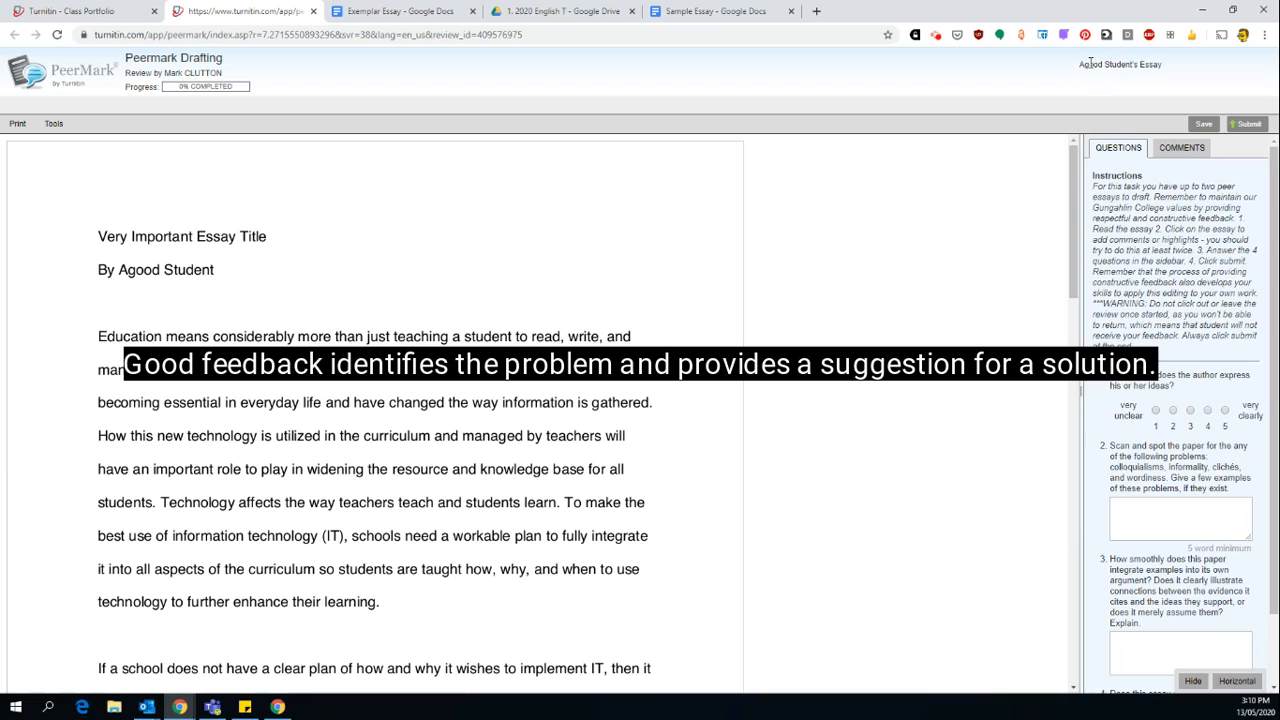
{"action": "mouse_move", "coordinate": [1075, 77]}
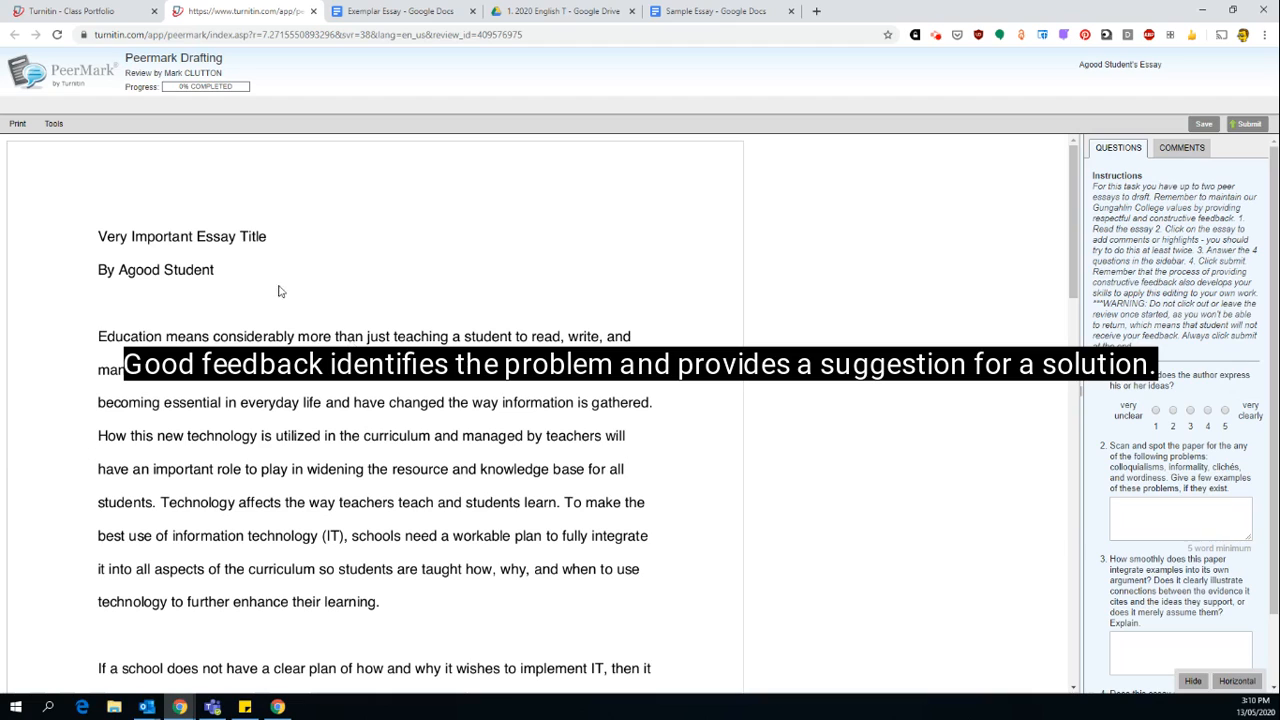
{"action": "left_click", "coordinate": [113, 272]}
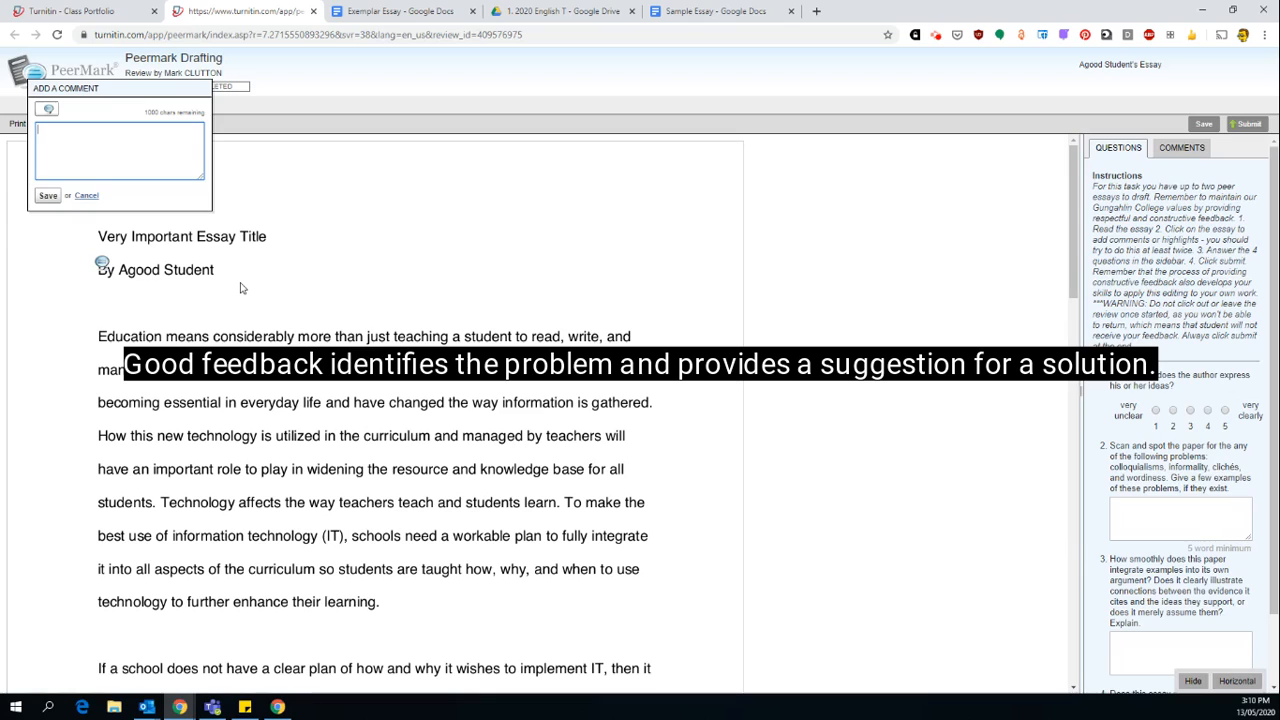
{"action": "mouse_move", "coordinate": [147, 218]}
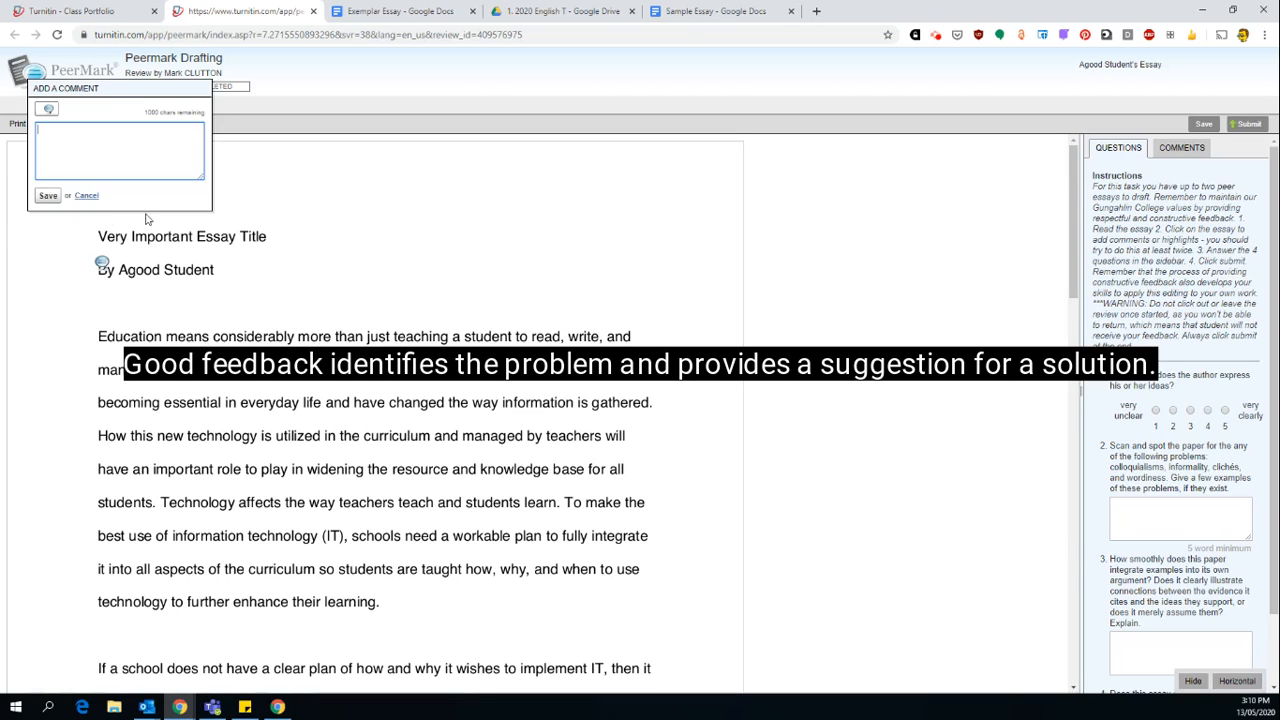
Cancel the empty comment, then read the review Instructions and sidebar questions.
{"action": "left_click", "coordinate": [86, 195]}
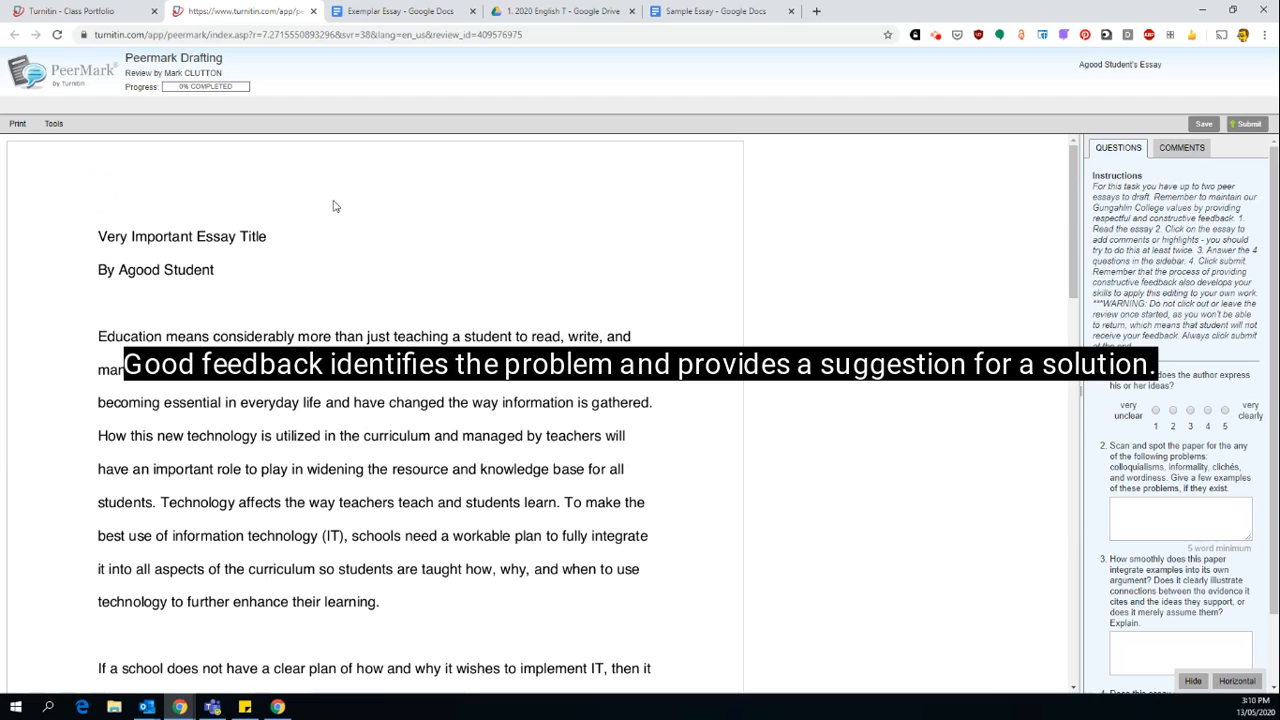
{"action": "mouse_move", "coordinate": [330, 220]}
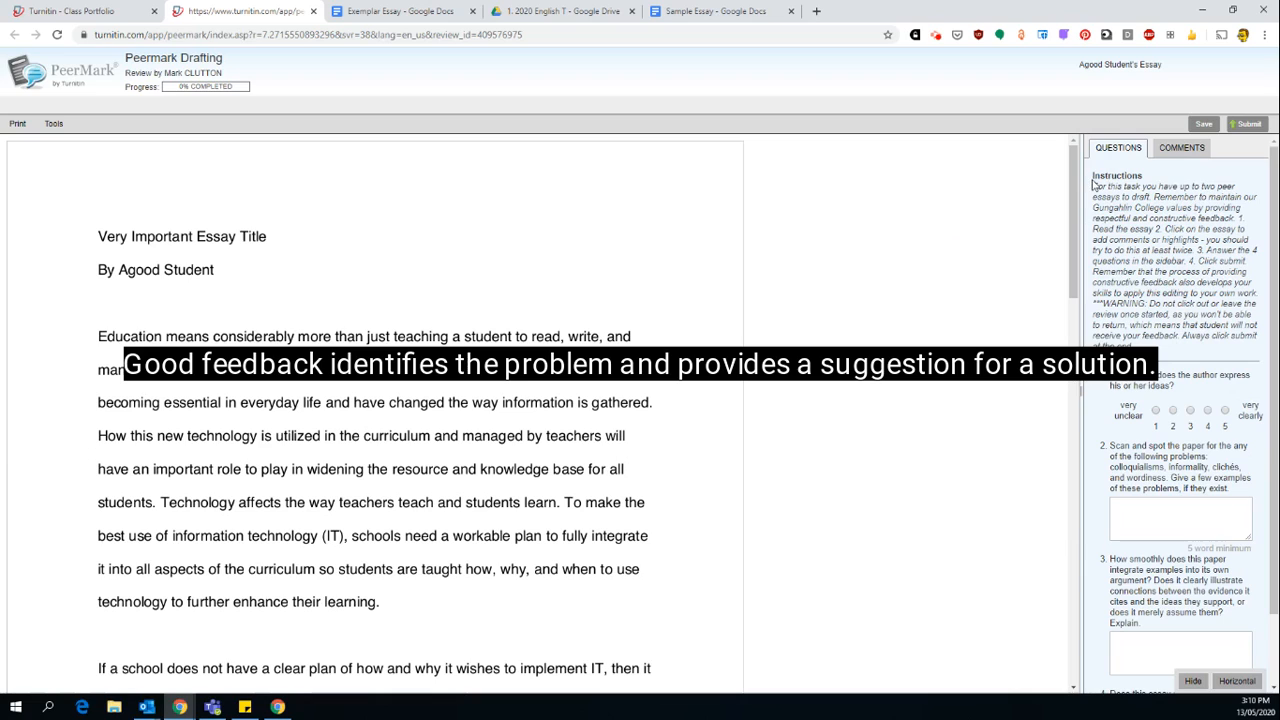
{"action": "left_click_drag", "start_coordinate": [1093, 186], "coordinate": [1256, 345]}
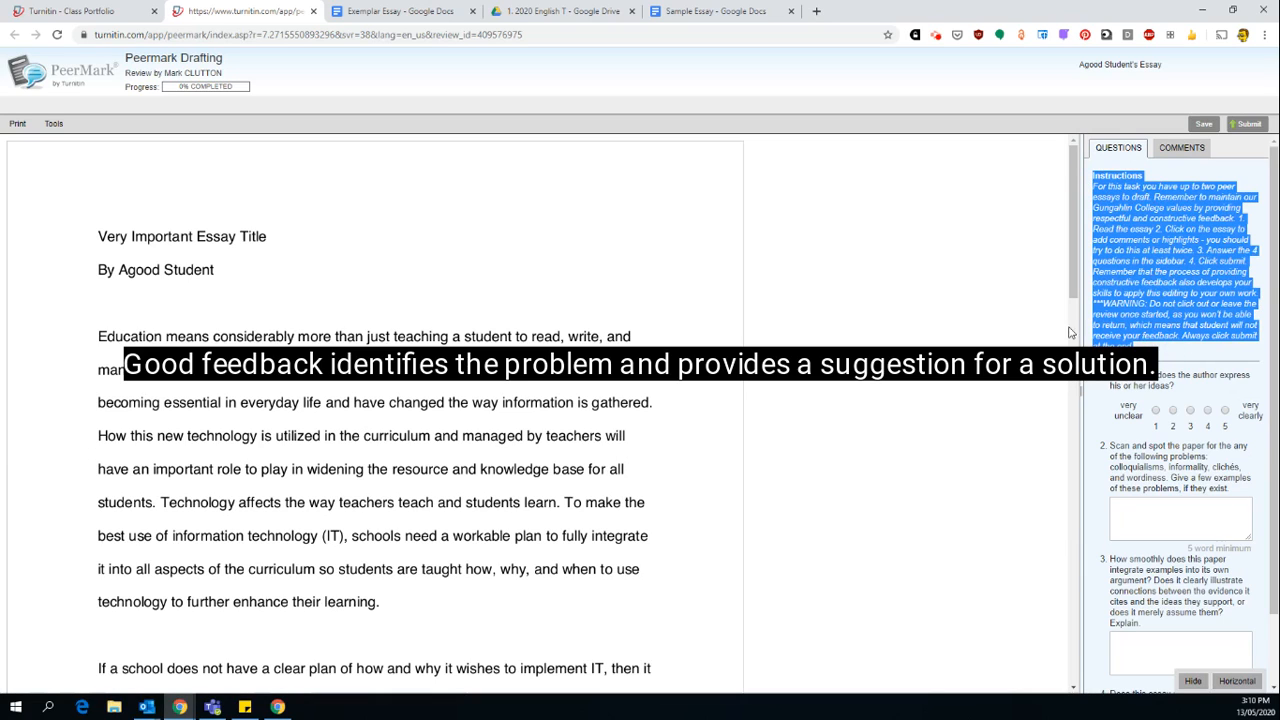
{"action": "mouse_move", "coordinate": [1007, 308]}
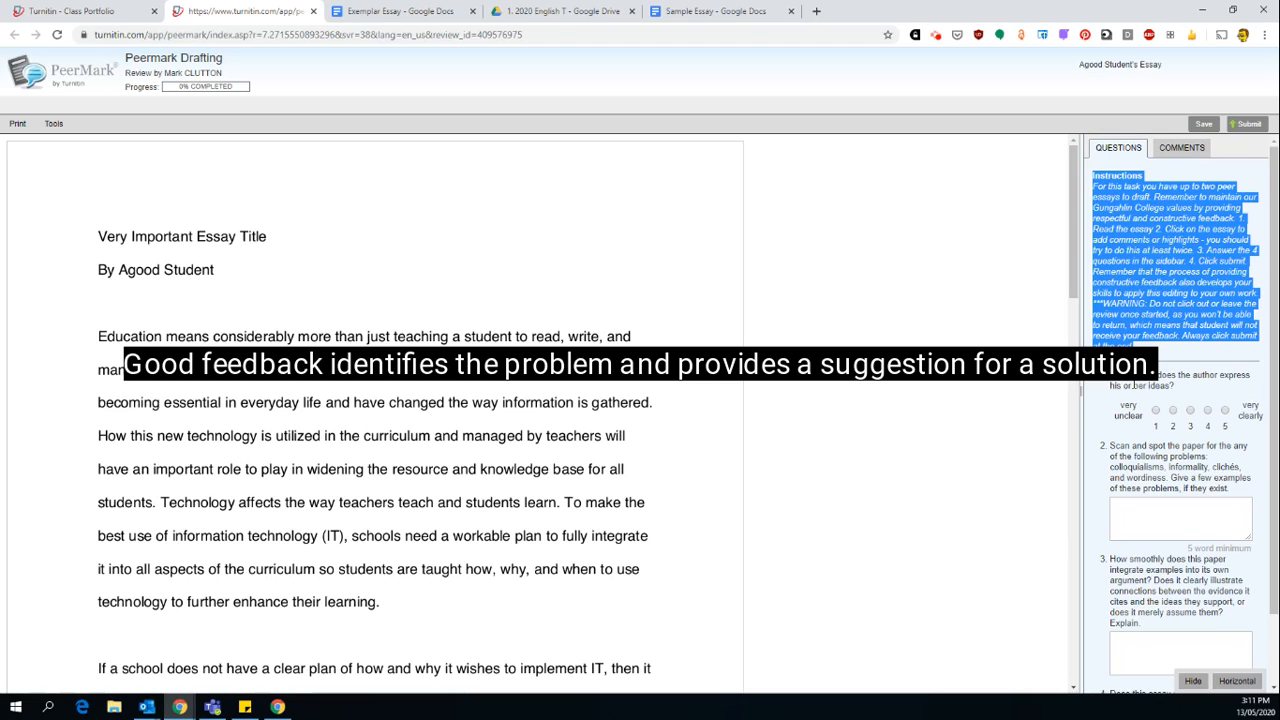
{"action": "scroll", "scroll_direction": "down", "scroll_amount": 3}
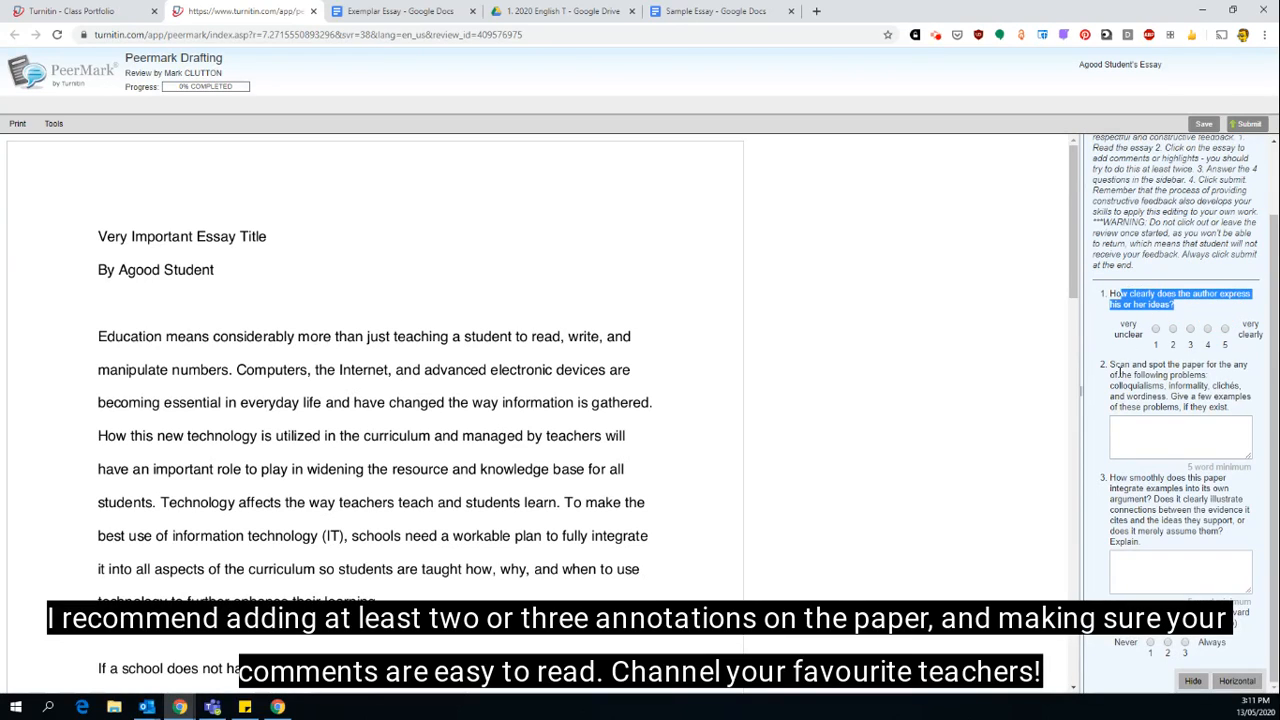
{"action": "left_click", "coordinate": [1180, 370]}
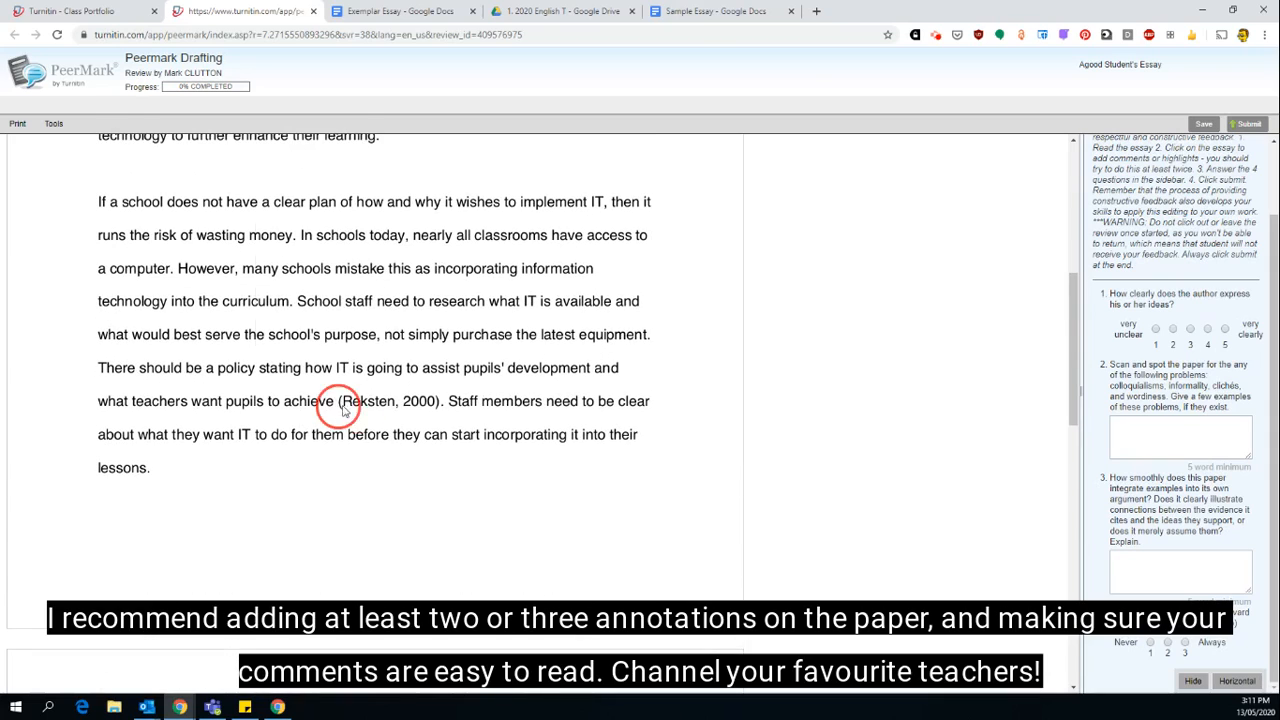
{"action": "left_click", "coordinate": [330, 401]}
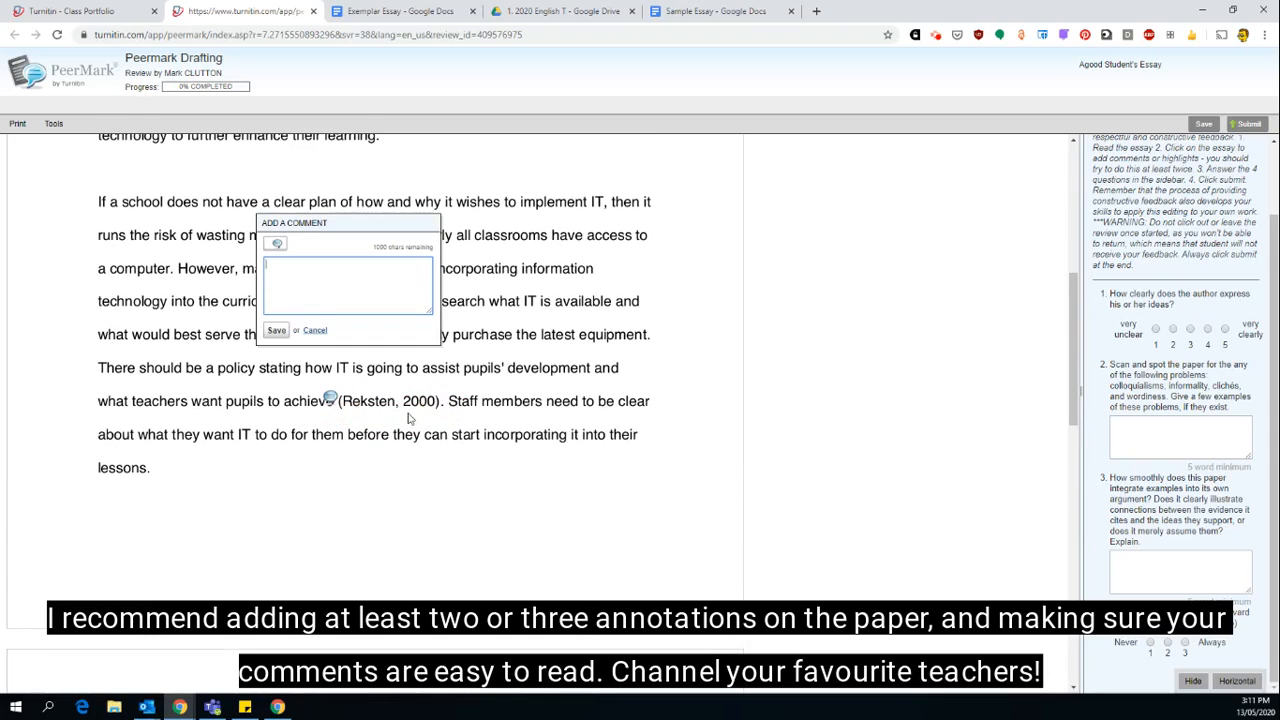
{"action": "scroll", "scroll_direction": "down", "scroll_amount": 3}
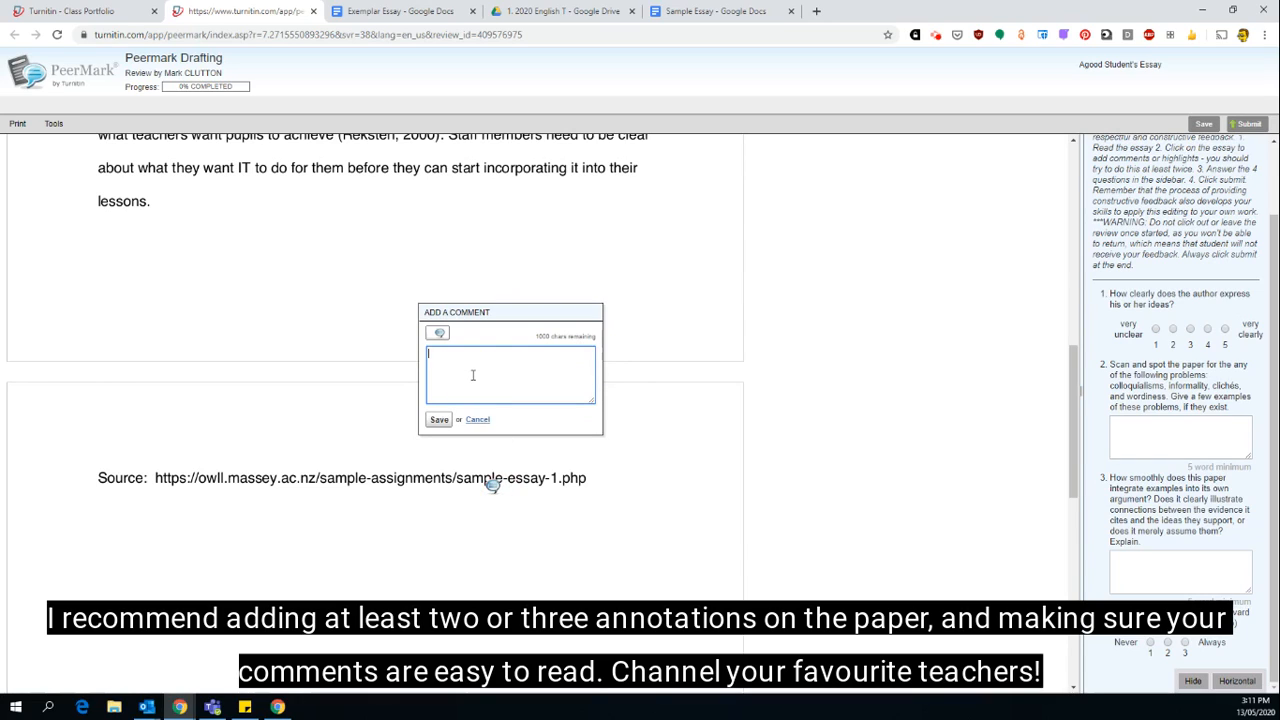
{"action": "type", "text": "Please"}
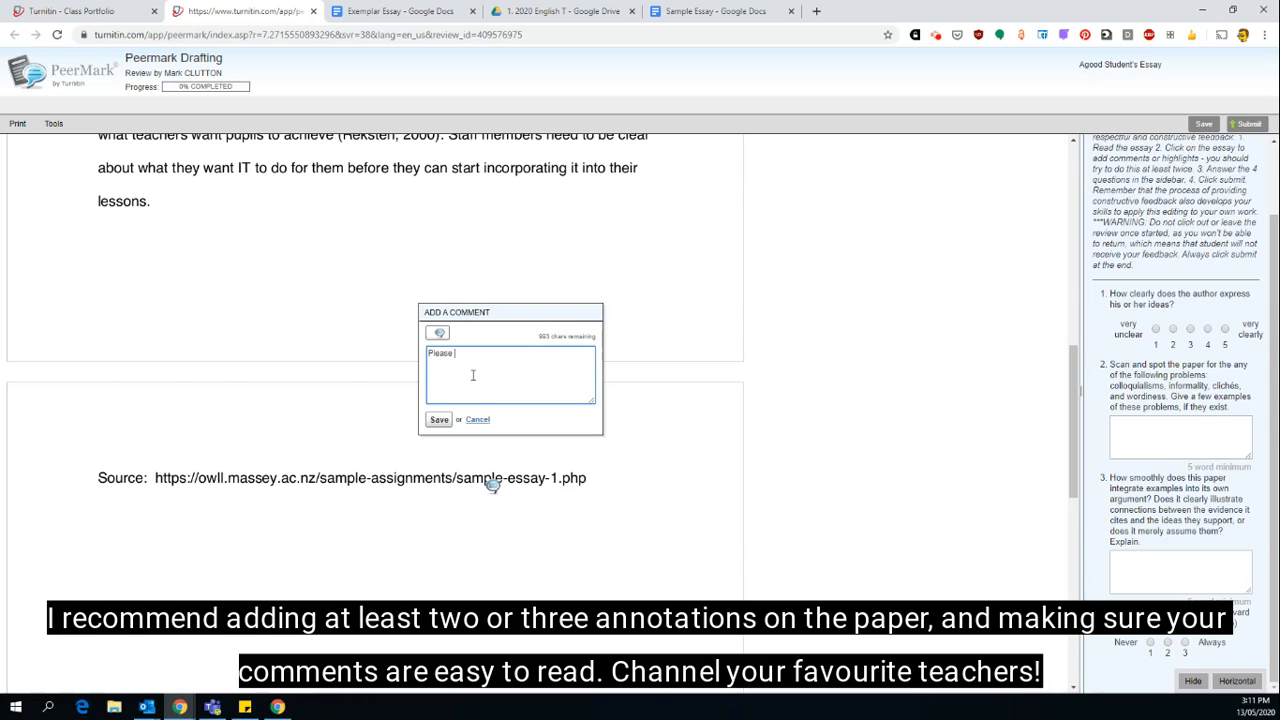
{"action": "type", "text": "check references"}
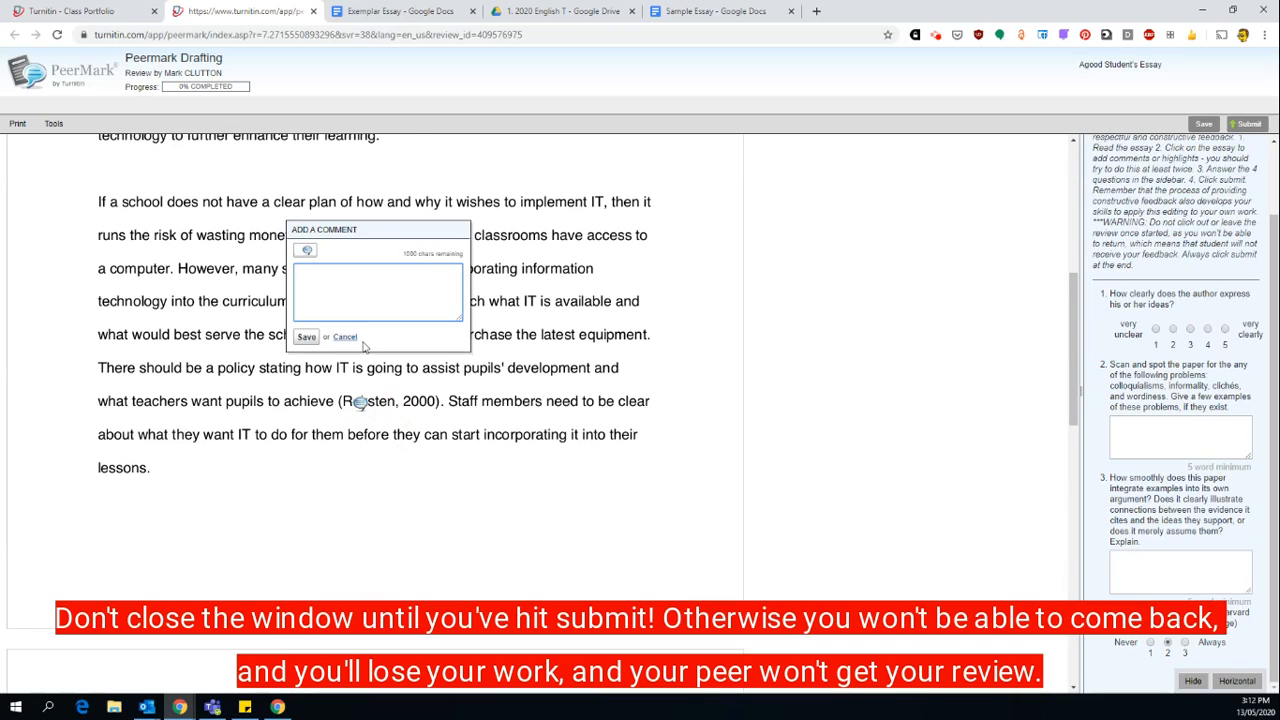
{"action": "left_click", "coordinate": [306, 337]}
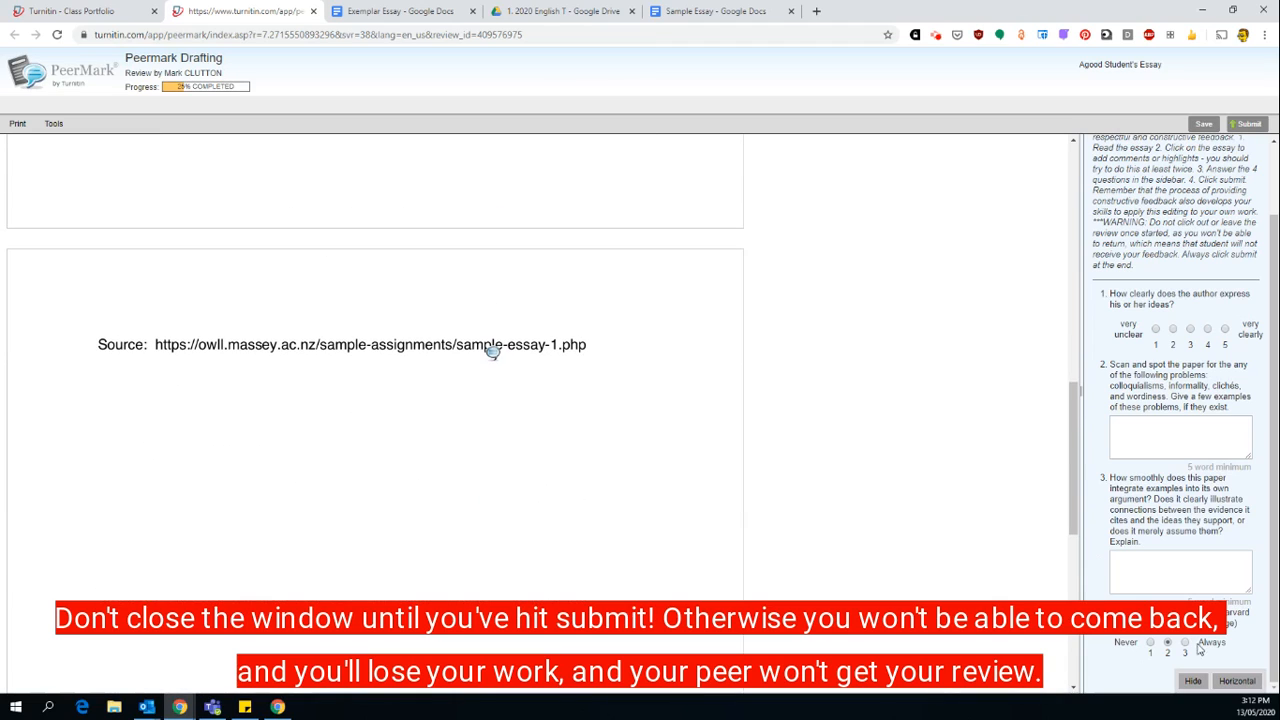
{"action": "mouse_move", "coordinate": [645, 475]}
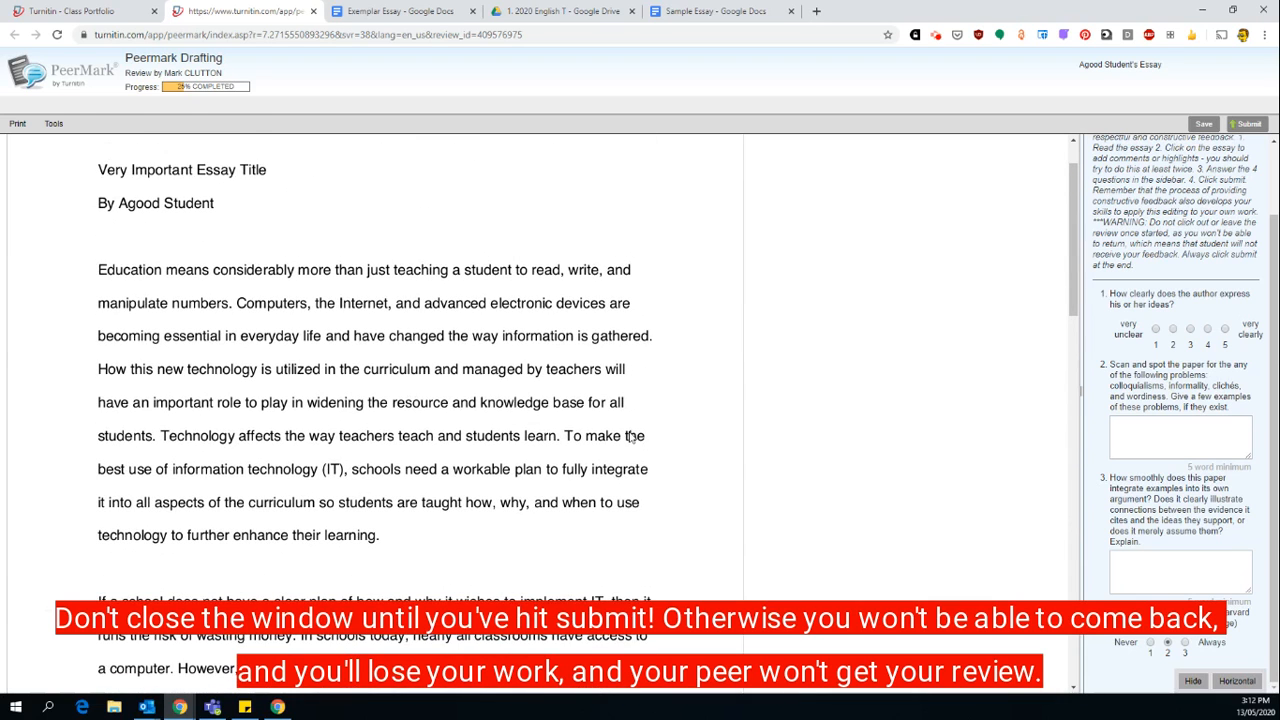
Save the comment 'Great topic sentence - very clear.' and begin another beside line two.
{"action": "scroll", "scroll_direction": "down", "scroll_amount": 3}
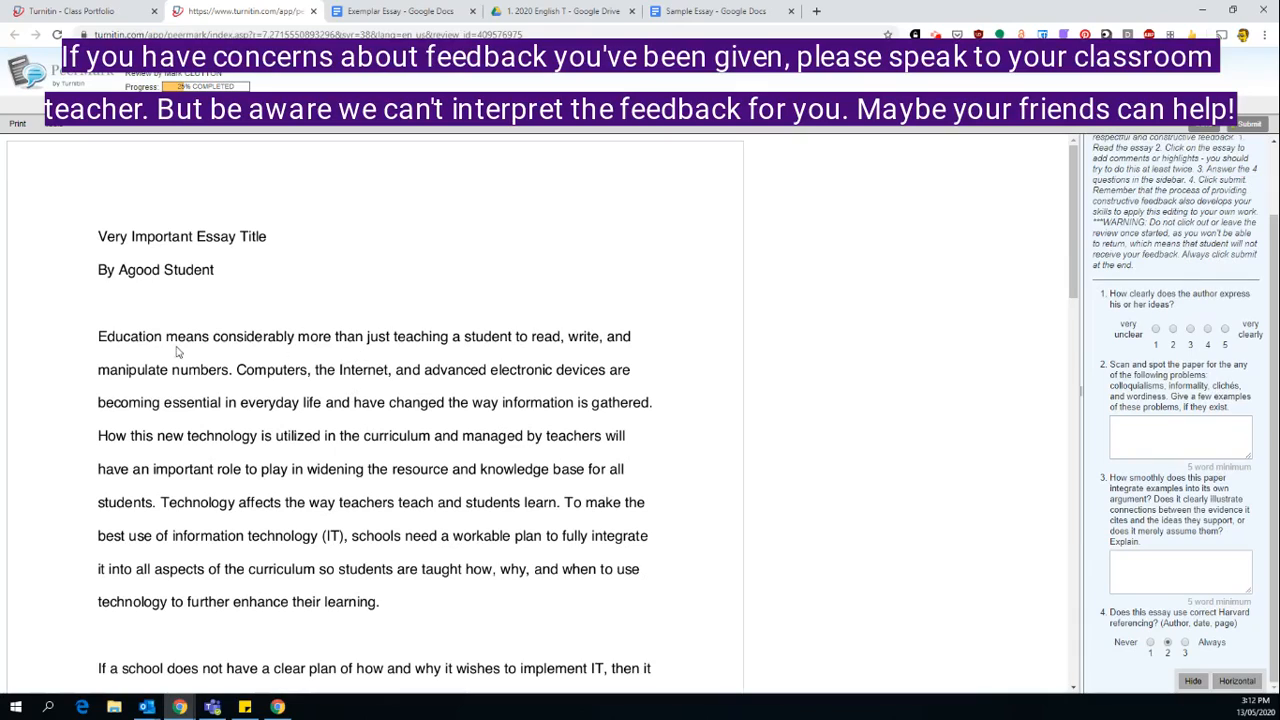
{"action": "mouse_move", "coordinate": [208, 353]}
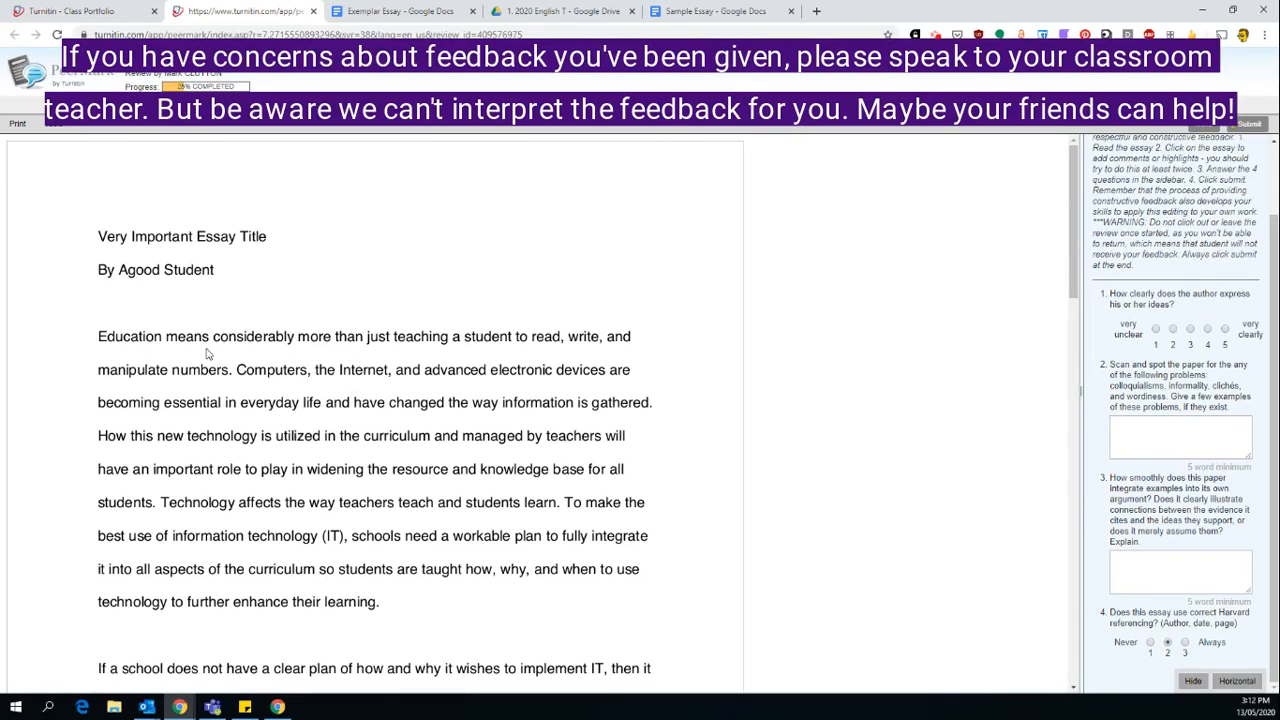
{"action": "mouse_move", "coordinate": [558, 351]}
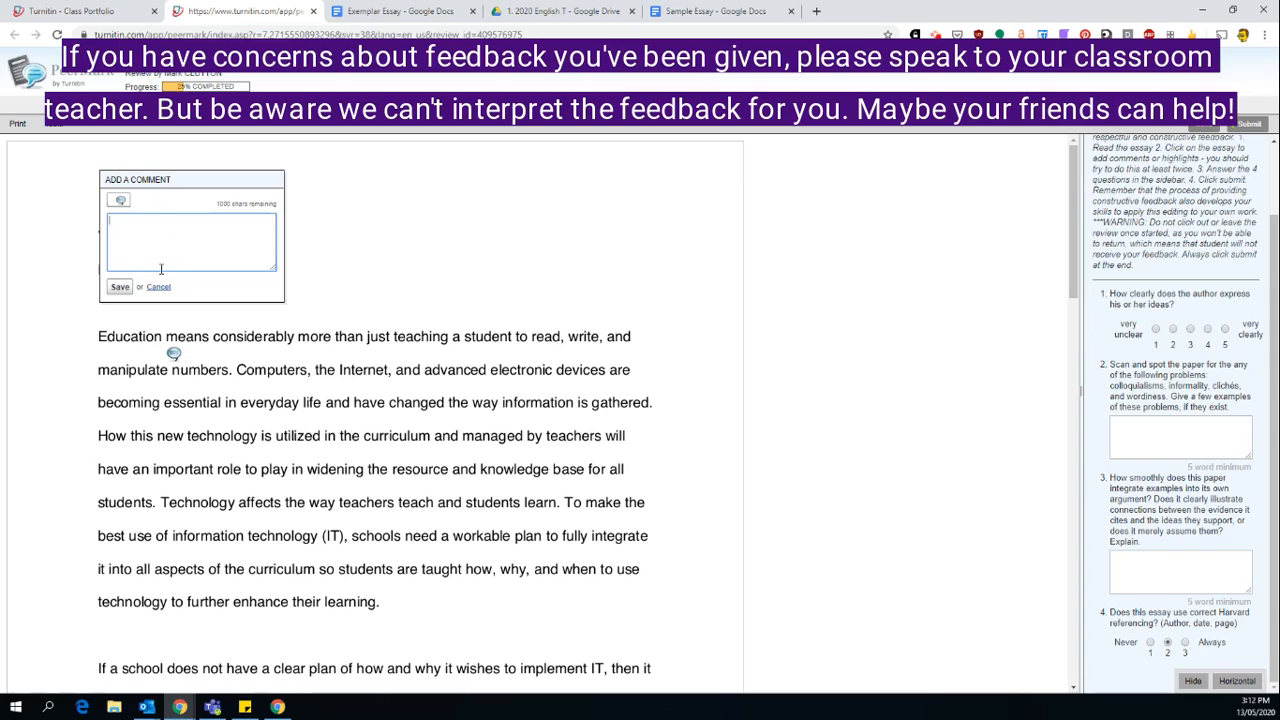
{"action": "type", "text": "Great topic sentence - very clear."}
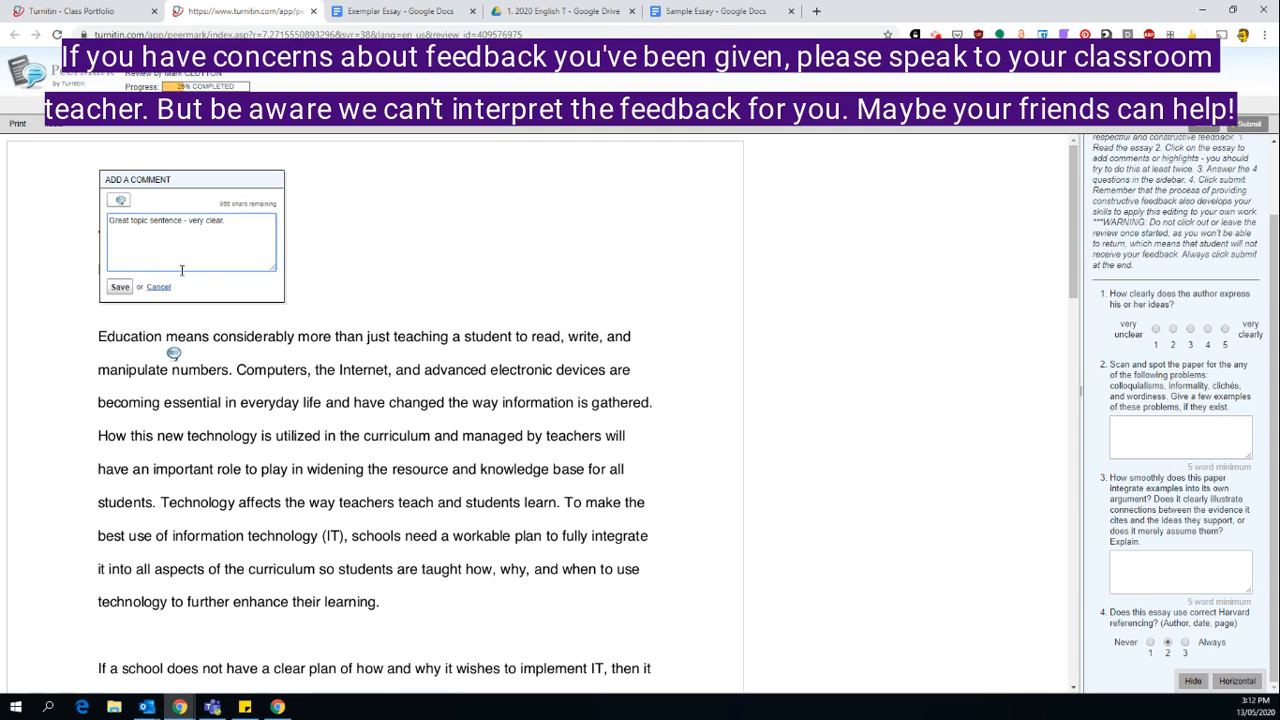
{"action": "mouse_move", "coordinate": [490, 380]}
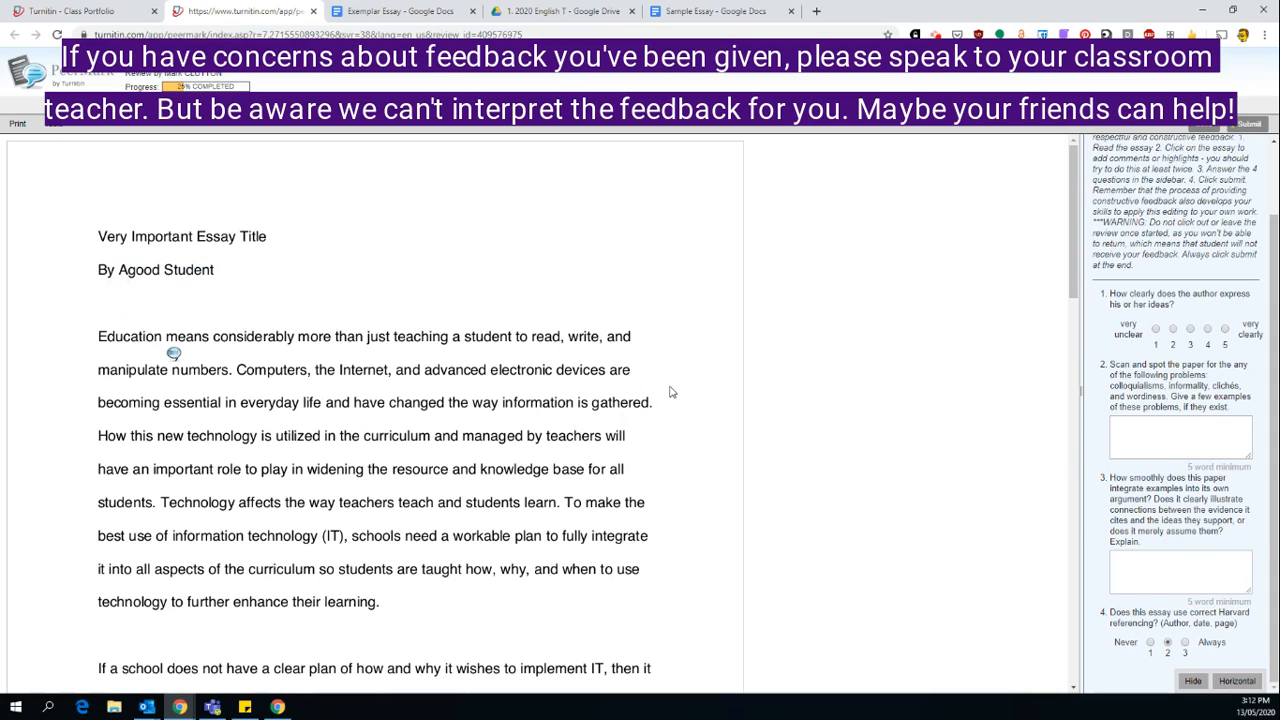
{"action": "left_click", "coordinate": [661, 378]}
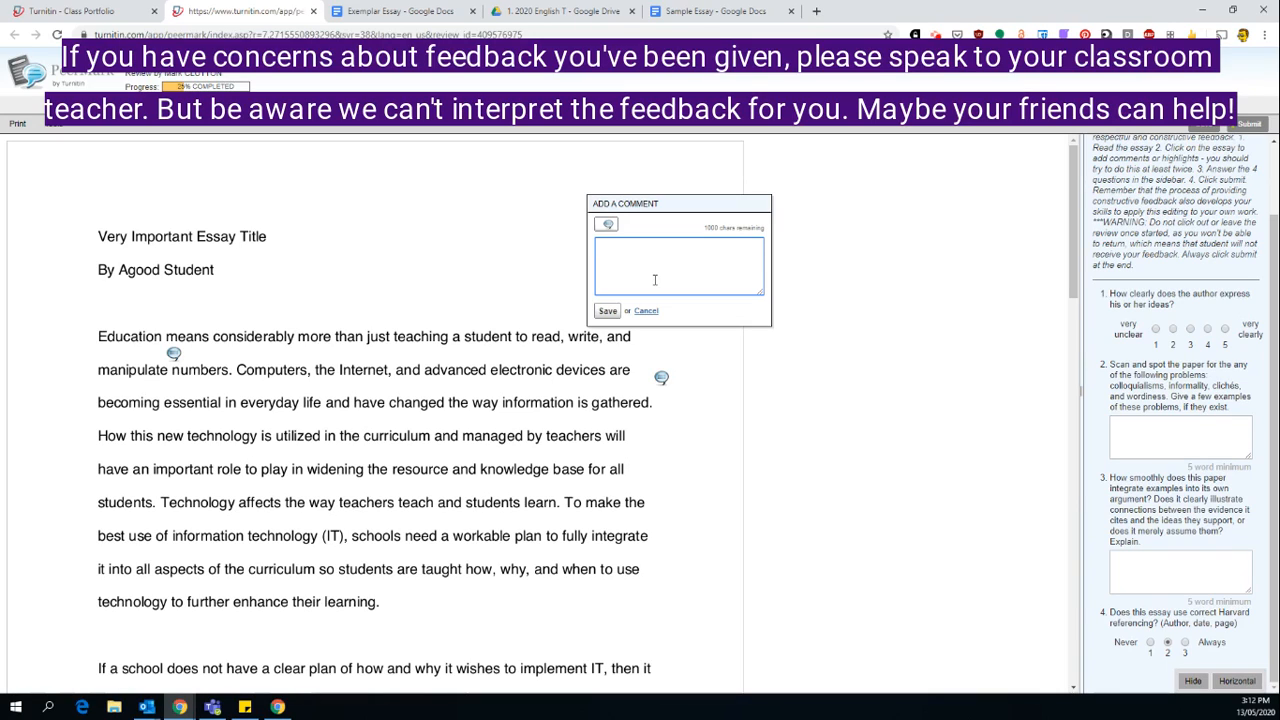
{"action": "type", "text": "Make s"}
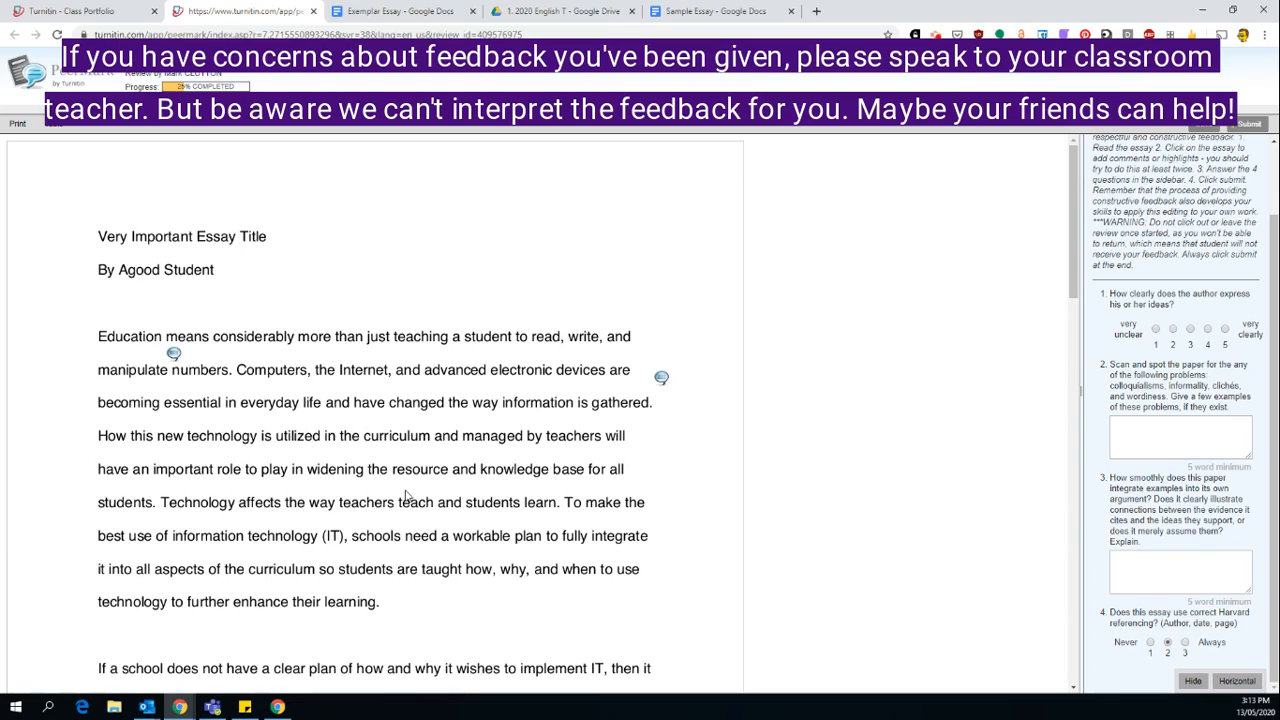
{"action": "mouse_move", "coordinate": [357, 447]}
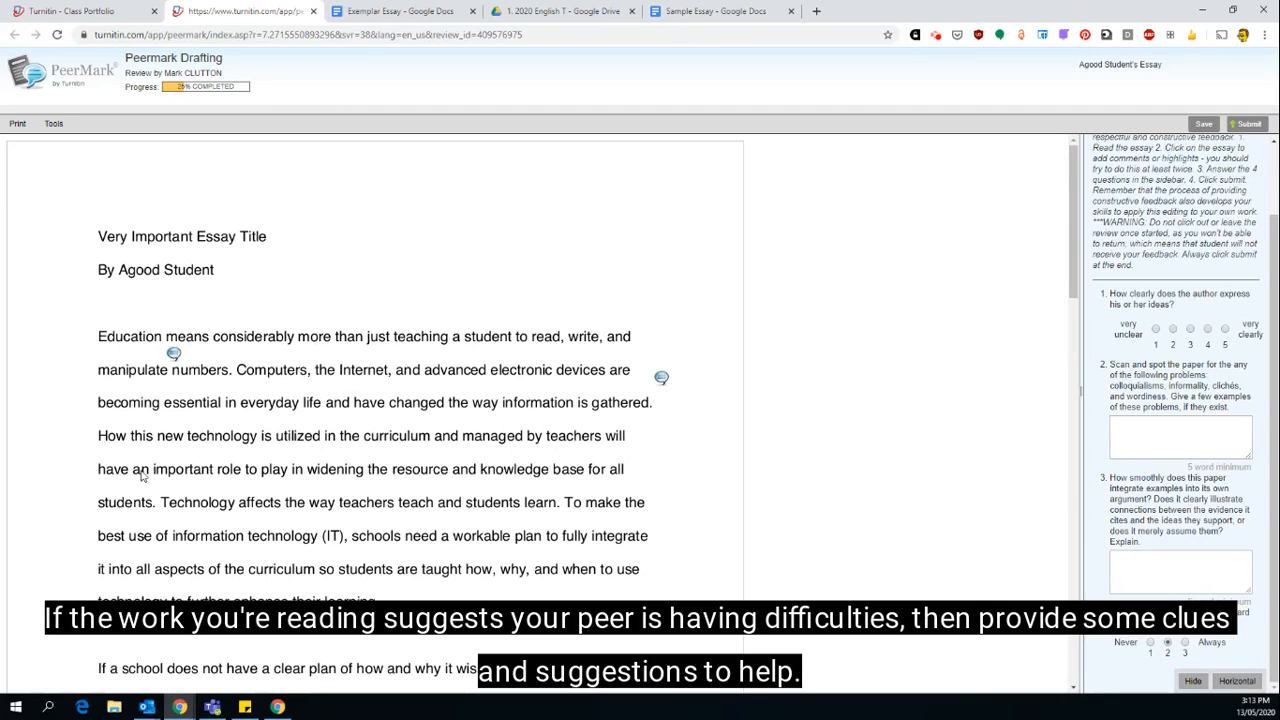
{"action": "mouse_move", "coordinate": [648, 481]}
{"action": "type", "text": "W"}
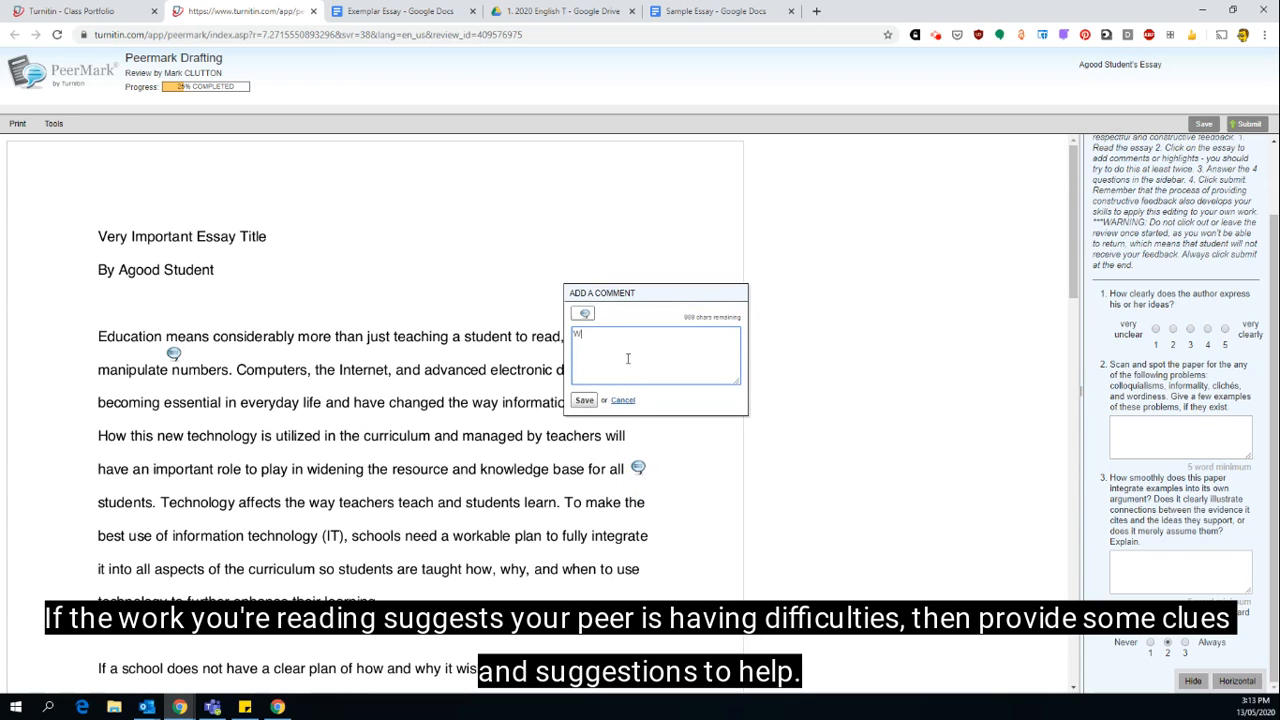
Comment beside 'knowledge base for all' requesting evidence (eg. quote) or scene, and save.
{"action": "type", "text": "ant evidence ("}
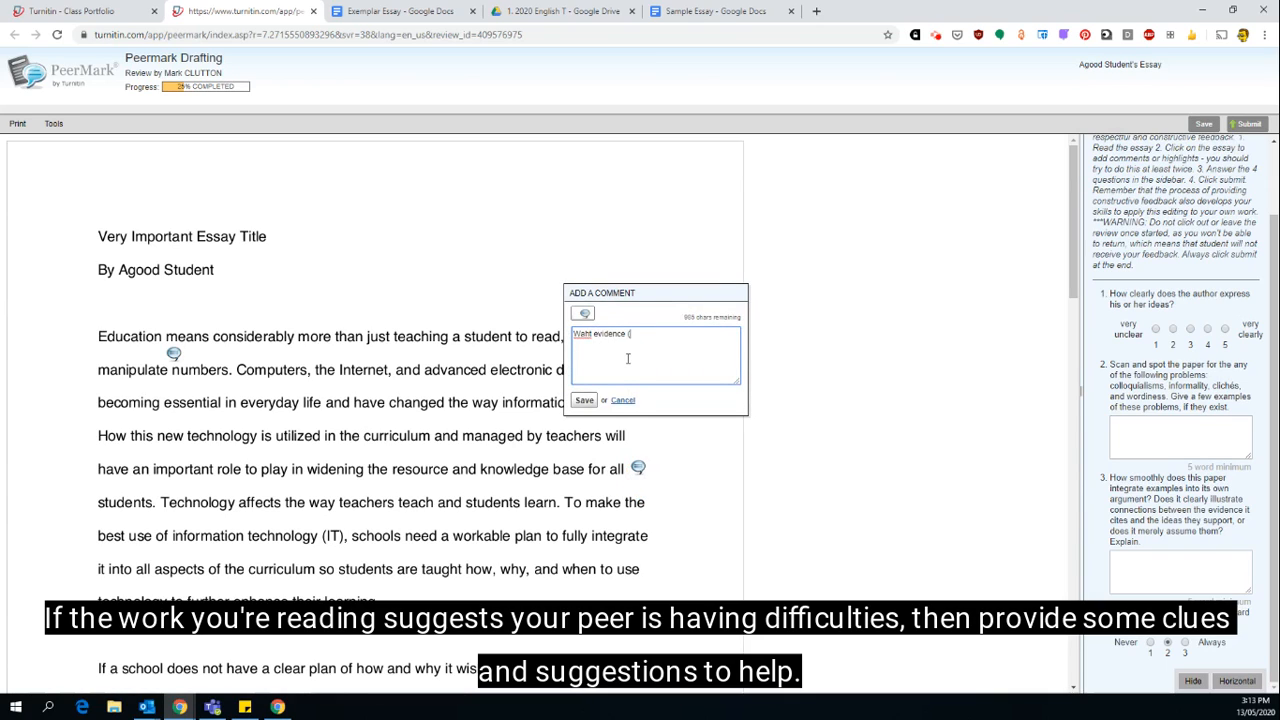
{"action": "type", "text": "(eg. quote"}
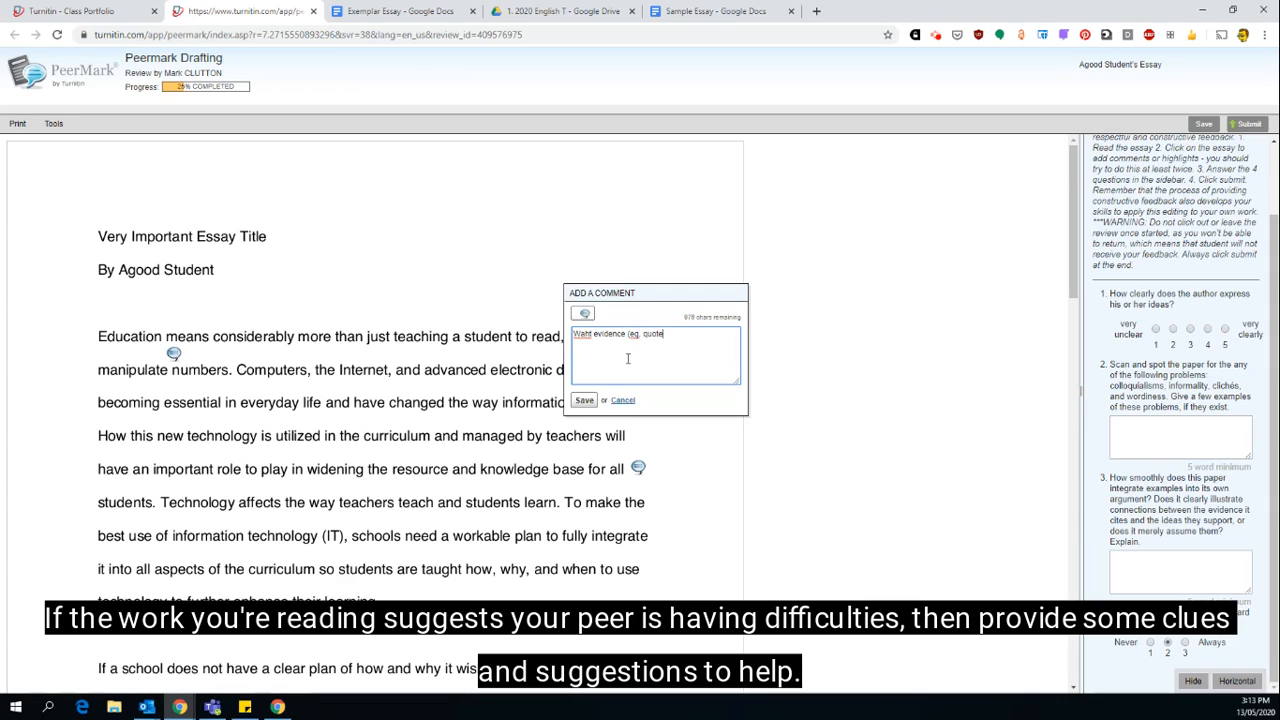
{"action": "type", "text": "or"}
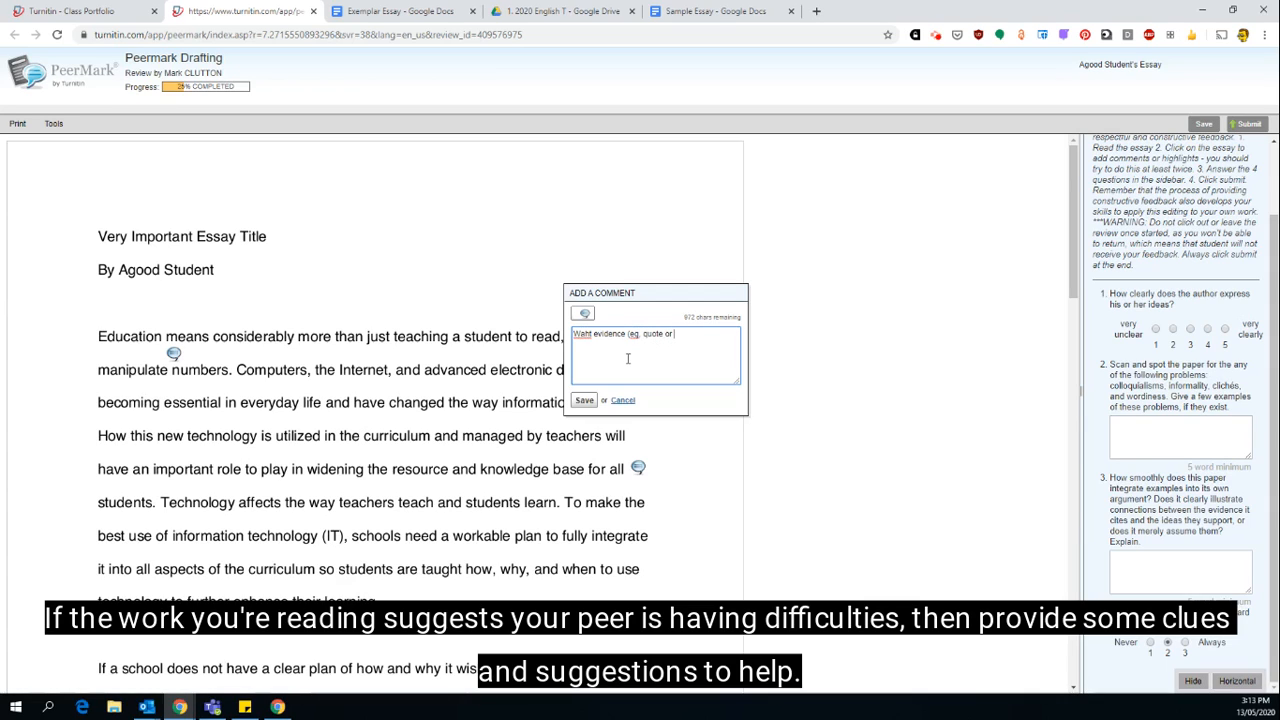
{"action": "type", "text": "scene"}
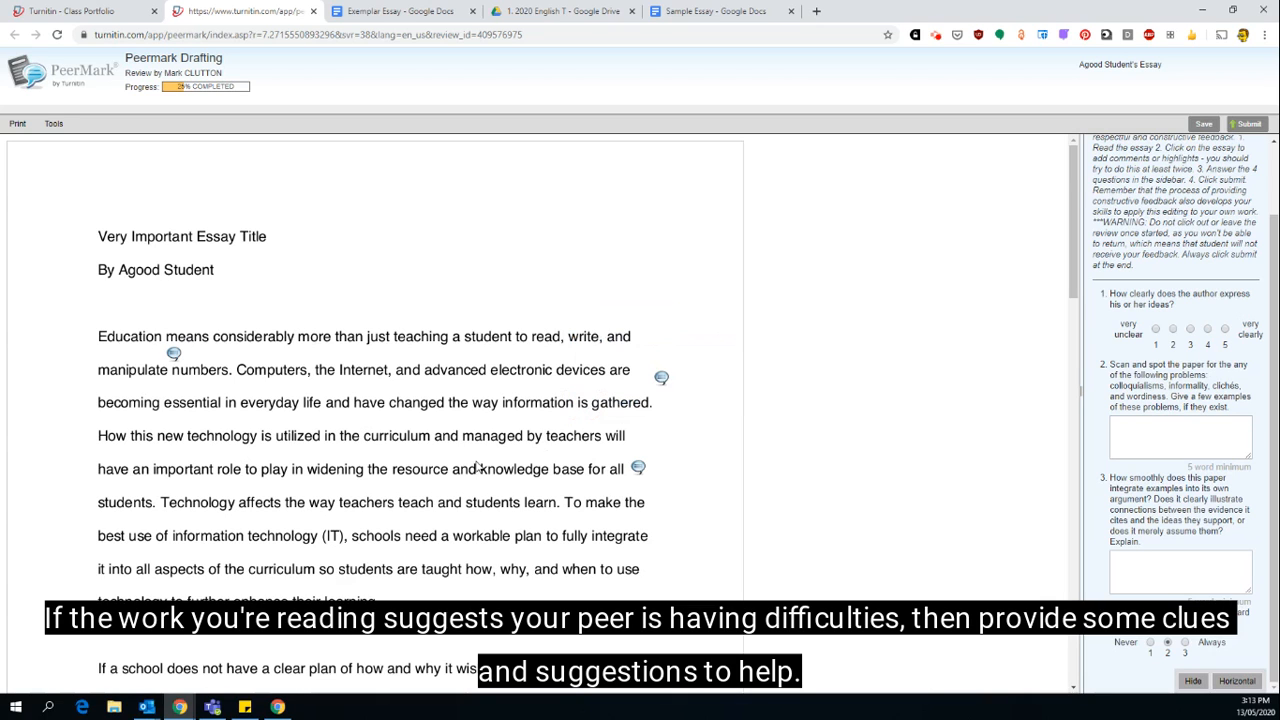
{"action": "scroll", "scroll_direction": "down", "scroll_amount": 3}
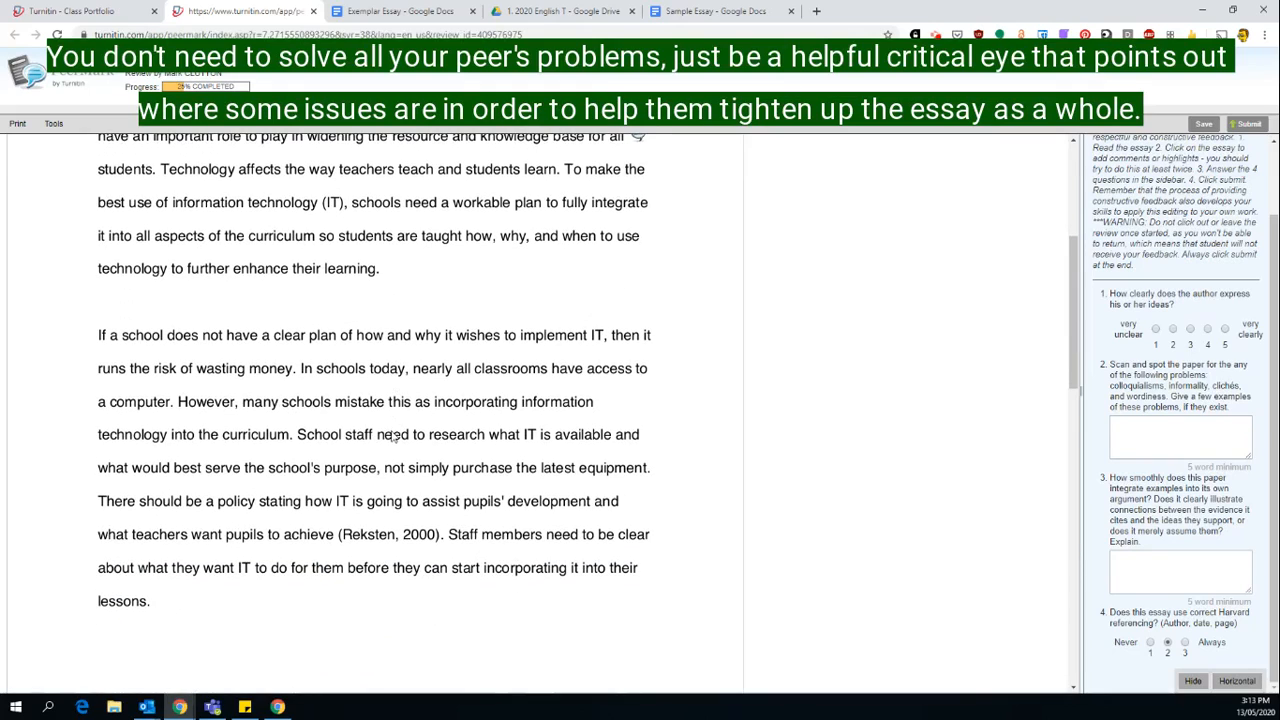
{"action": "mouse_move", "coordinate": [347, 568]}
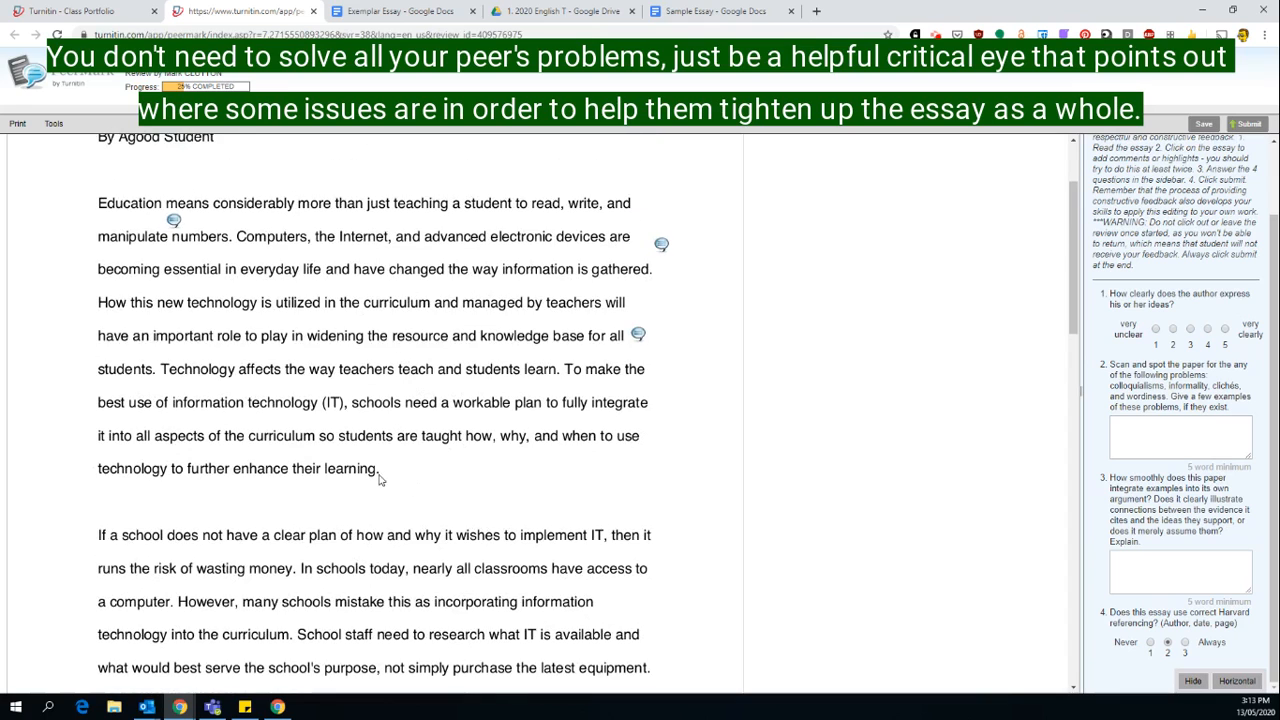
{"action": "scroll", "scroll_direction": "down", "scroll_amount": 3}
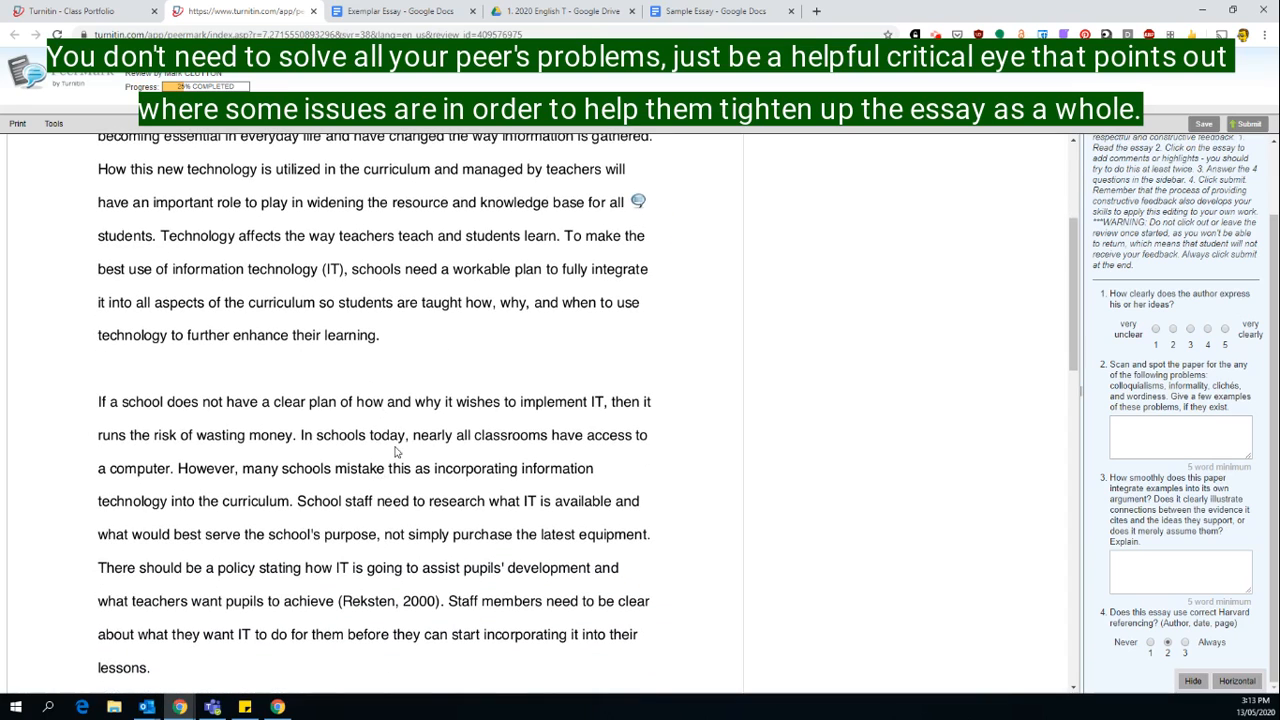
{"action": "left_click", "coordinate": [1180, 437]}
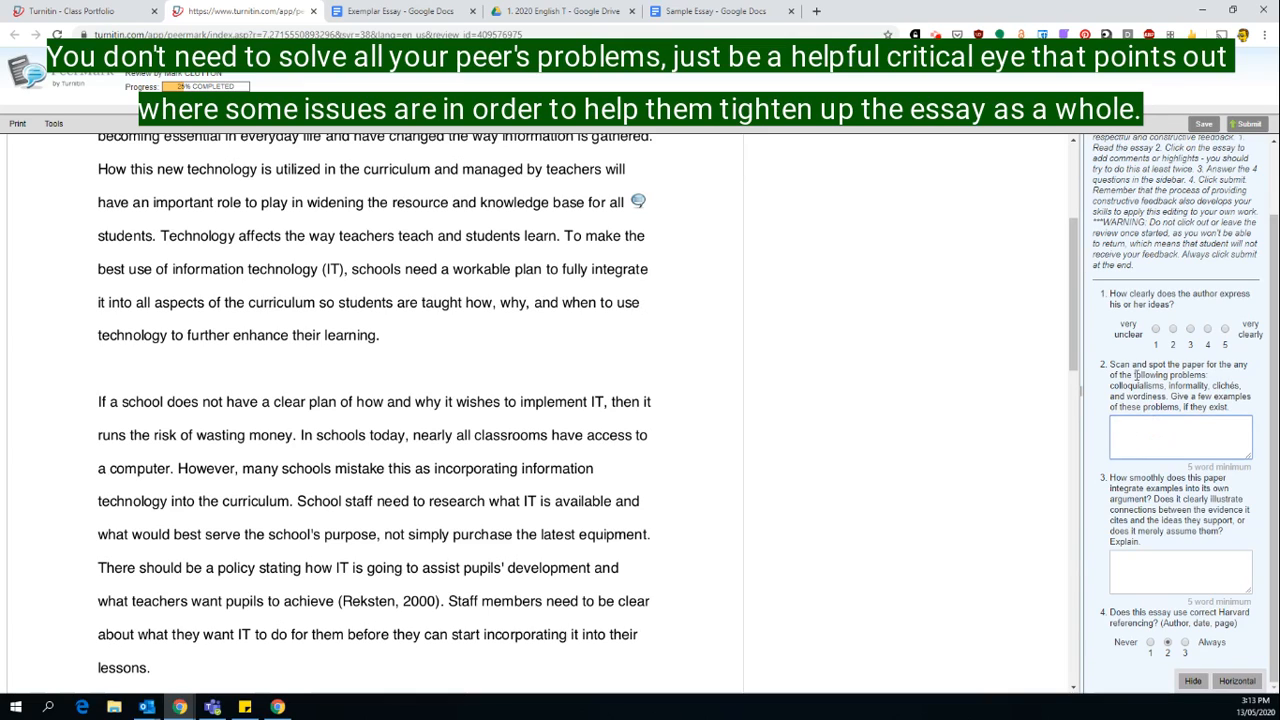
Answer question 2 with 'Please check for use of personal pronouns and remove.'.
{"action": "left_click", "coordinate": [1180, 437]}
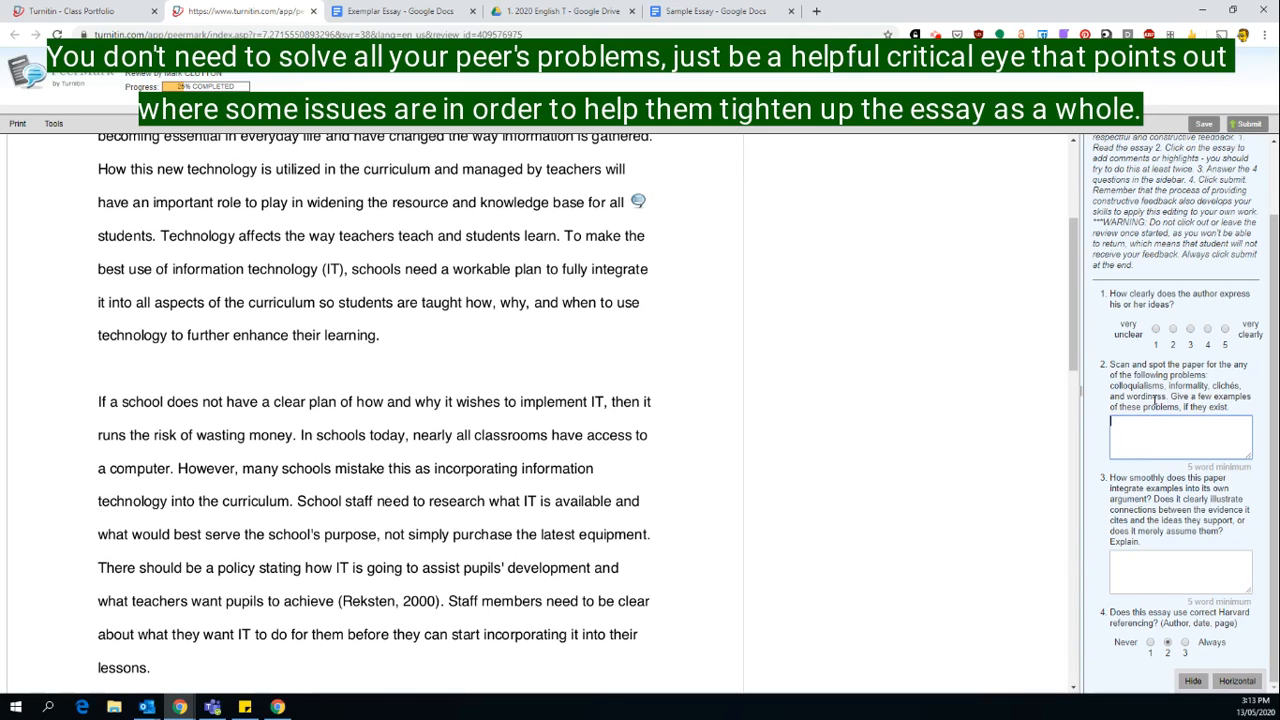
{"action": "mouse_move", "coordinate": [1185, 471]}
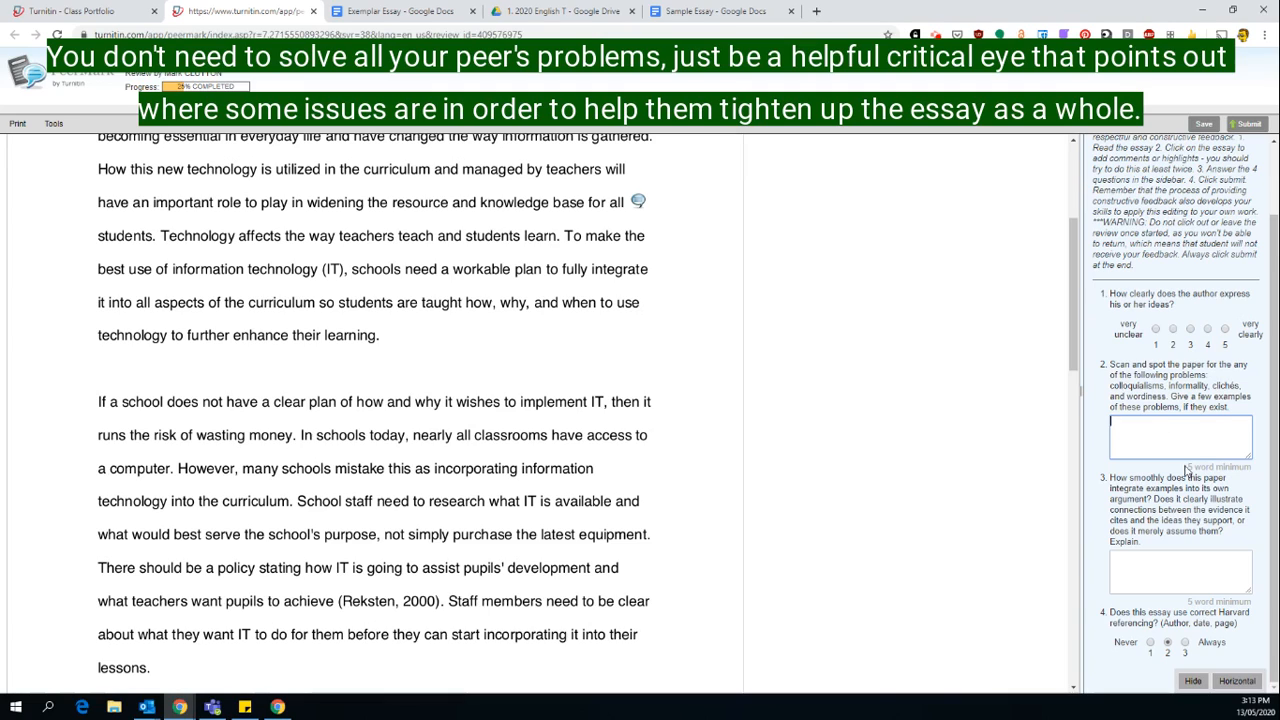
{"action": "left_click", "coordinate": [1180, 438]}
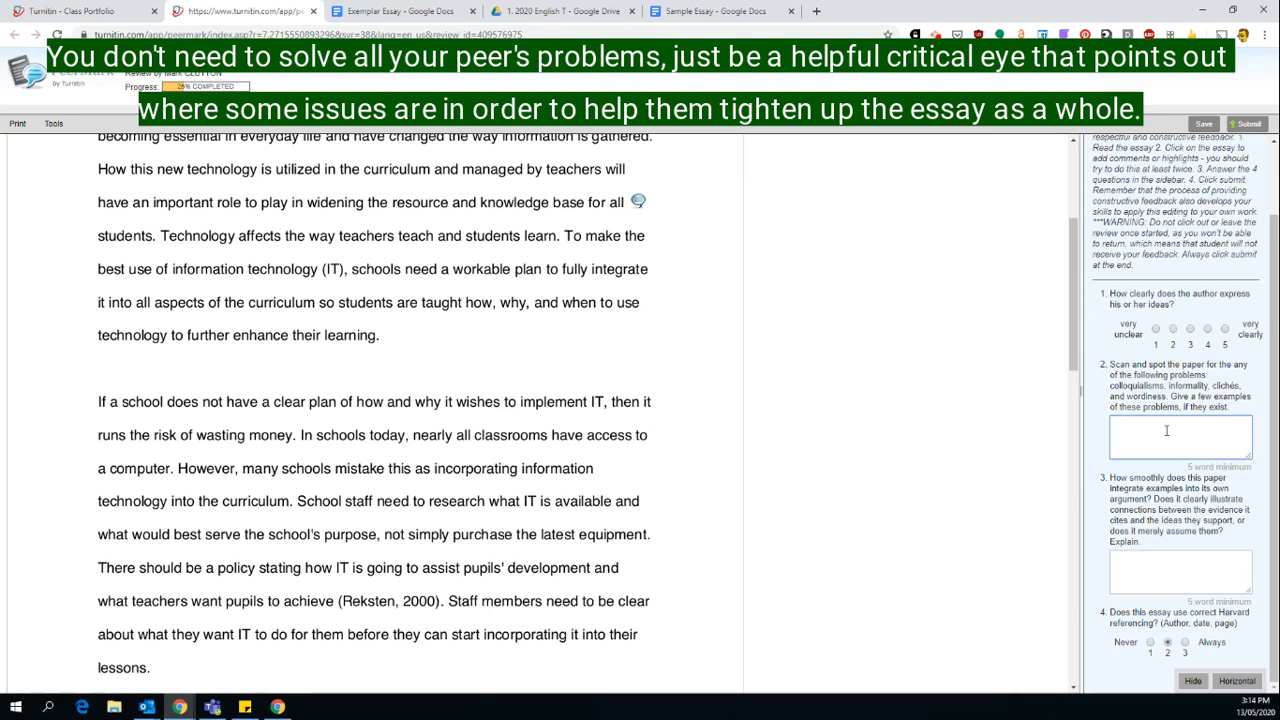
{"action": "type", "text": "The"}
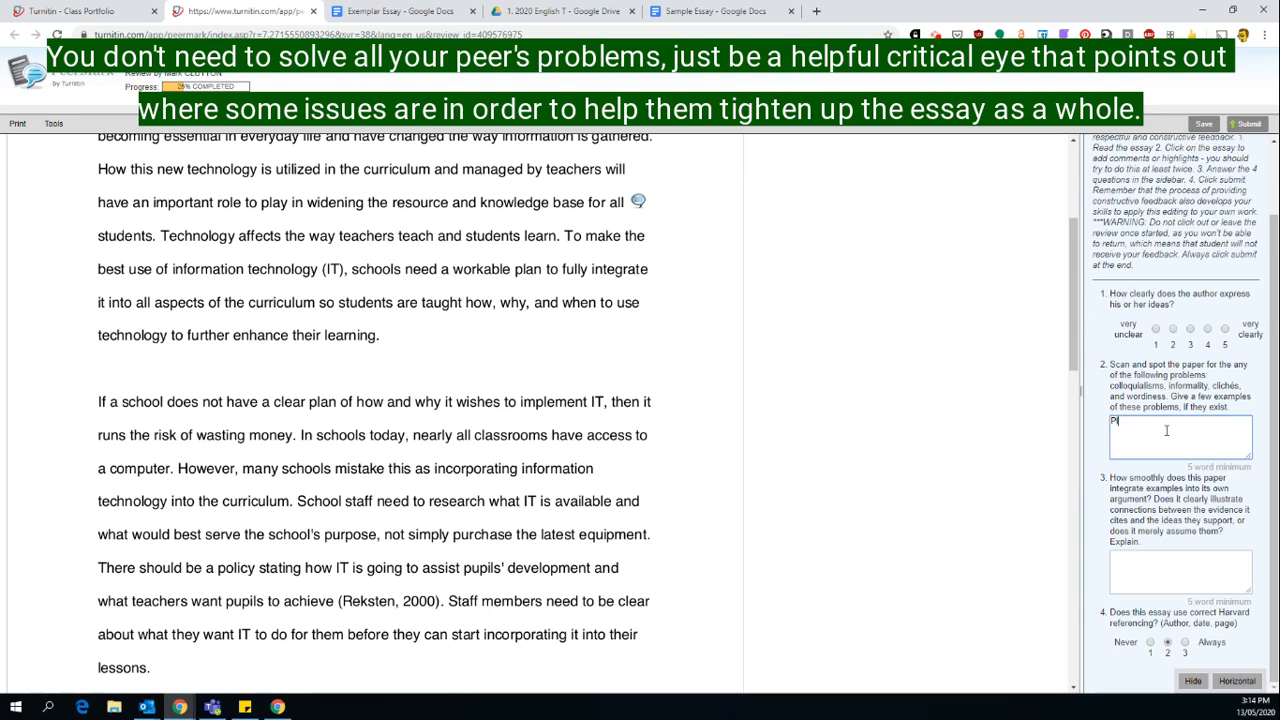
{"action": "type", "text": "Please check for"}
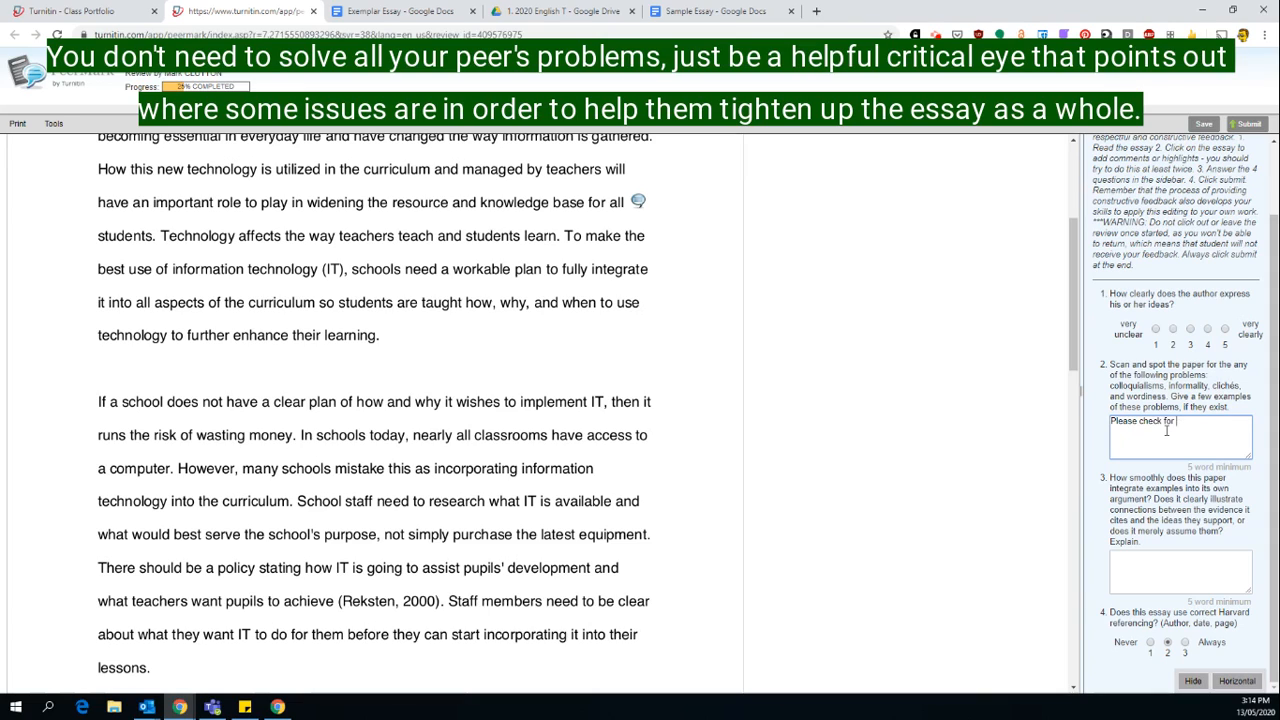
{"action": "type", "text": "use of personal pron"}
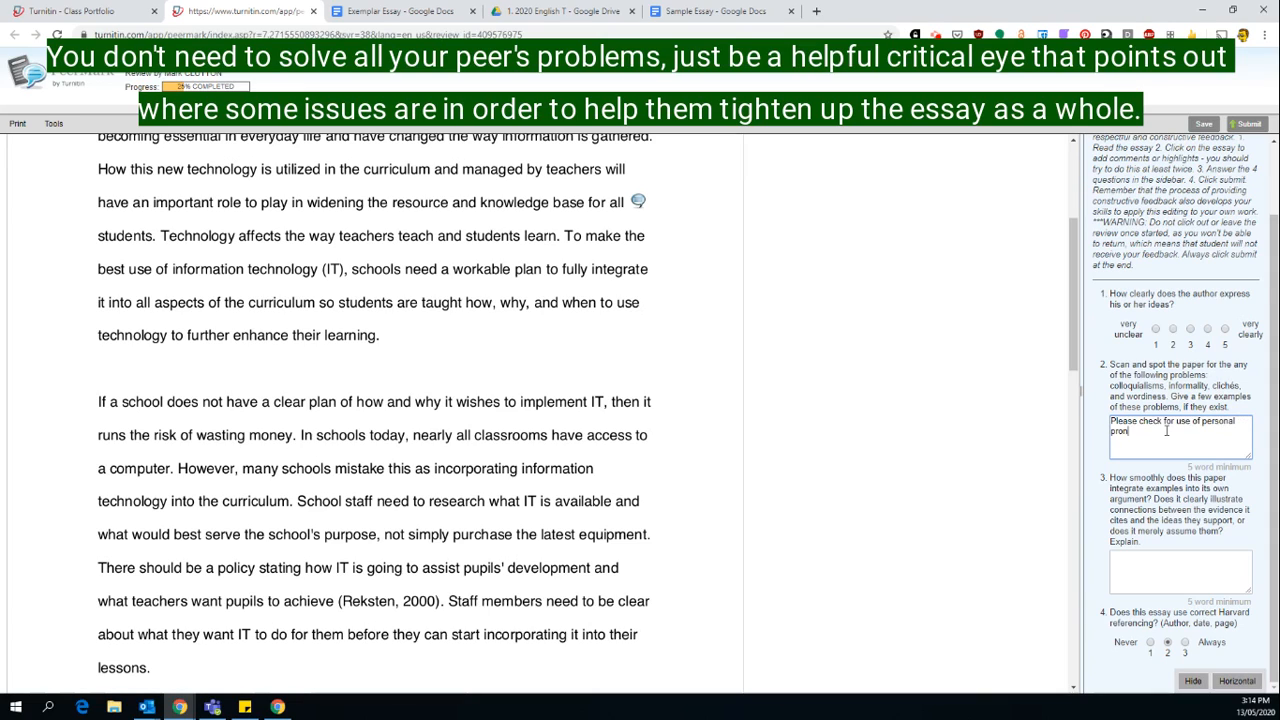
{"action": "type", "text": "pronouns and remove."}
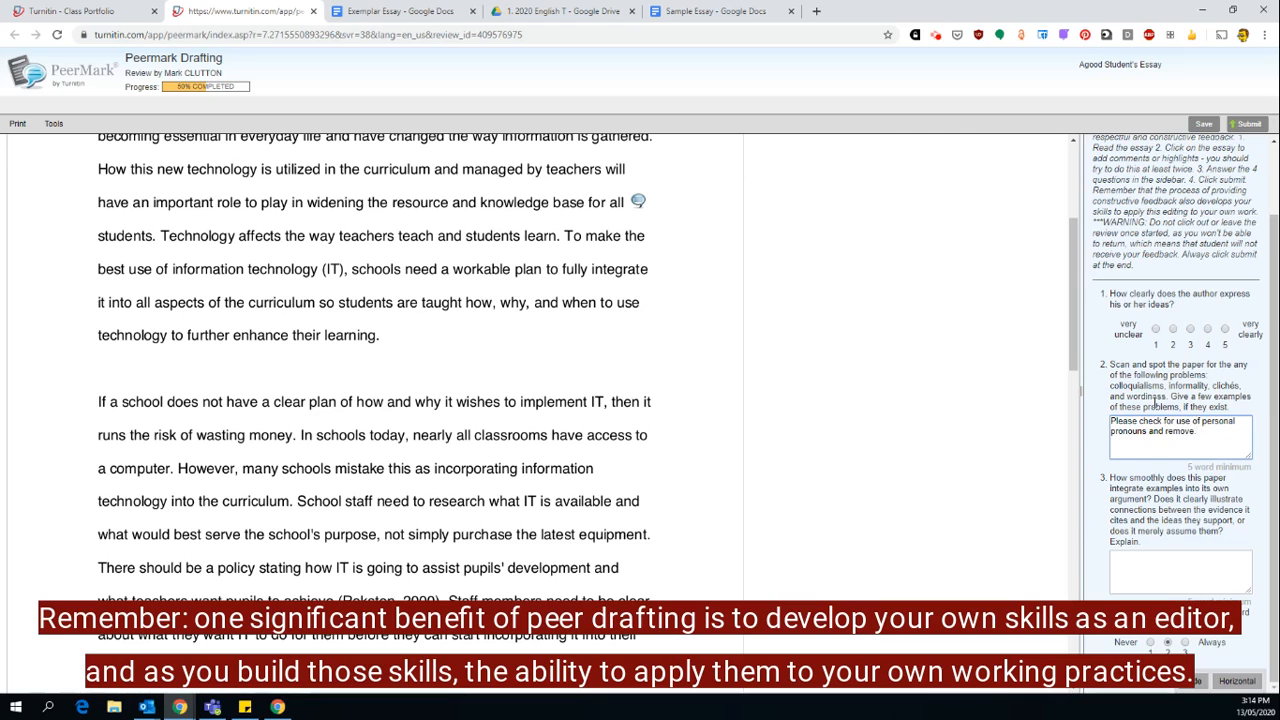
Start question 3's answer after discarding a stray comment, drafting notes on the first paragraph.
{"action": "left_click", "coordinate": [1180, 572]}
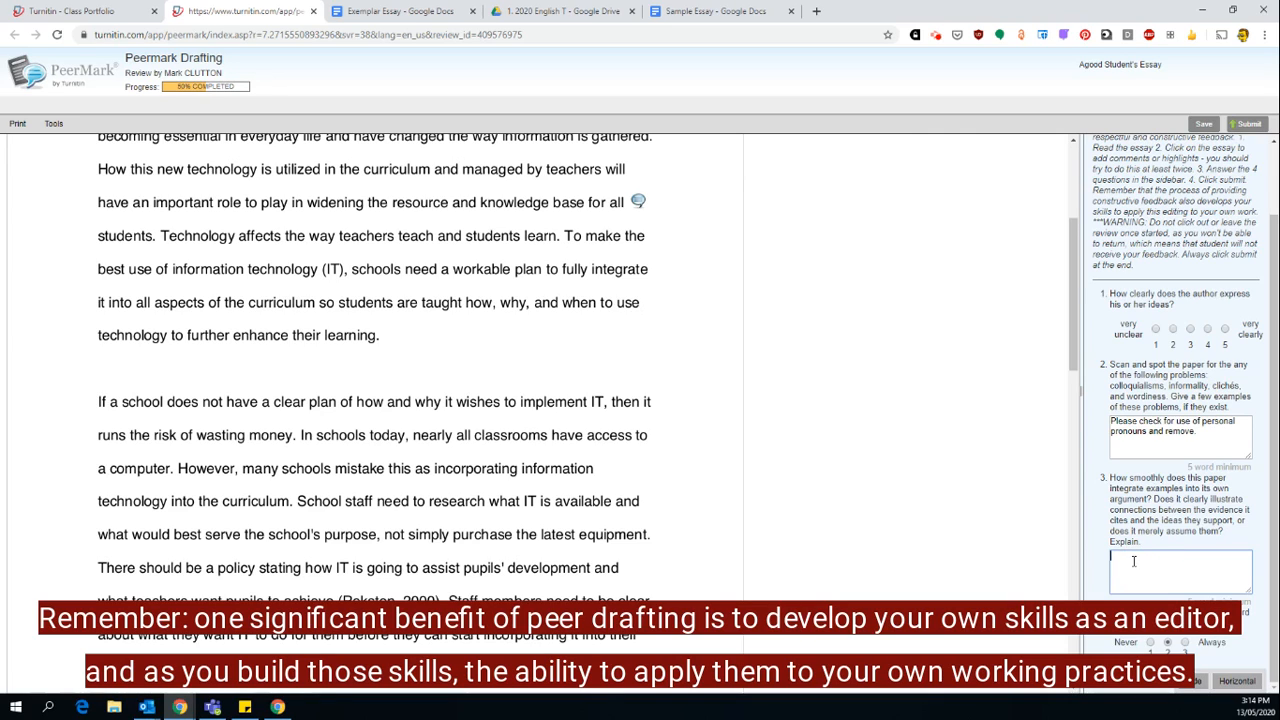
{"action": "left_click", "coordinate": [320, 578]}
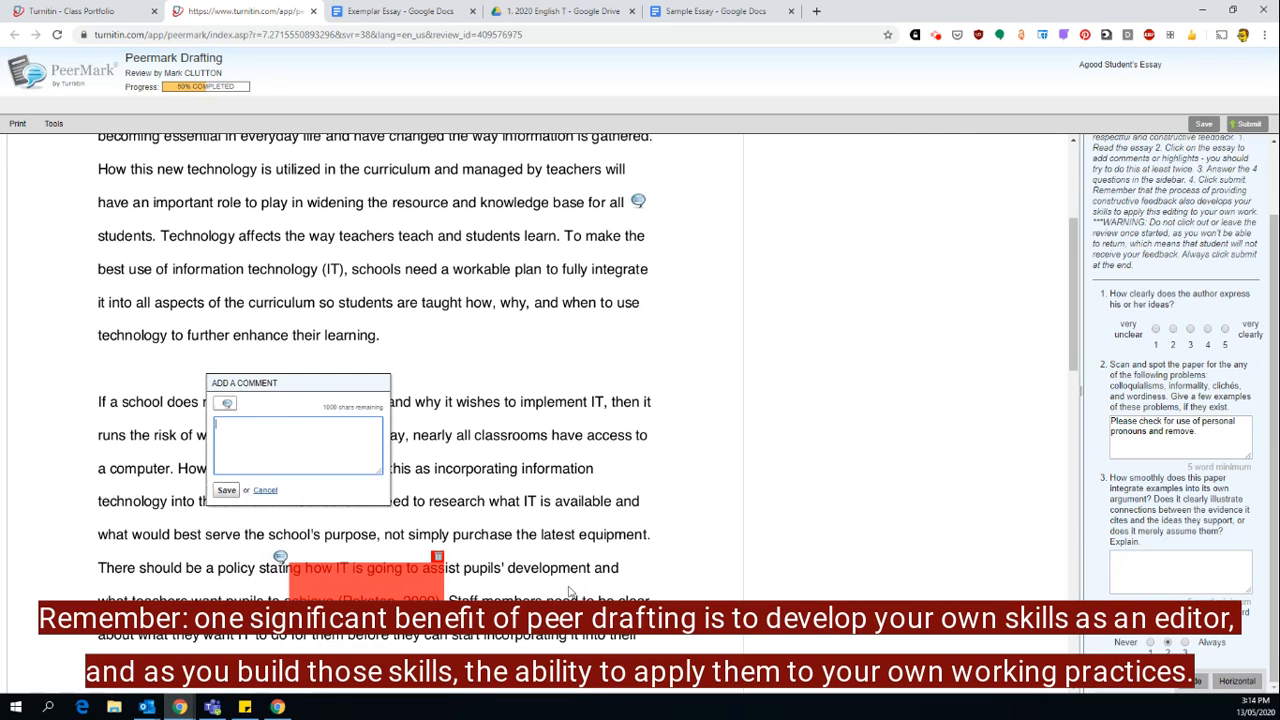
{"action": "left_click", "coordinate": [265, 490]}
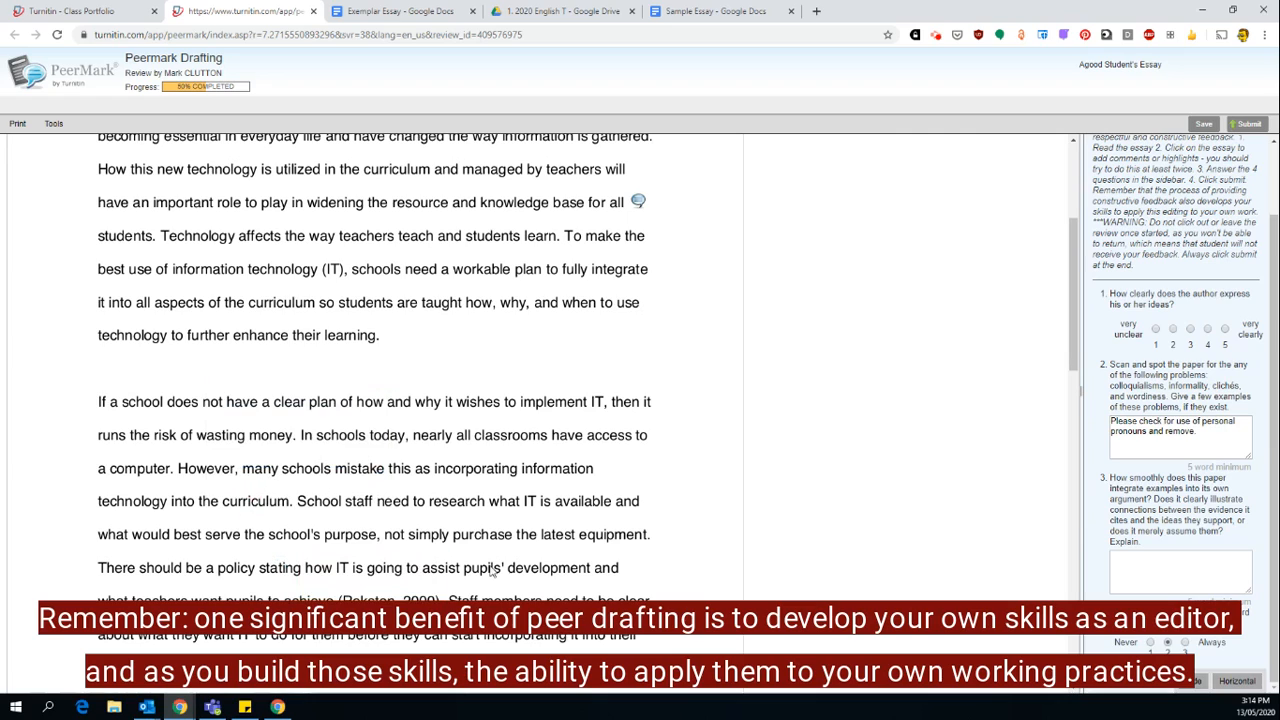
{"action": "left_click", "coordinate": [1180, 570]}
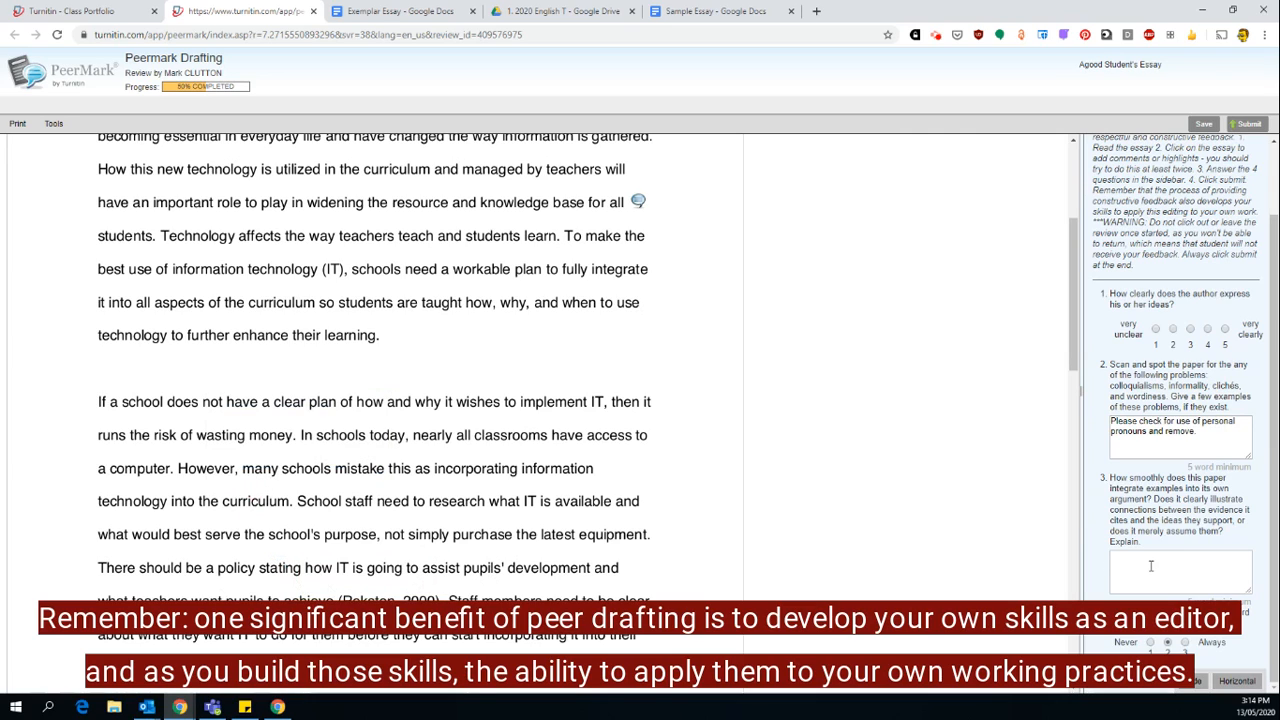
{"action": "type", "text": "Some of your evidence"}
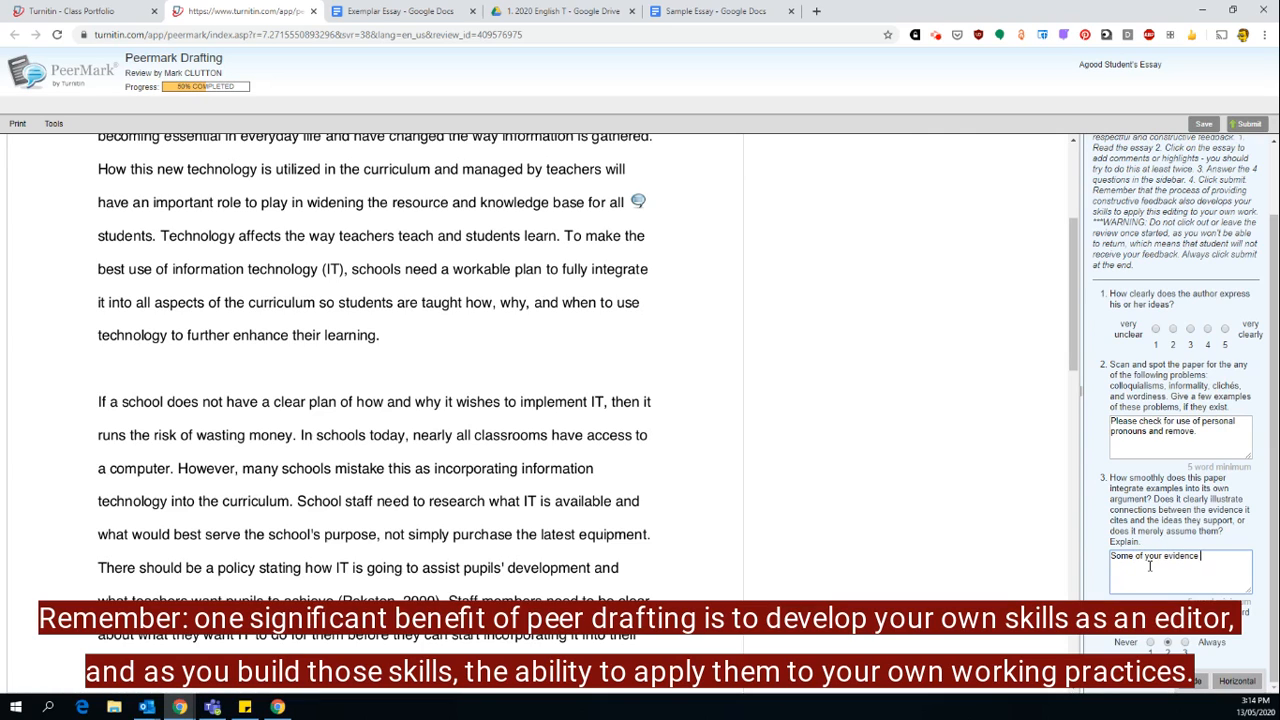
{"action": "type", "text": "works really well."}
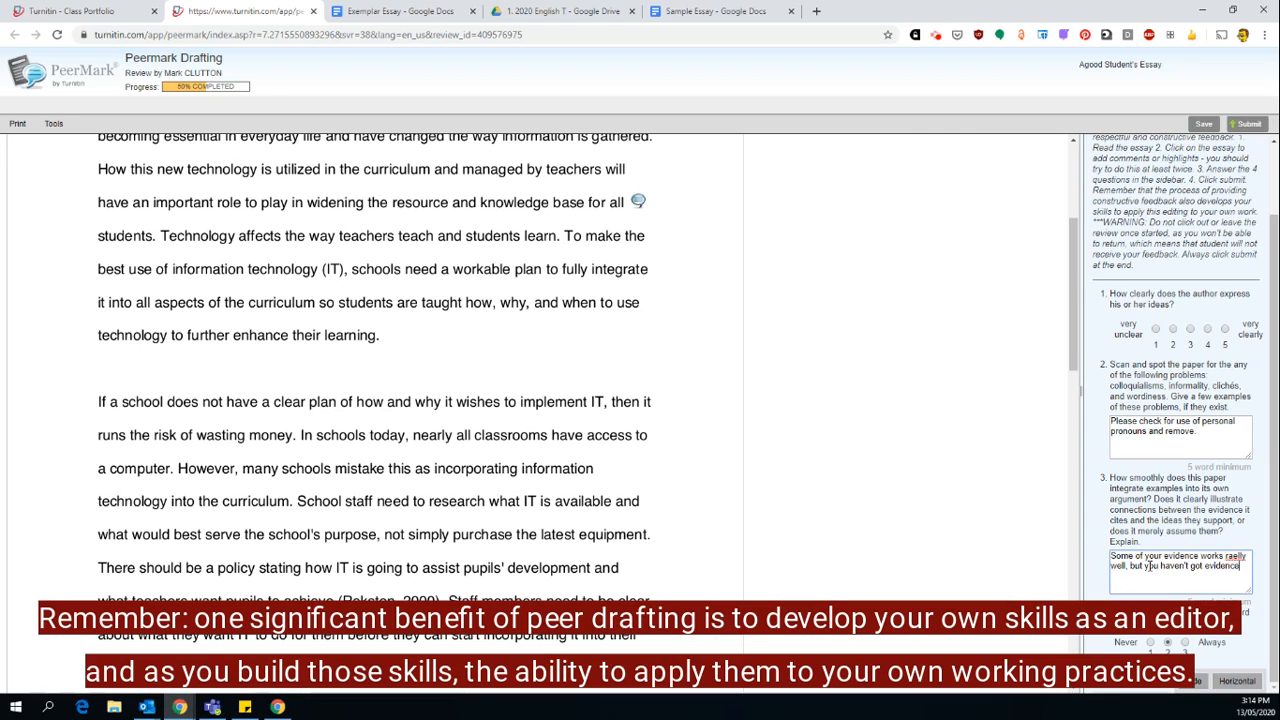
{"action": "type", "text": "for your first paragraph"}
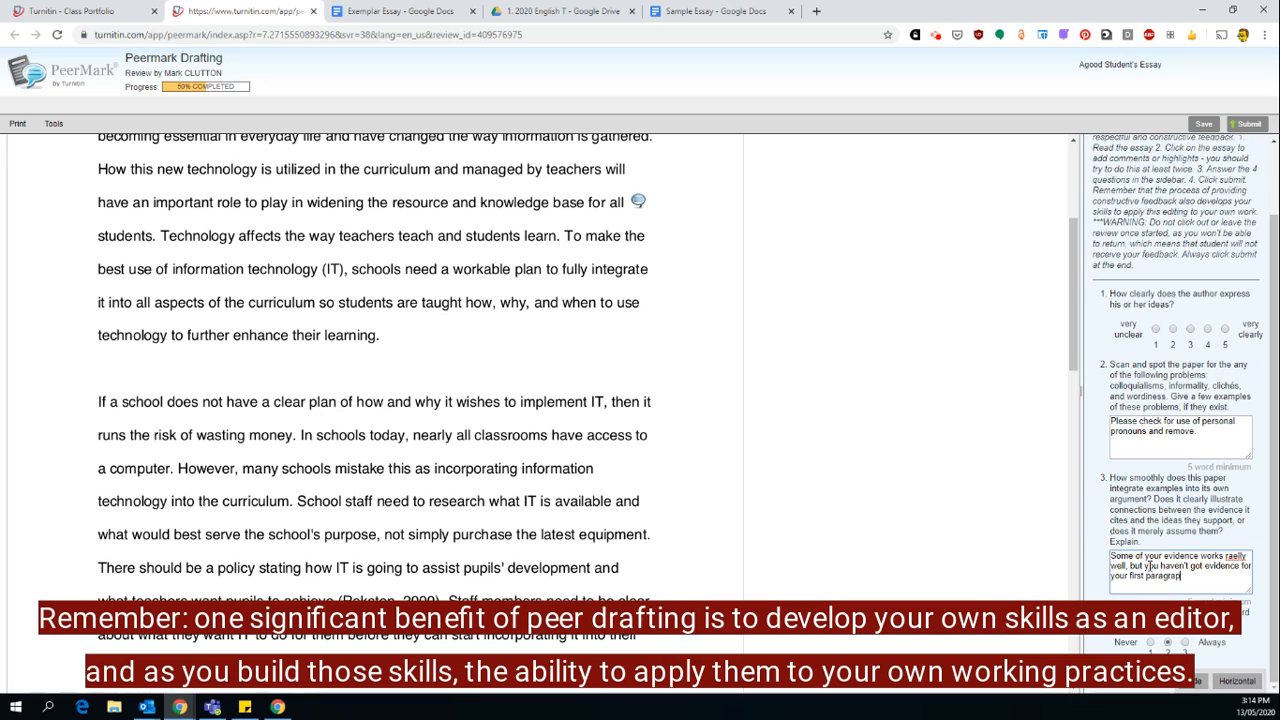
{"action": "type", "text": "Can I suggest"}
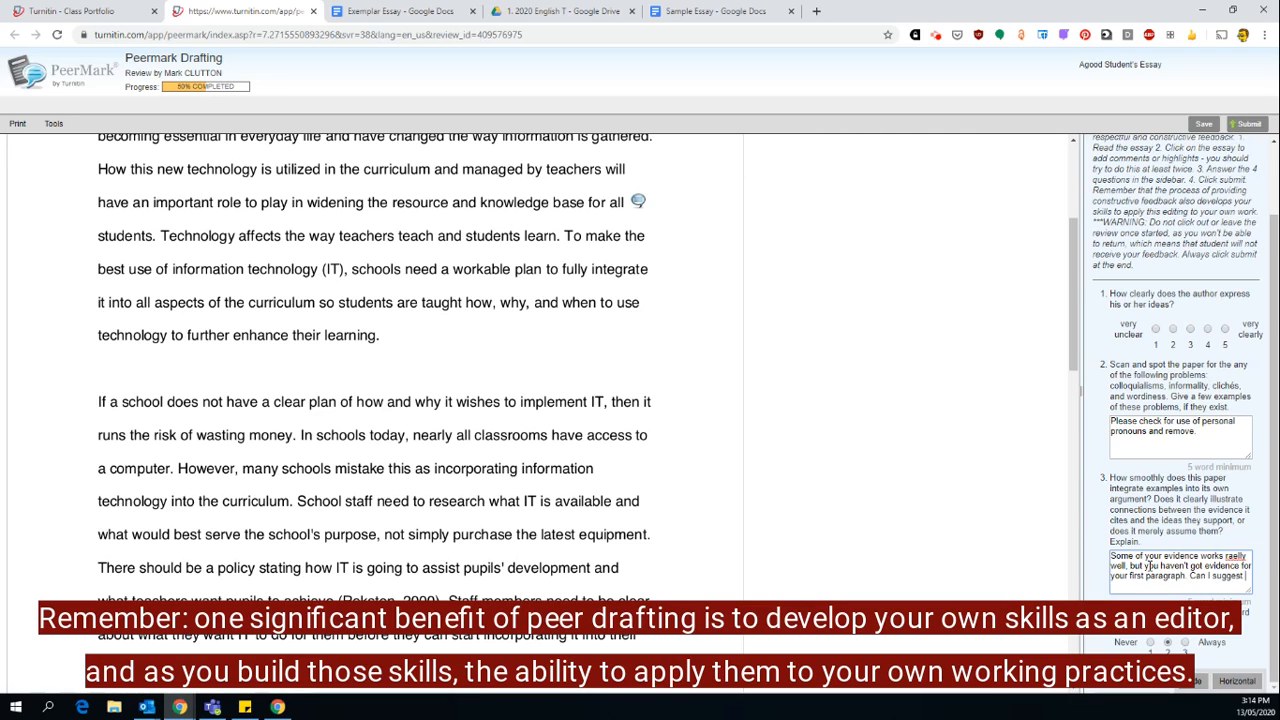
{"action": "type", "text": "that you use somethin"}
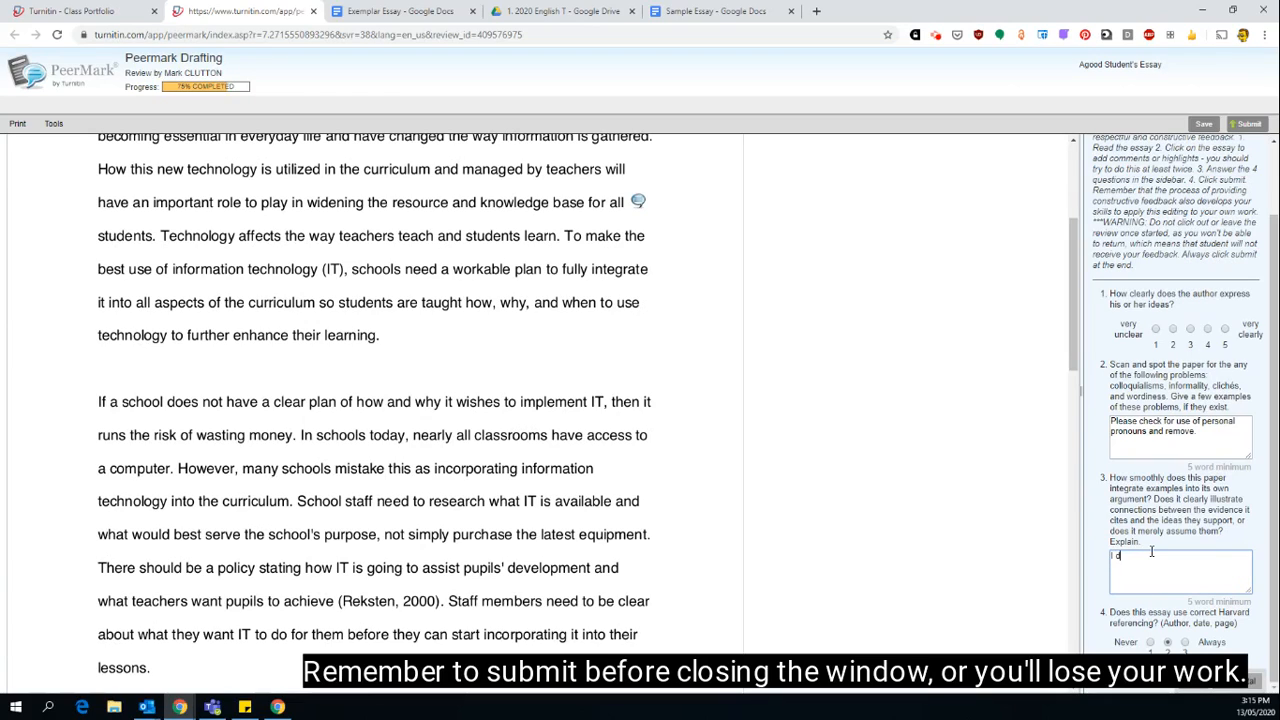
Write that para three's evidence doesn't support the point; suggest re-writing its analysis.
{"action": "type", "text": "I don't think that the evidence you've sued in"}
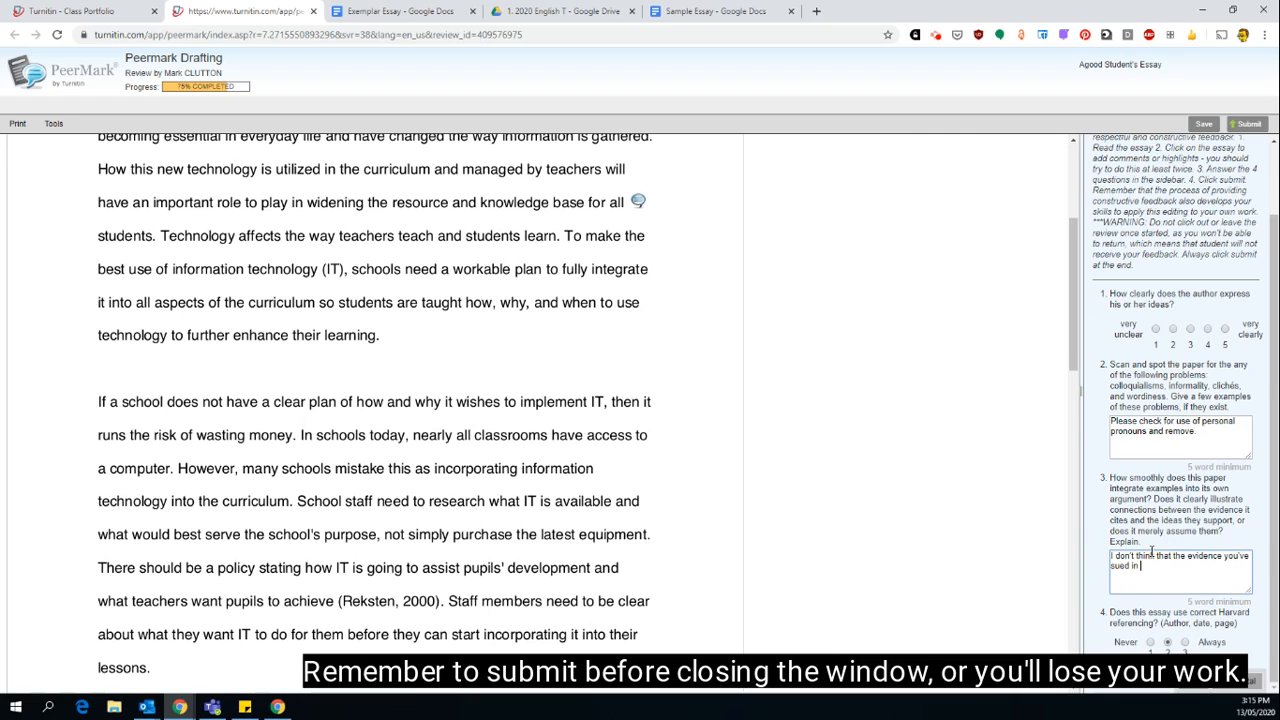
{"action": "type", "text": "para three really supports your point"}
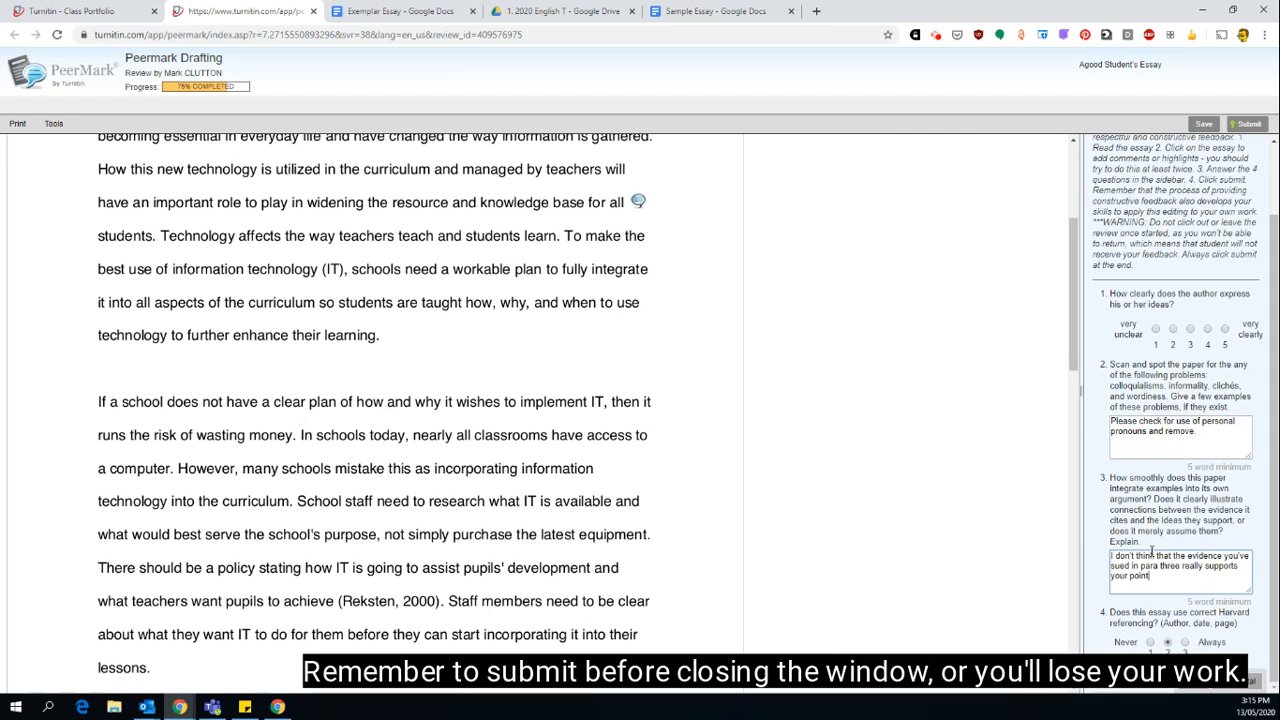
{"action": "type", "text": "M"}
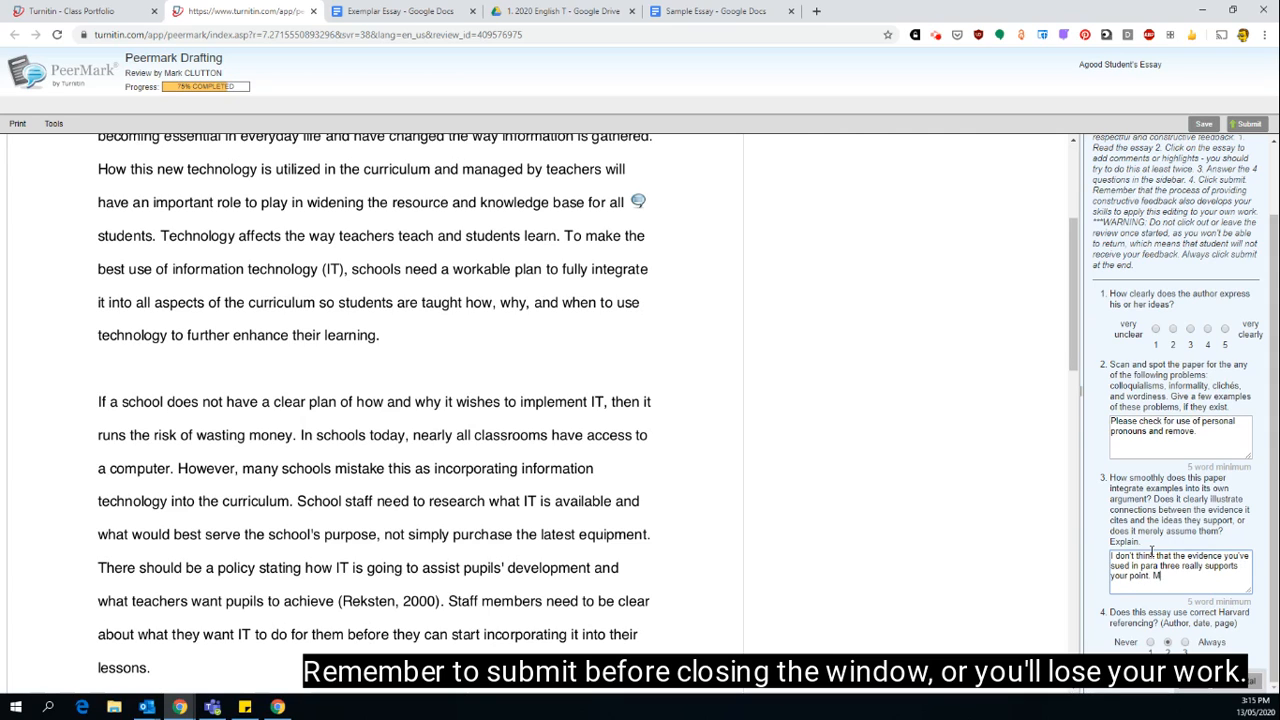
{"action": "type", "text": "Maybe use t"}
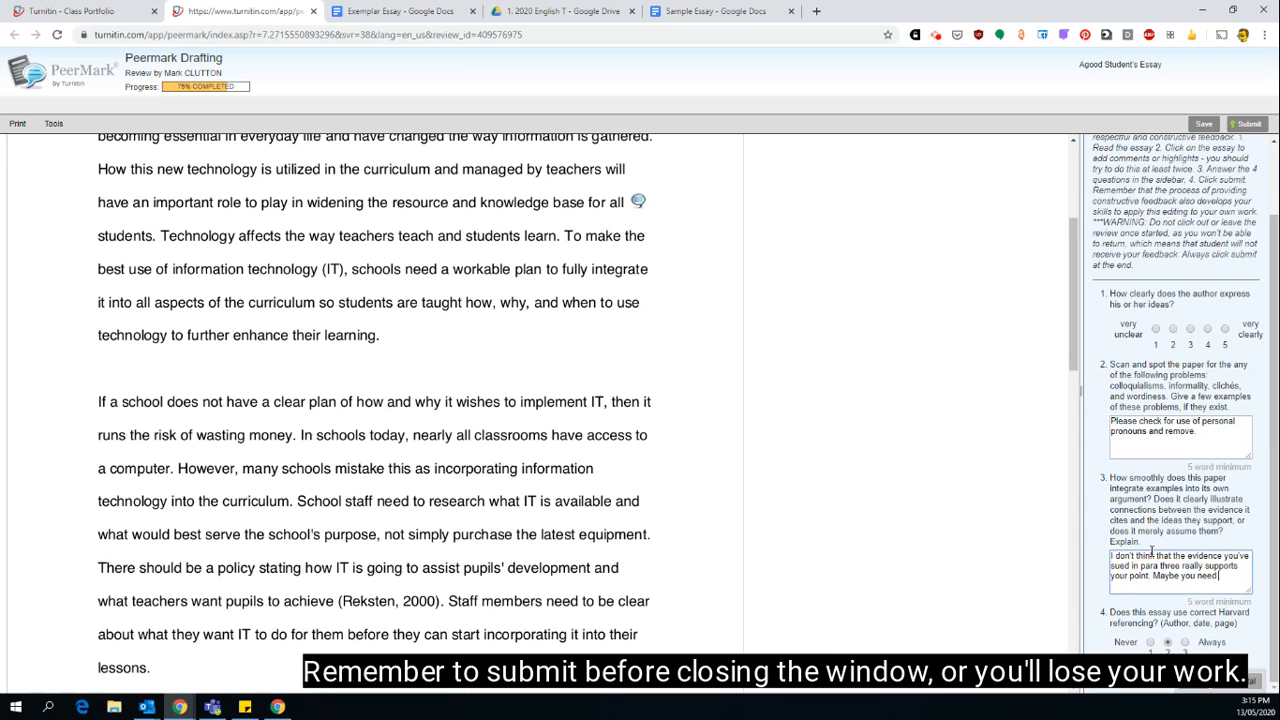
{"action": "type", "text": "re-write"}
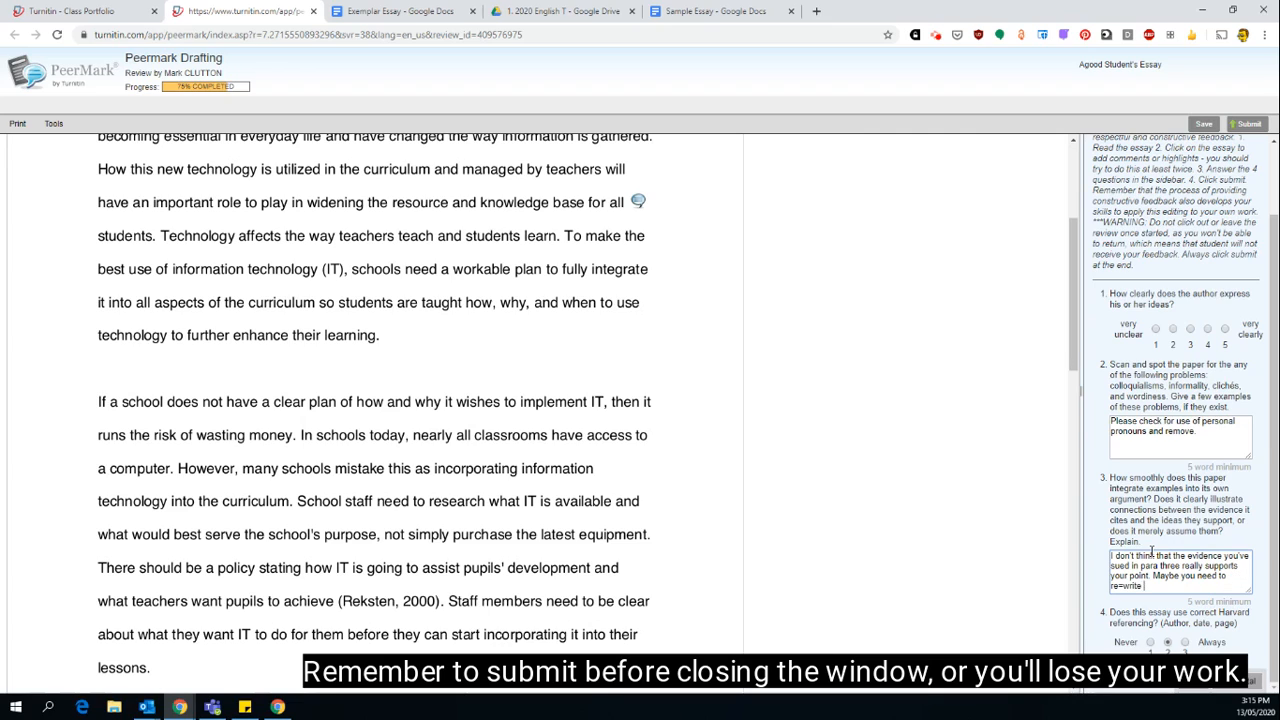
{"action": "type", "text": "your analysis of that example to be more clearly linked to the topic sentence."}
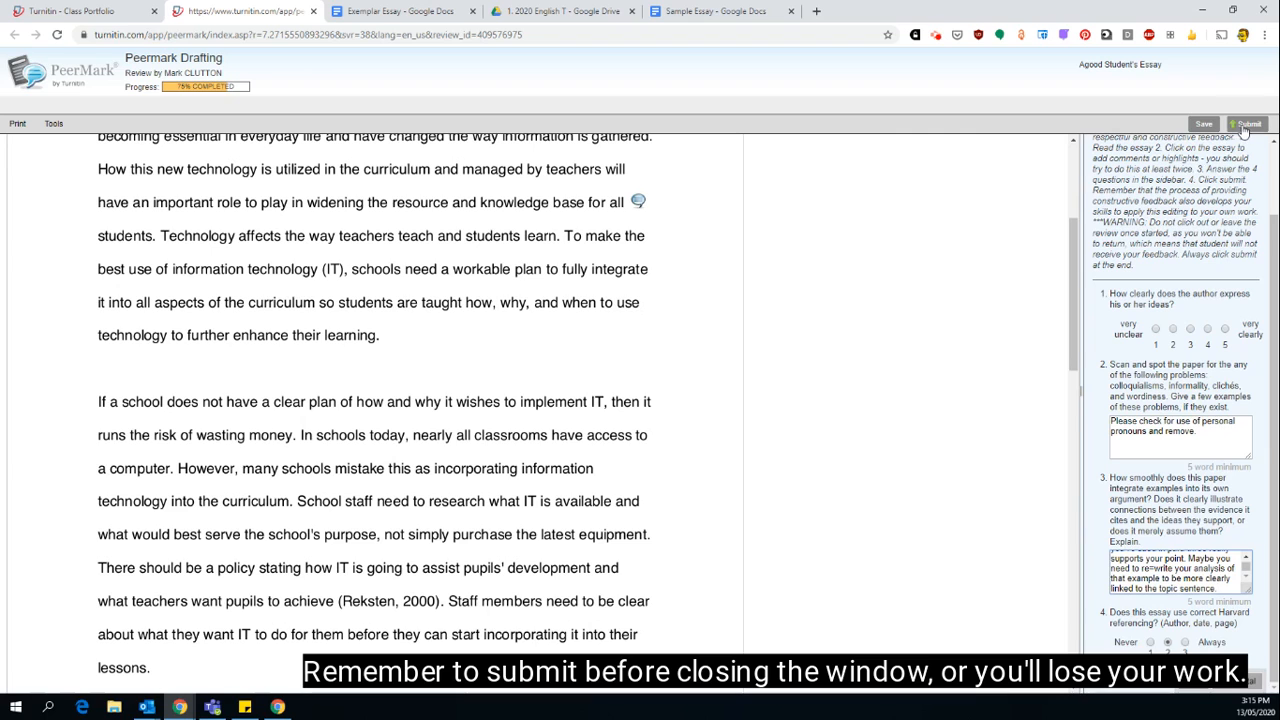
Rate question 1 a 5 after the unanswered-question warning, submit, and return to the inbox.
{"action": "left_click", "coordinate": [1247, 123]}
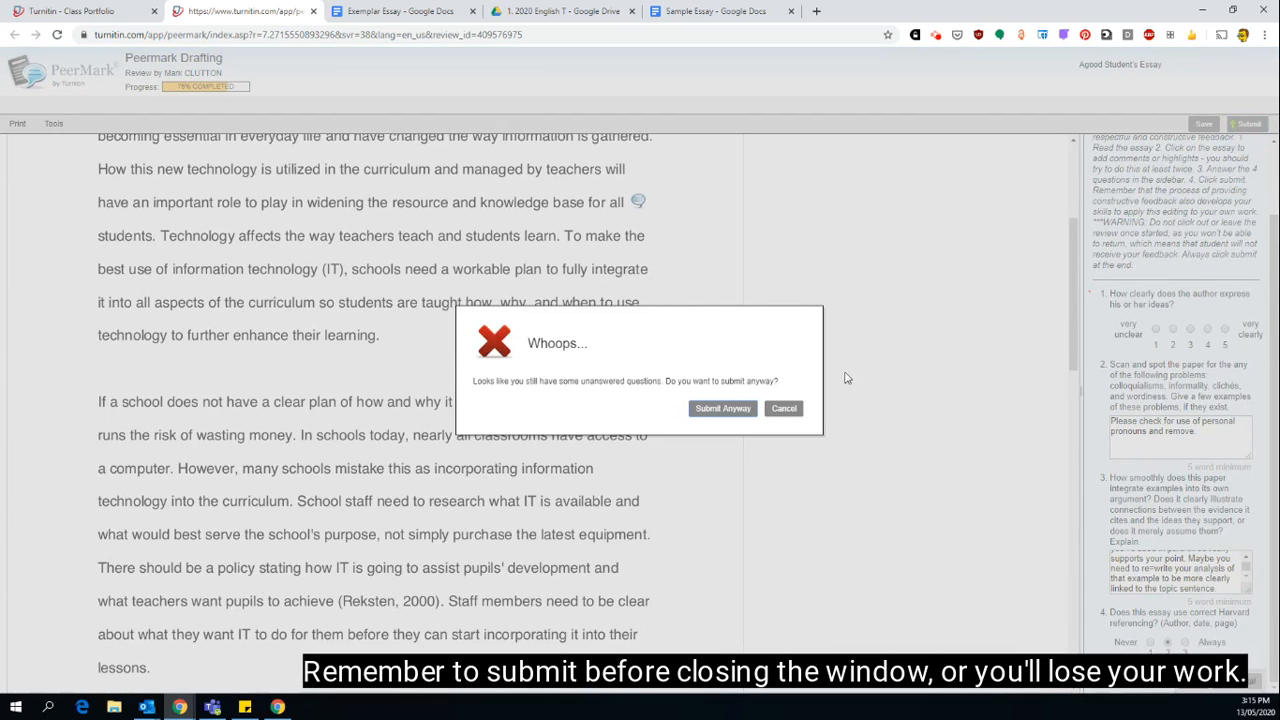
{"action": "left_click", "coordinate": [783, 408]}
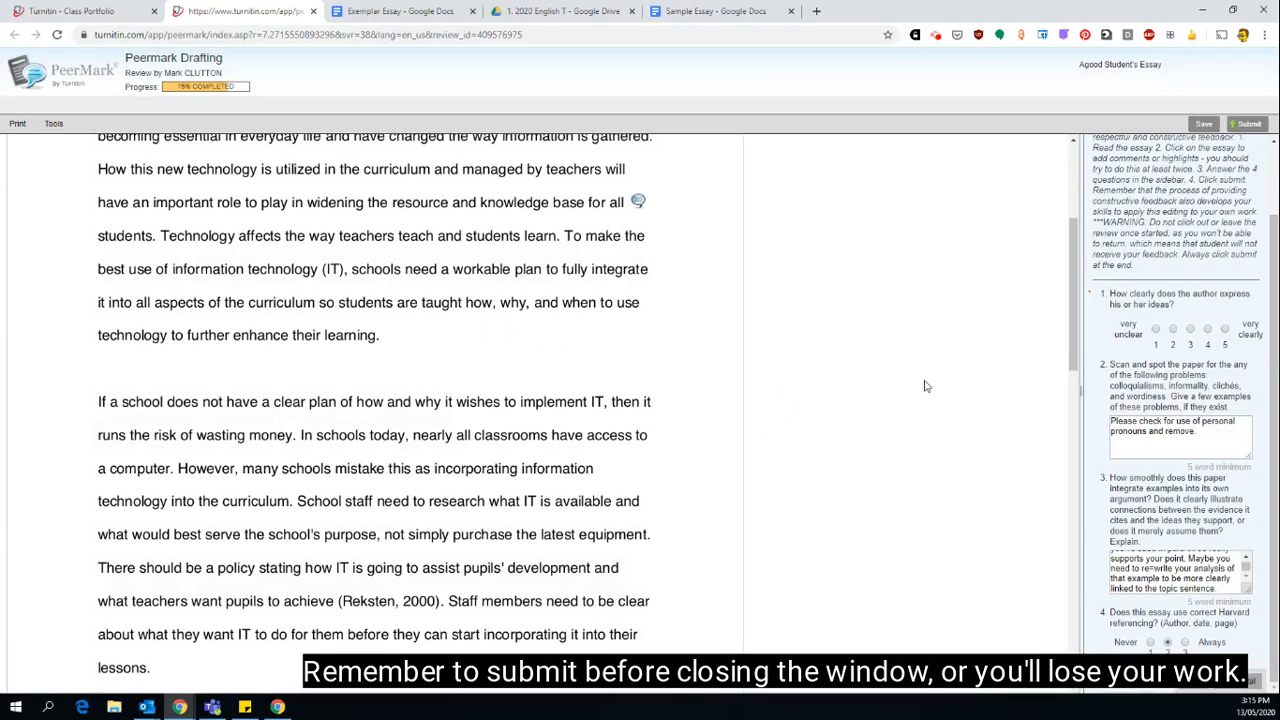
{"action": "mouse_move", "coordinate": [1211, 305]}
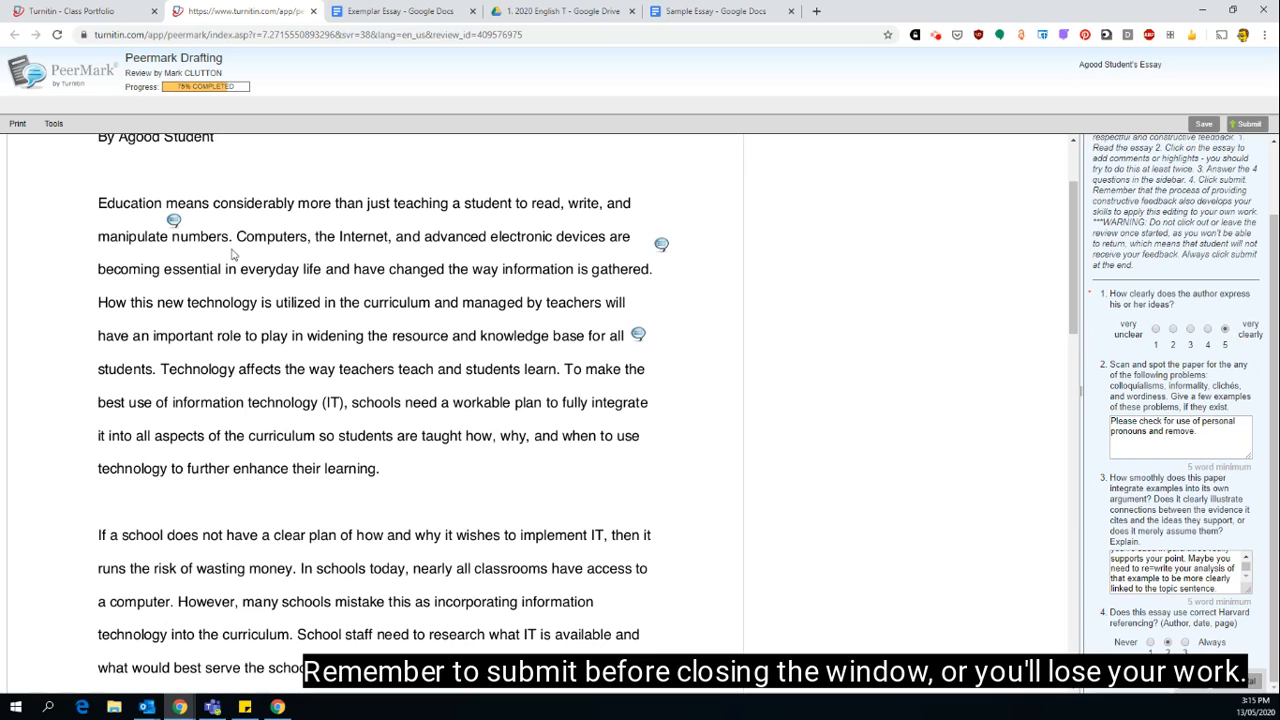
{"action": "scroll", "scroll_direction": "down", "scroll_amount": 3}
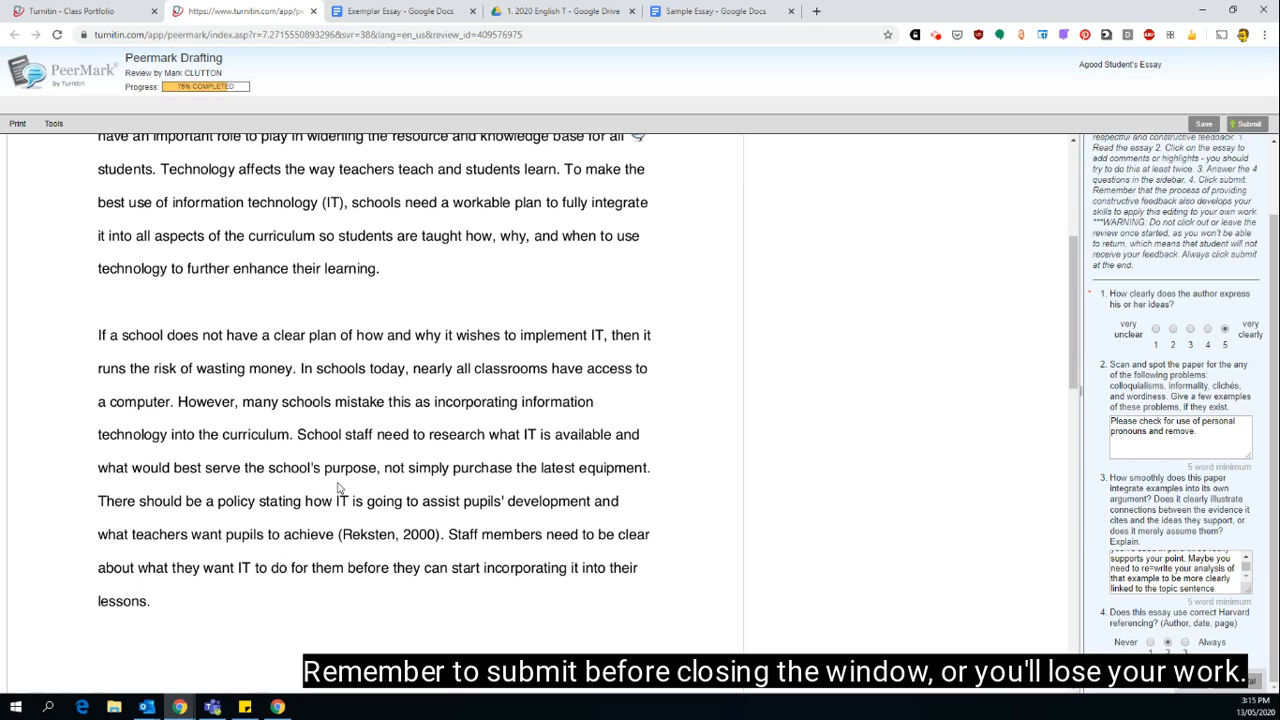
{"action": "scroll", "scroll_direction": "down", "scroll_amount": 3}
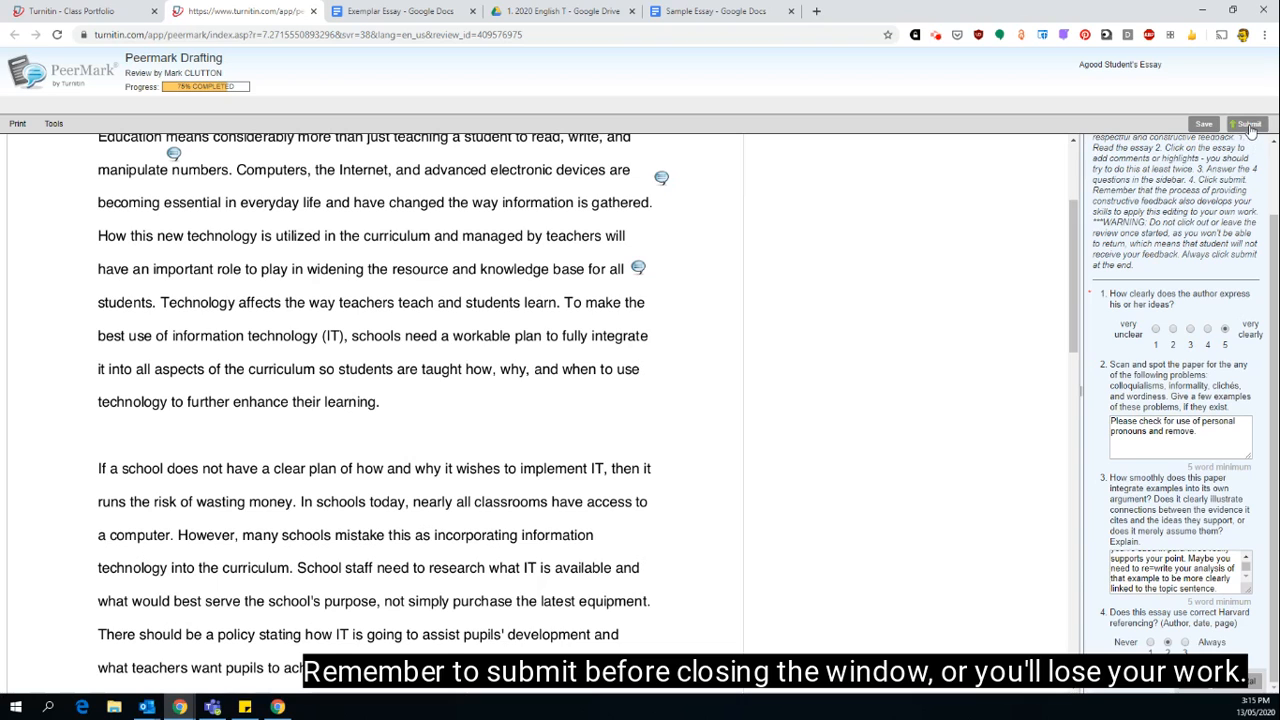
{"action": "left_click", "coordinate": [1247, 123]}
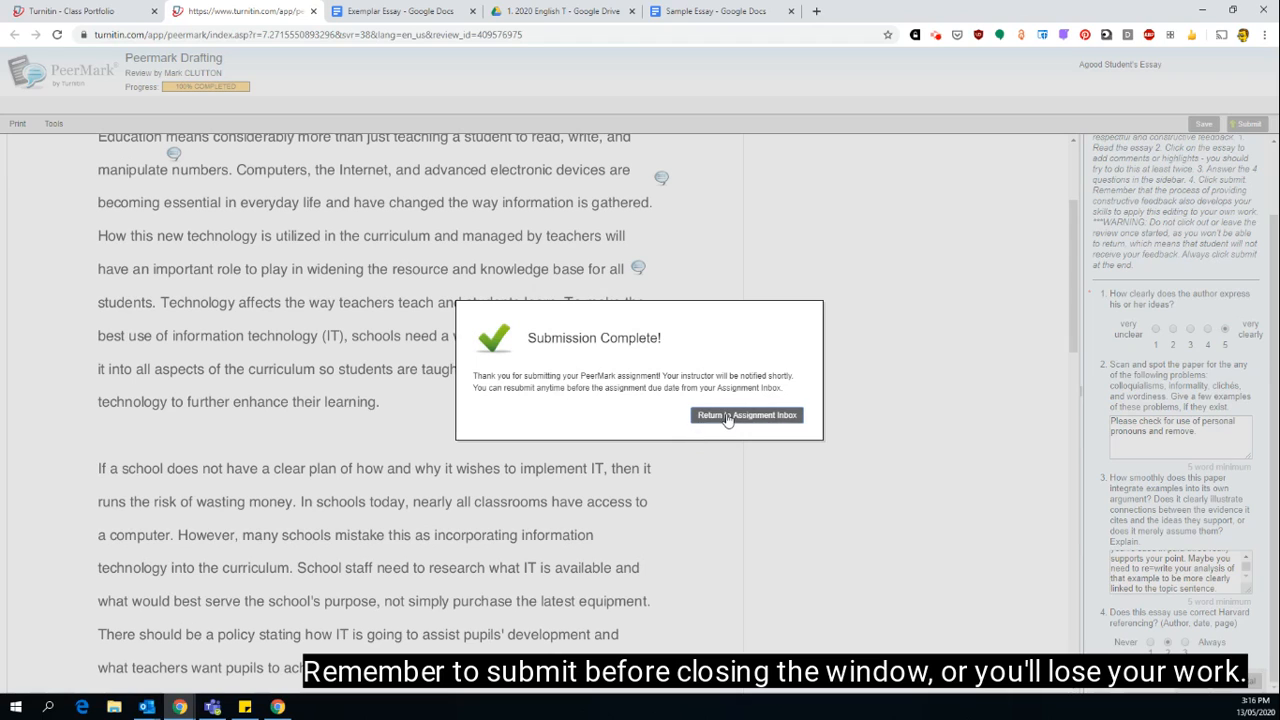
{"action": "left_click", "coordinate": [747, 415]}
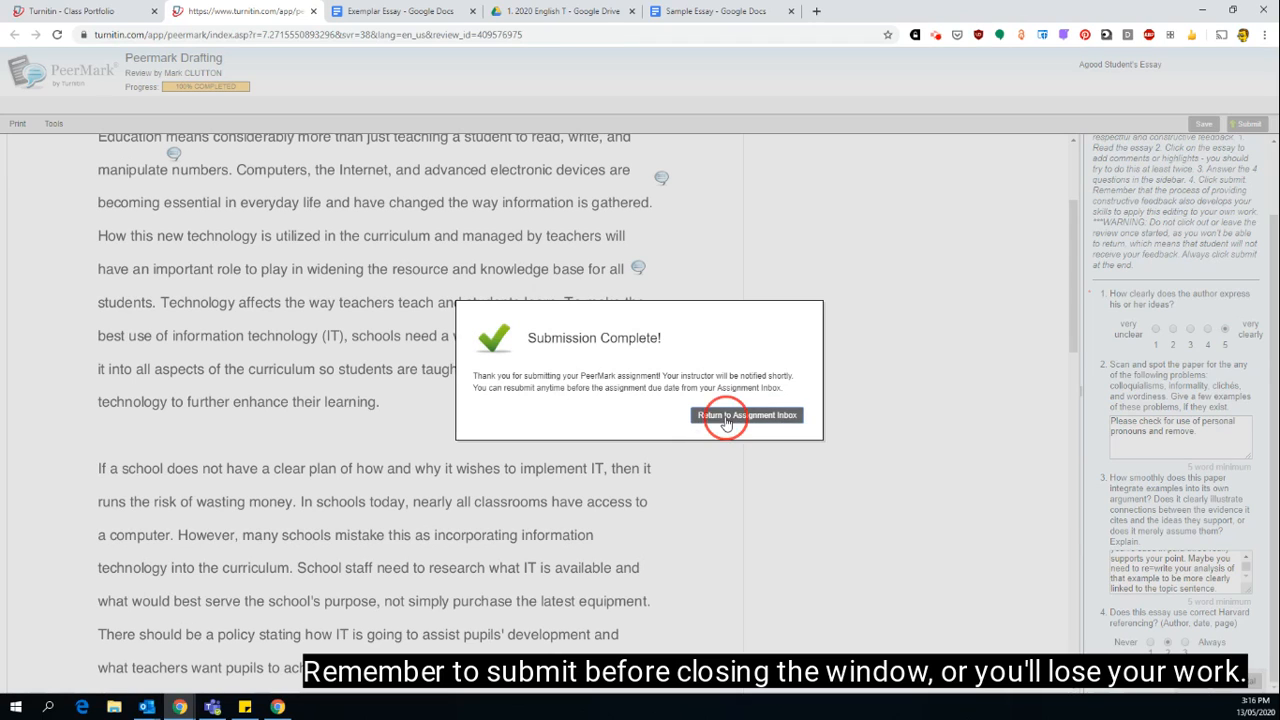
{"action": "left_click", "coordinate": [747, 415]}
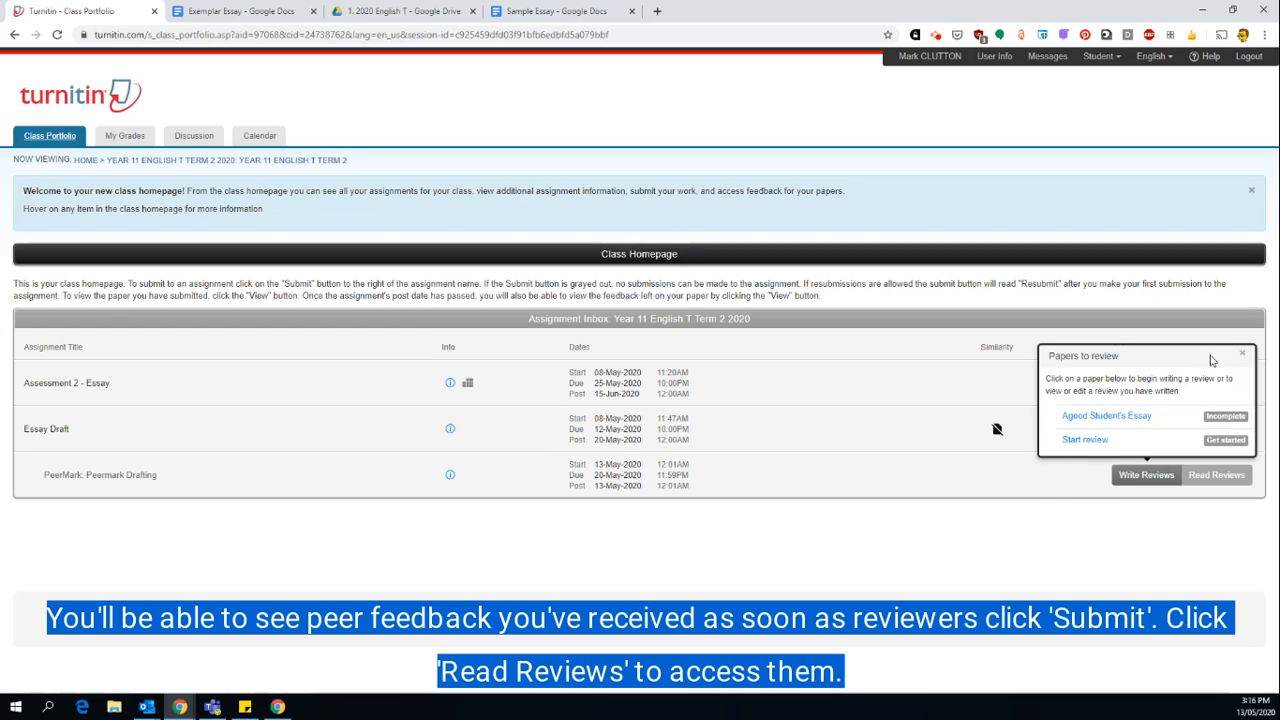
Close the Papers to review popup and check Read Reviews for received feedback.
{"action": "left_click", "coordinate": [1242, 353]}
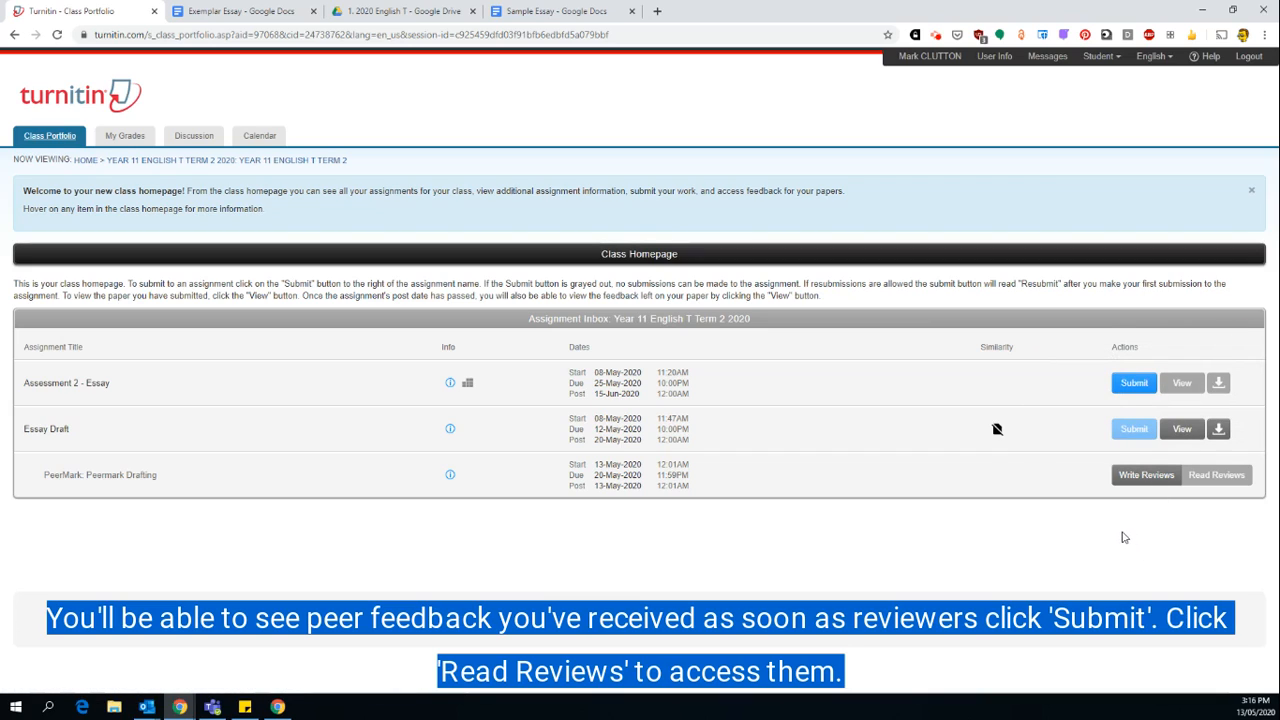
{"action": "mouse_move", "coordinate": [1045, 519]}
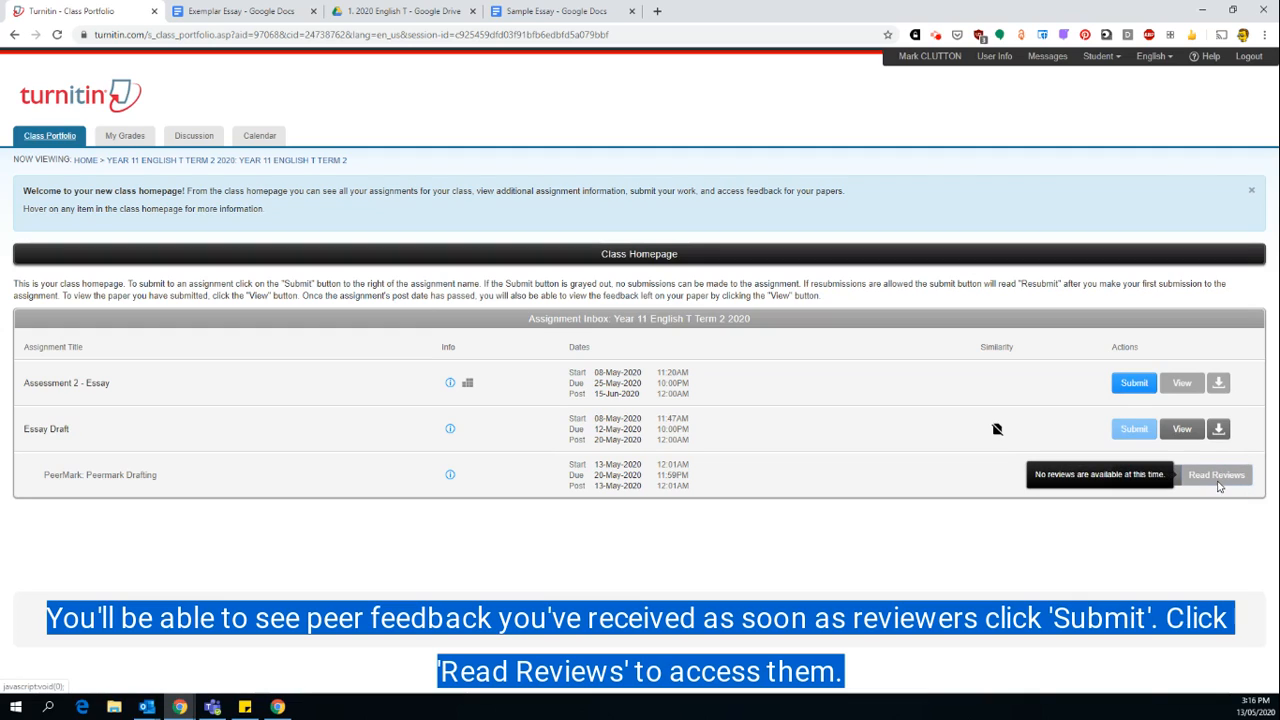
{"action": "mouse_move", "coordinate": [1220, 502]}
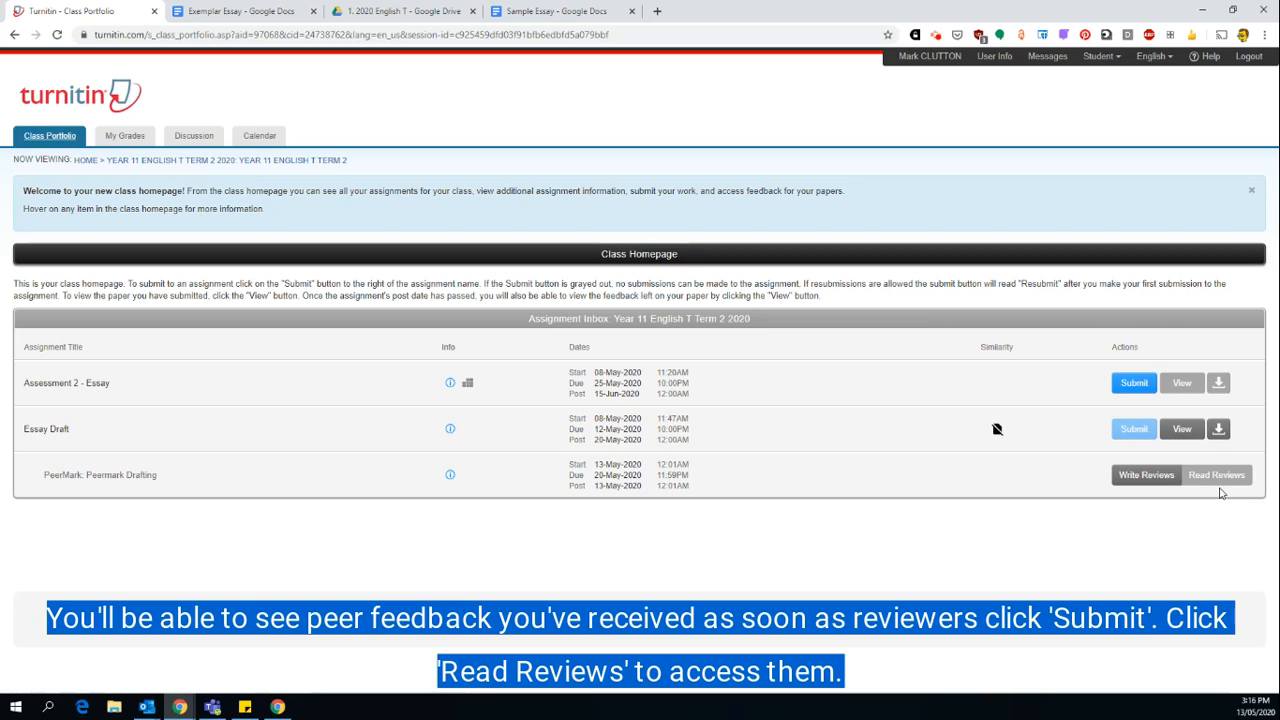
{"action": "left_click", "coordinate": [1216, 474]}
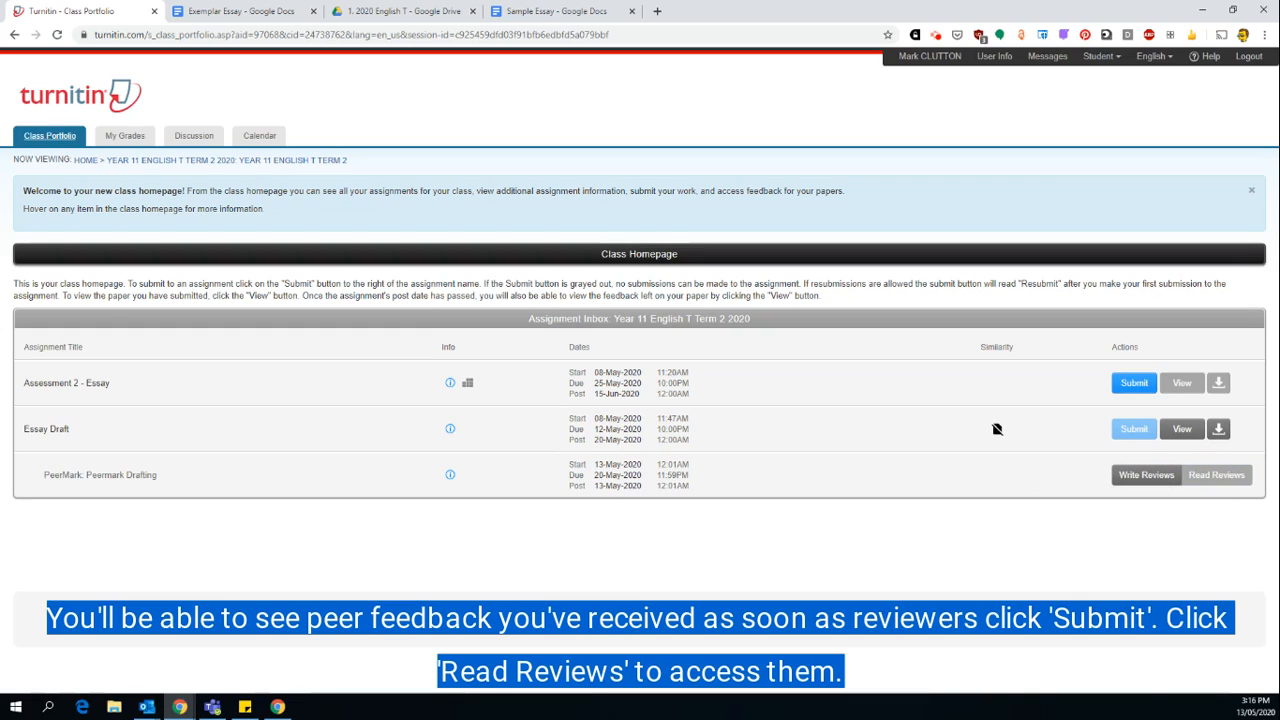
{"action": "mouse_move", "coordinate": [953, 405]}
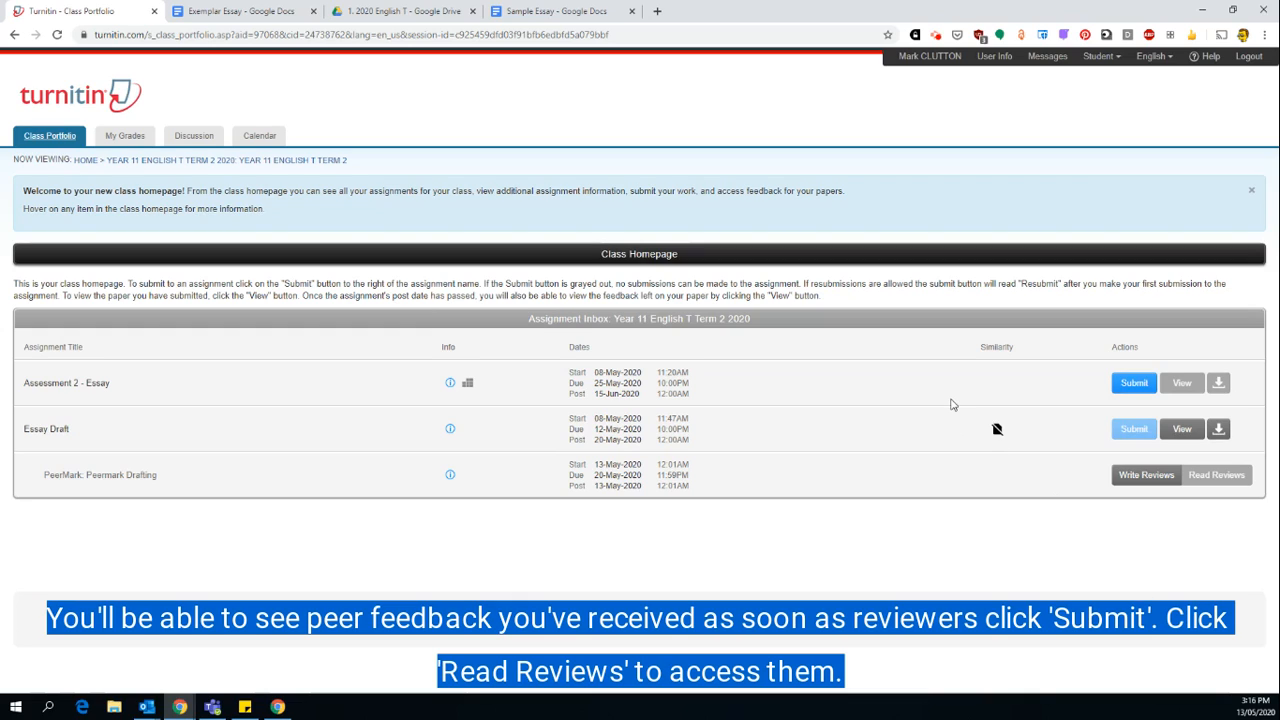
{"action": "mouse_move", "coordinate": [535, 149]}
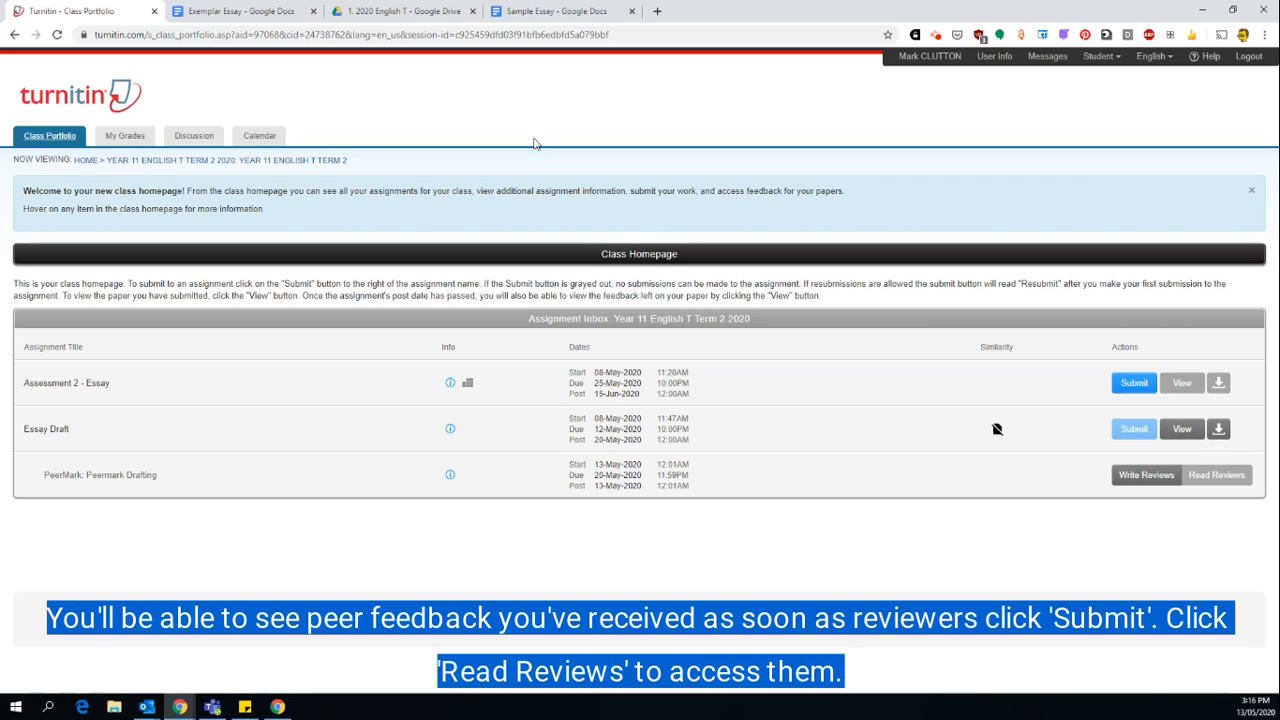
{"action": "mouse_move", "coordinate": [519, 146]}
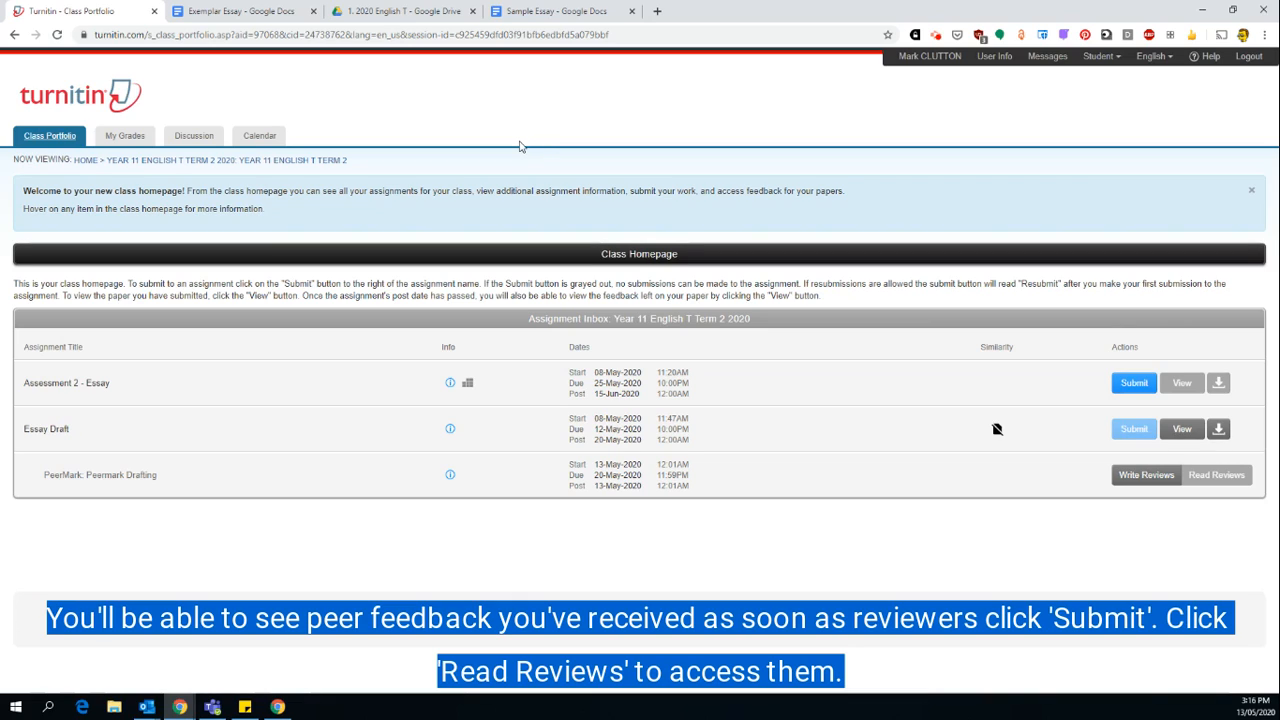
{"action": "mouse_move", "coordinate": [515, 143]}
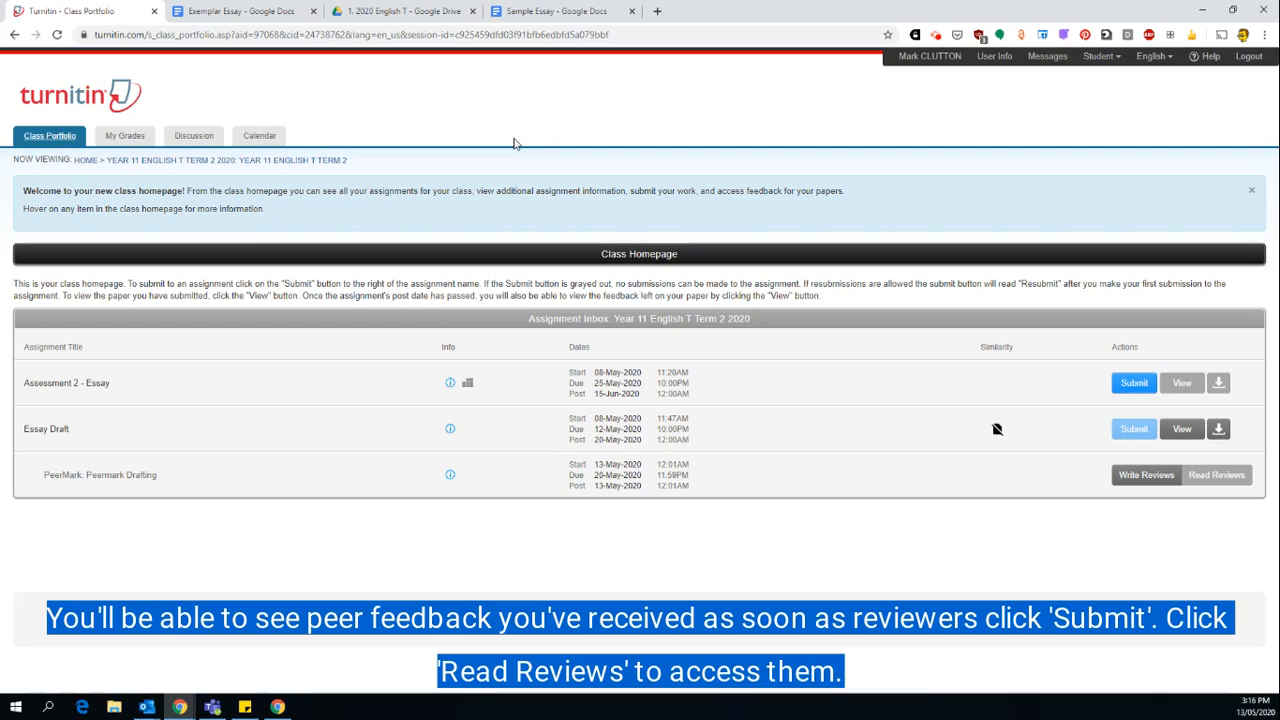